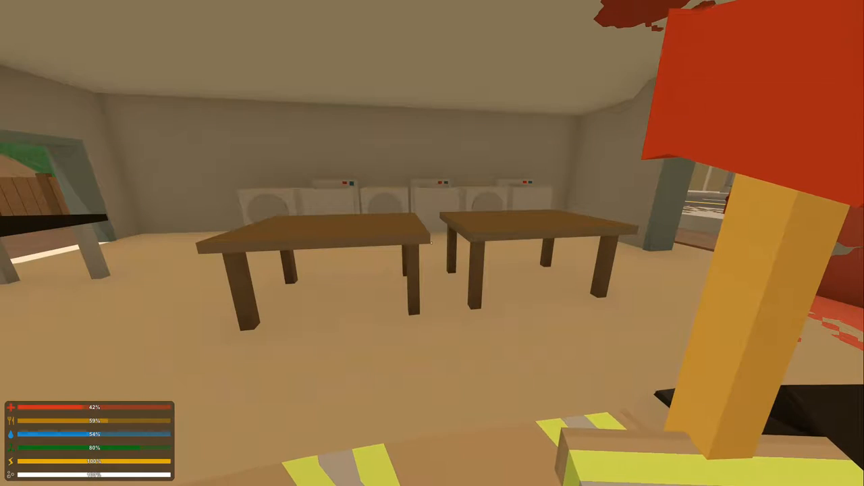
mouse_move(432, 243)
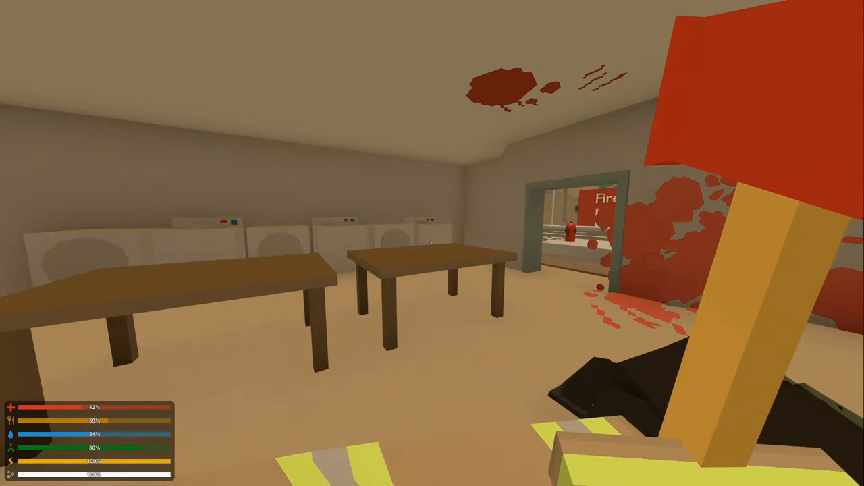
mouse_move(432, 243)
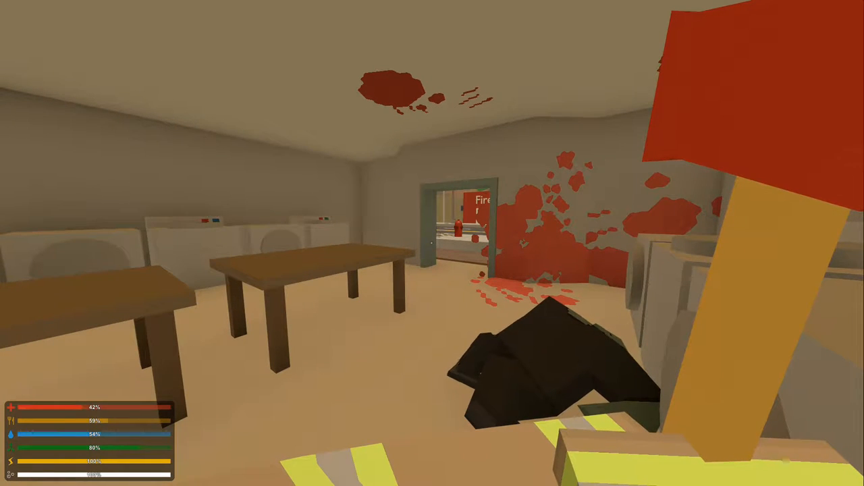
mouse_move(432, 243)
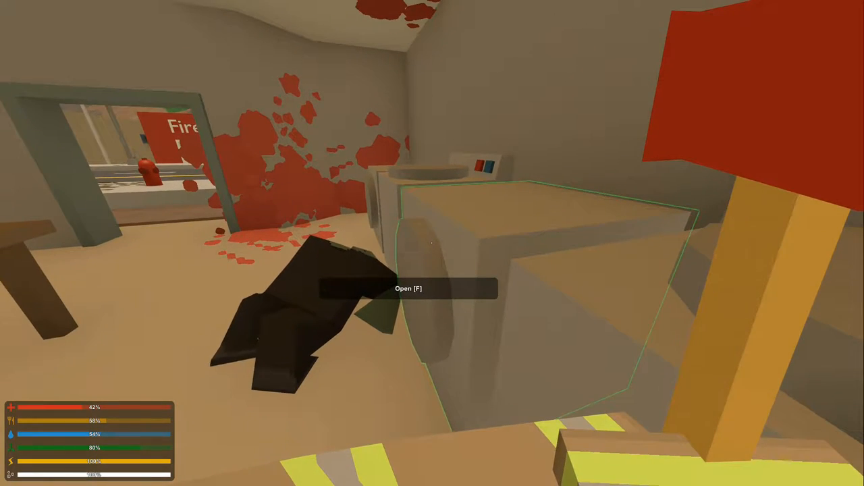
mouse_move(432, 243)
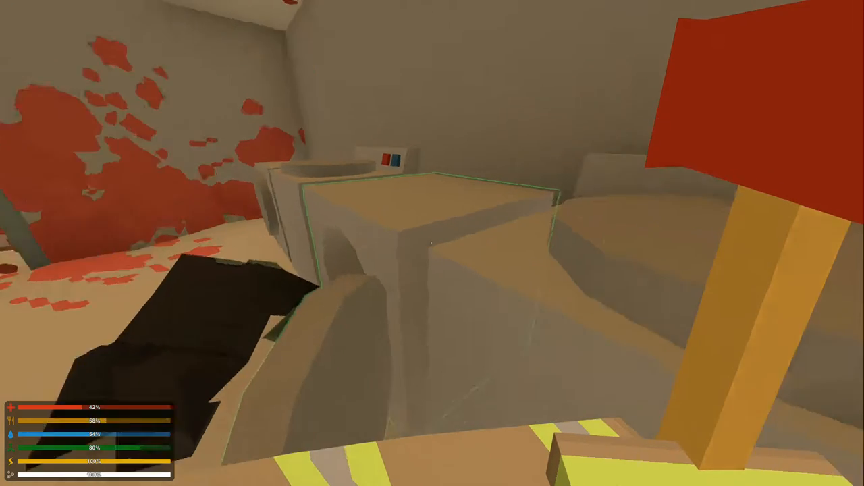
mouse_move(432, 243)
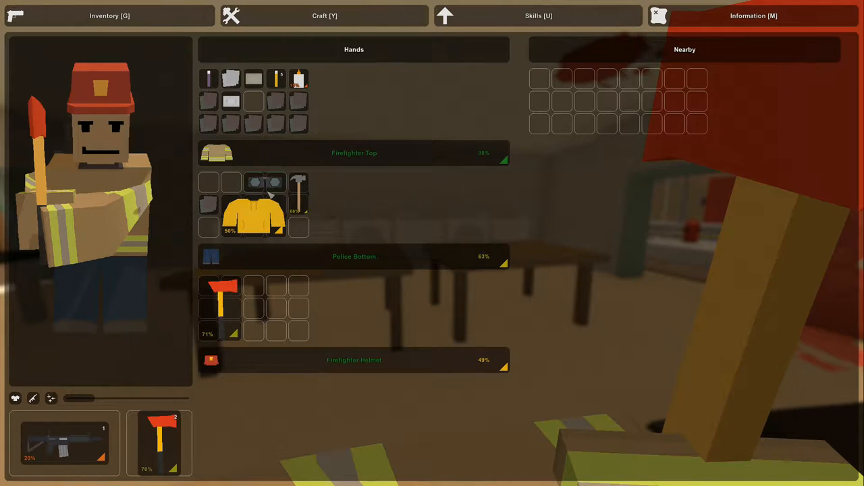
mouse_move(254, 216)
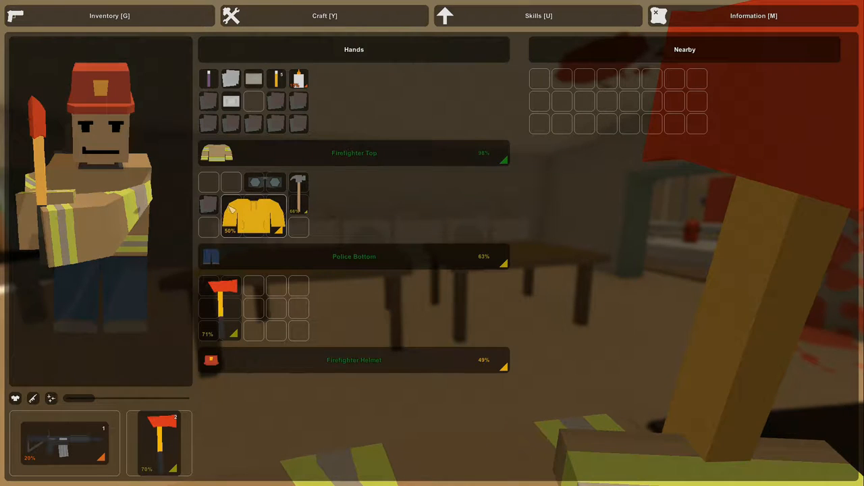
mouse_move(254, 214)
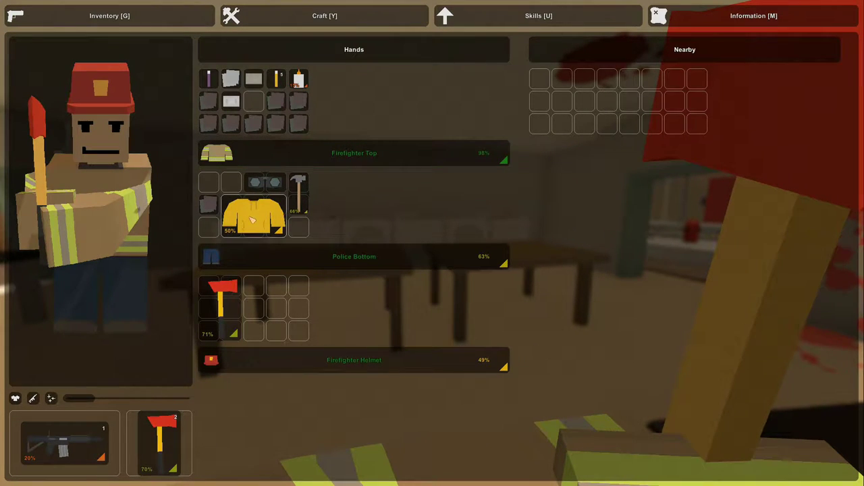
mouse_move(254, 214)
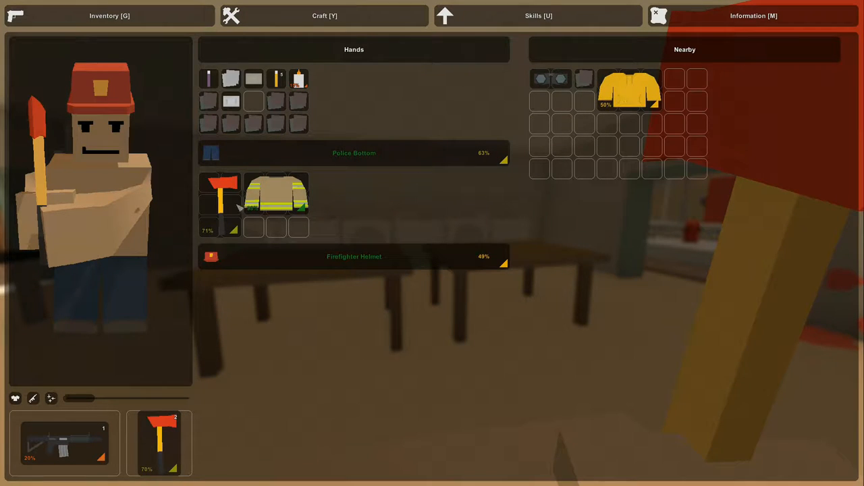
Step: Bring up the item options for the firefighter top in the inventory
right_click(276, 196)
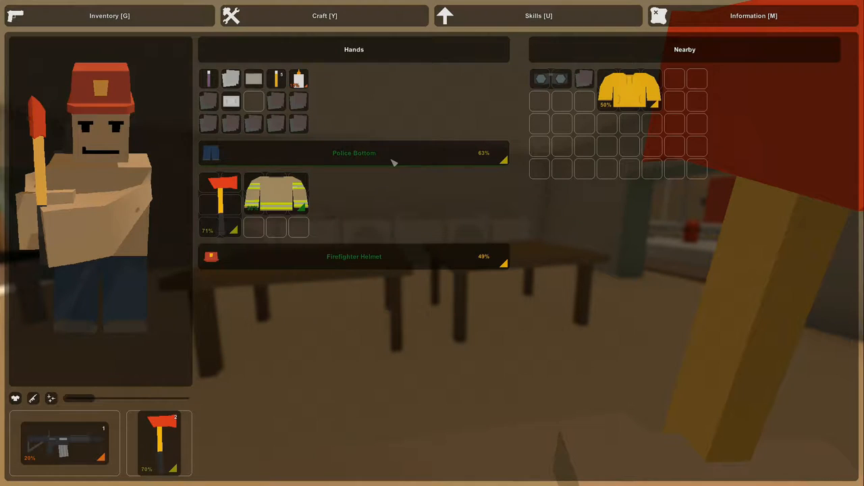
right_click(275, 196)
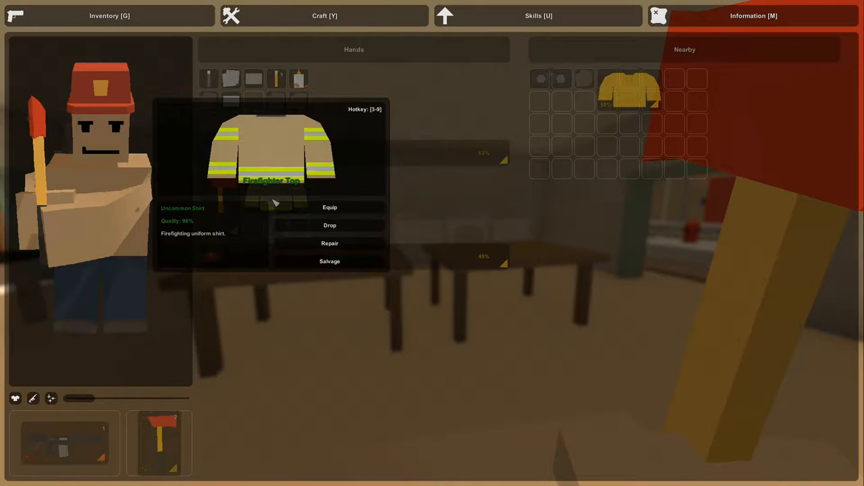
mouse_move(330, 208)
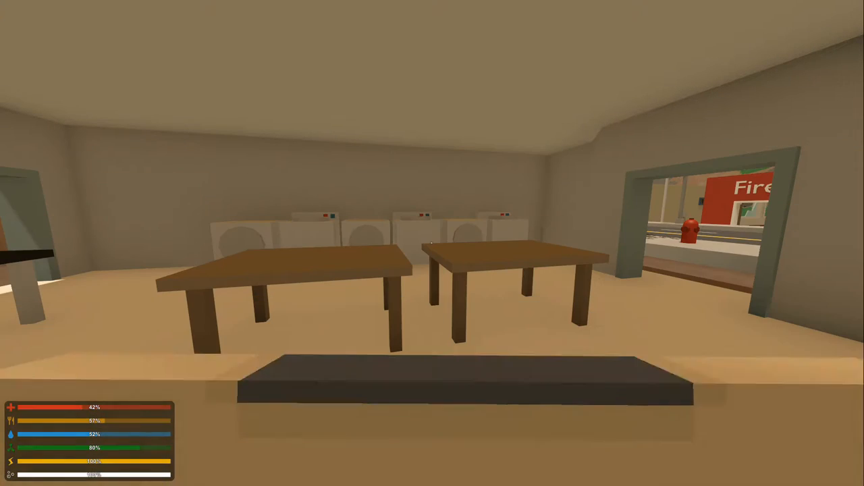
mouse_move(432, 243)
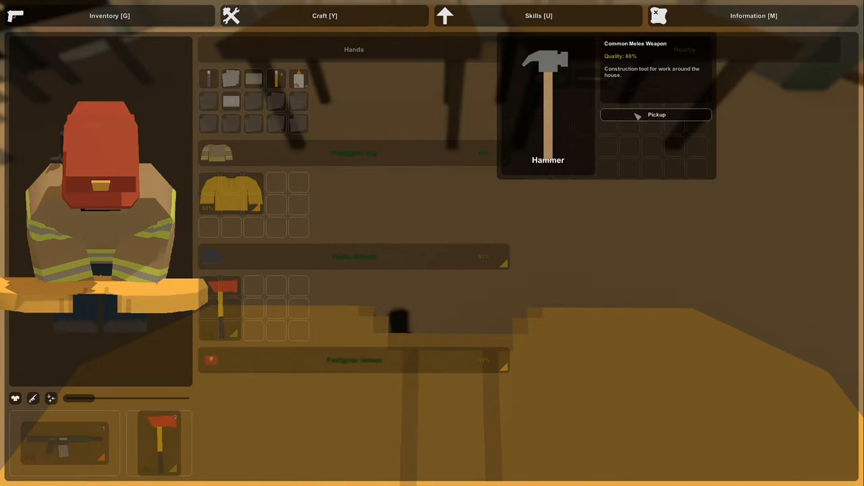
Step: Pick up the nearby hammer, then bring up the spare shirt's item options
click(656, 114)
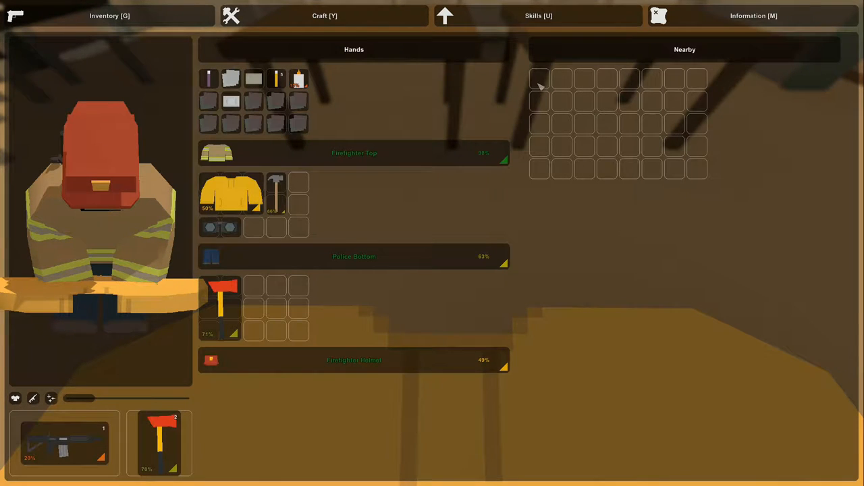
mouse_move(232, 191)
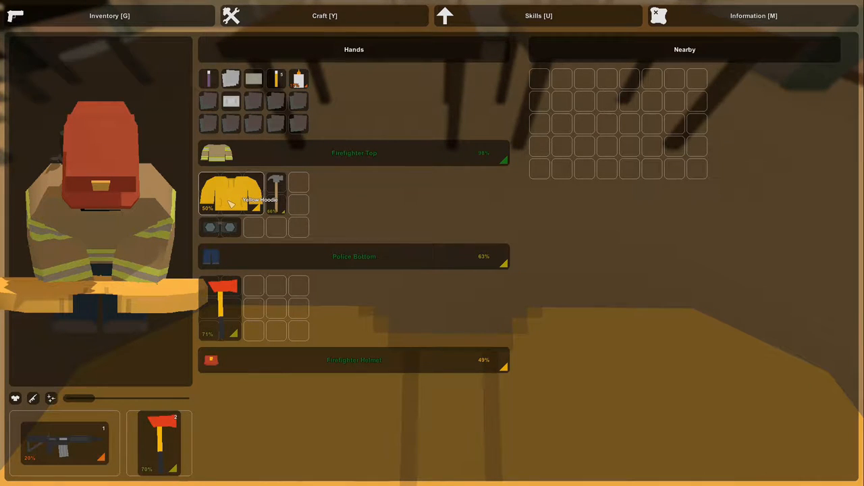
right_click(231, 194)
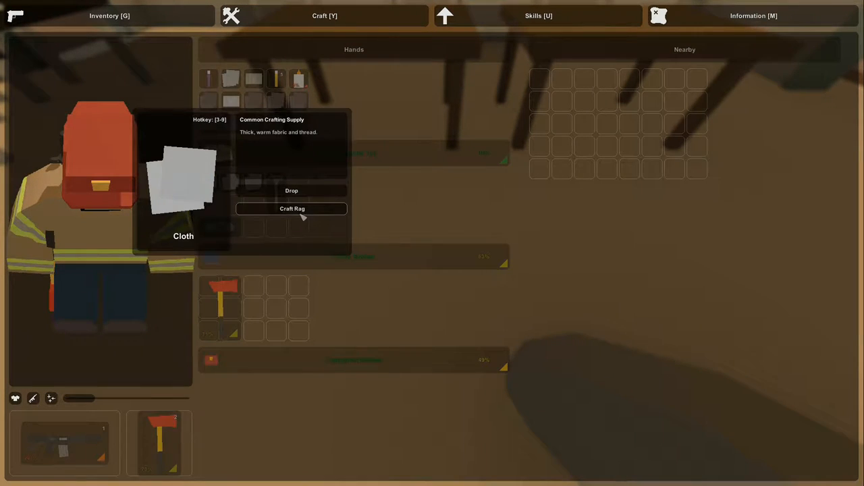
Step: Craft the cloth into rags and move the rag into the firefighter top's pockets
click(291, 208)
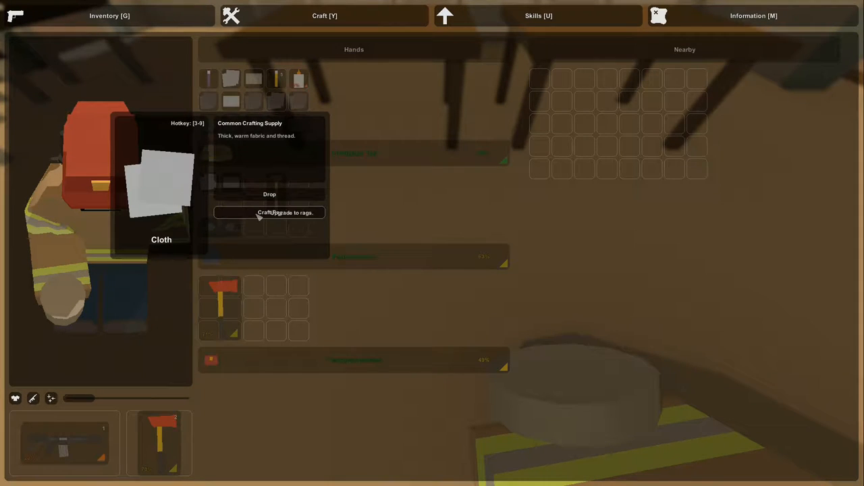
click(286, 213)
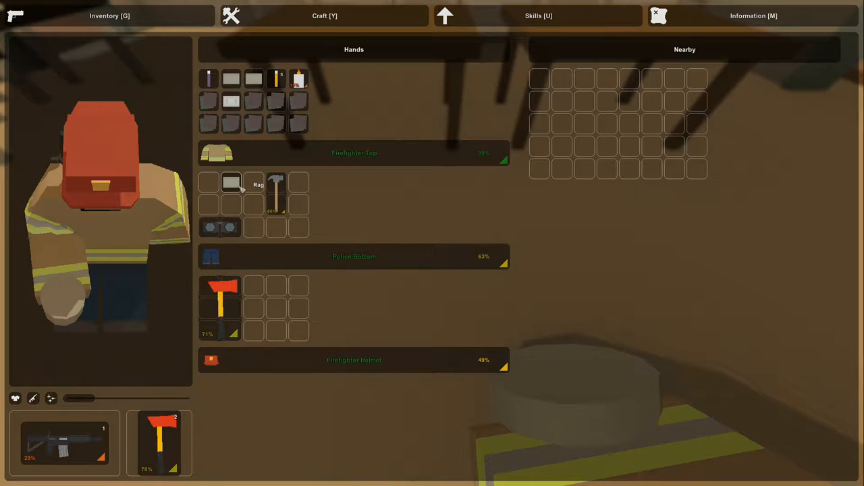
drag(231, 184, 254, 79)
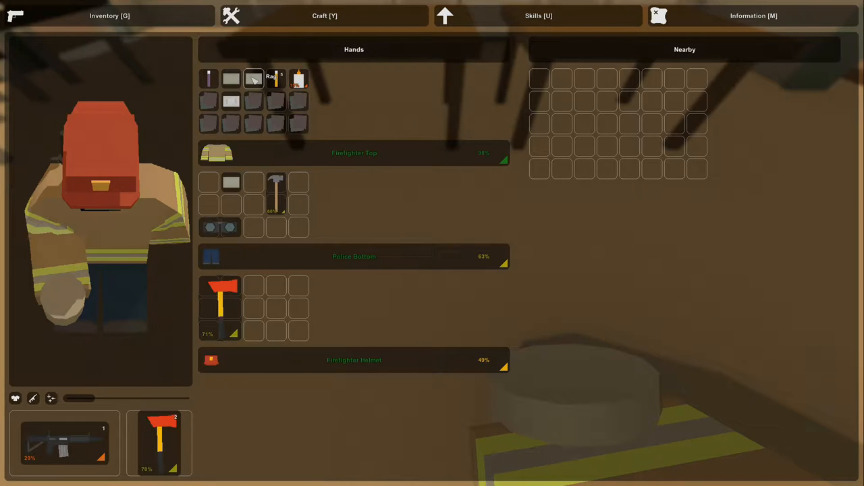
right_click(254, 79)
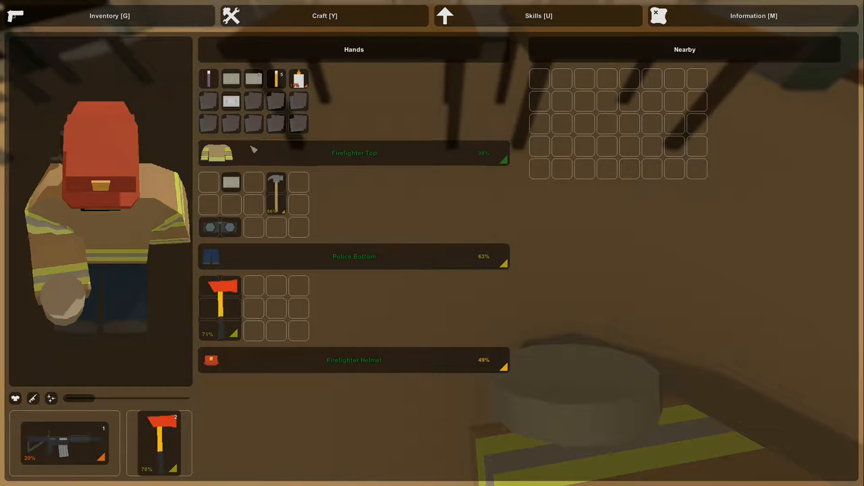
mouse_move(233, 101)
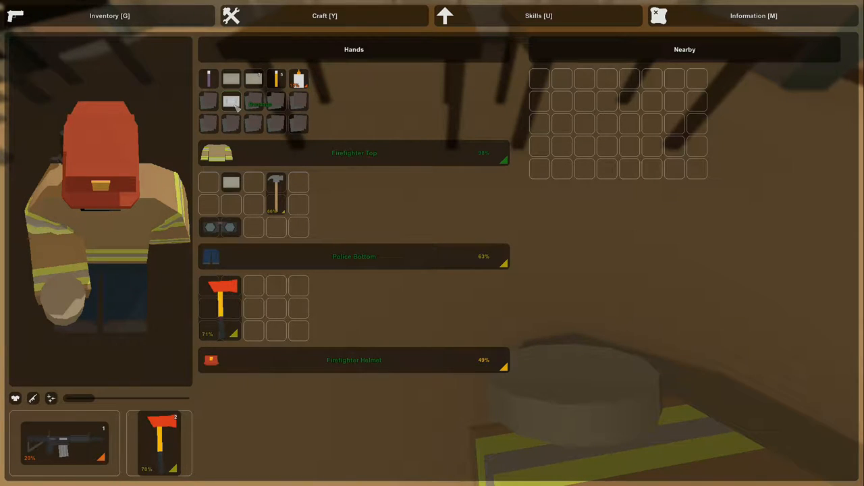
click(230, 101)
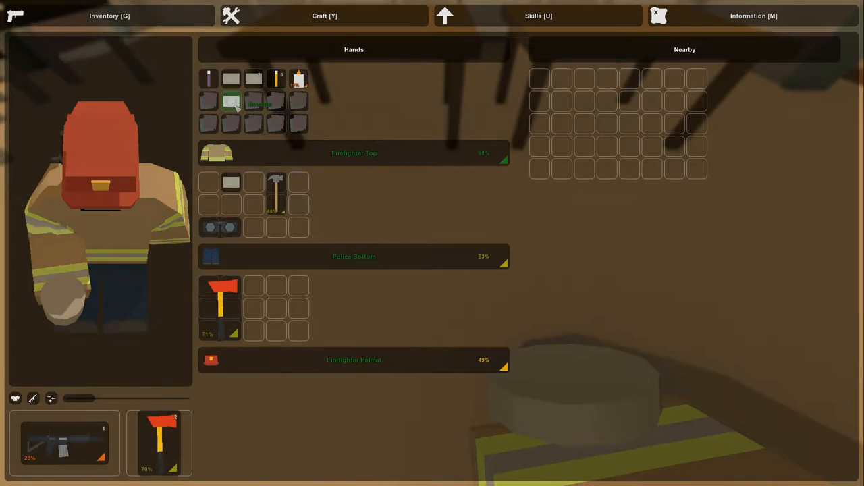
right_click(231, 101)
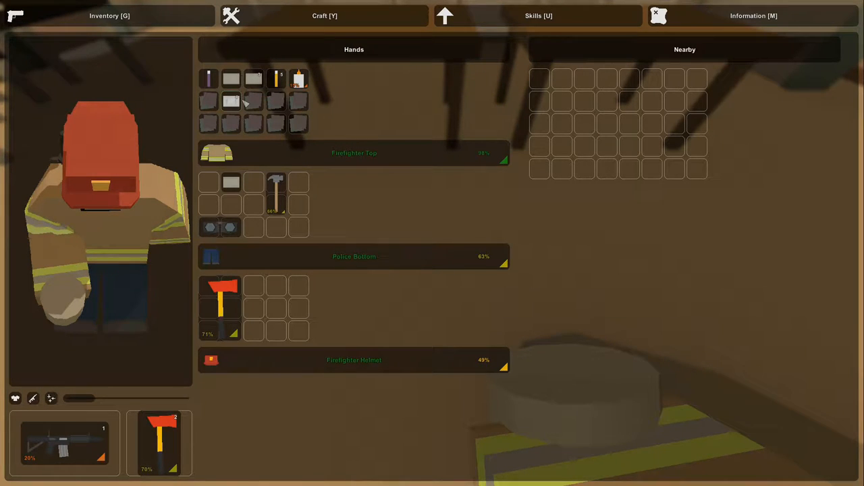
mouse_move(282, 159)
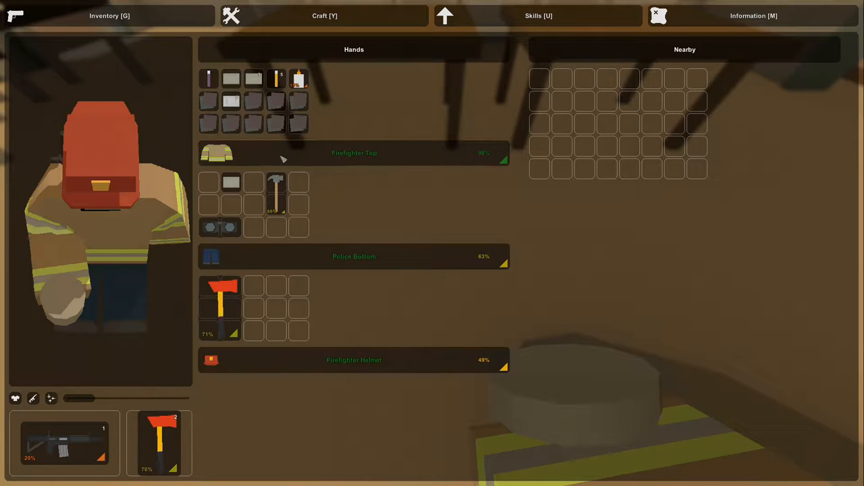
mouse_move(259, 209)
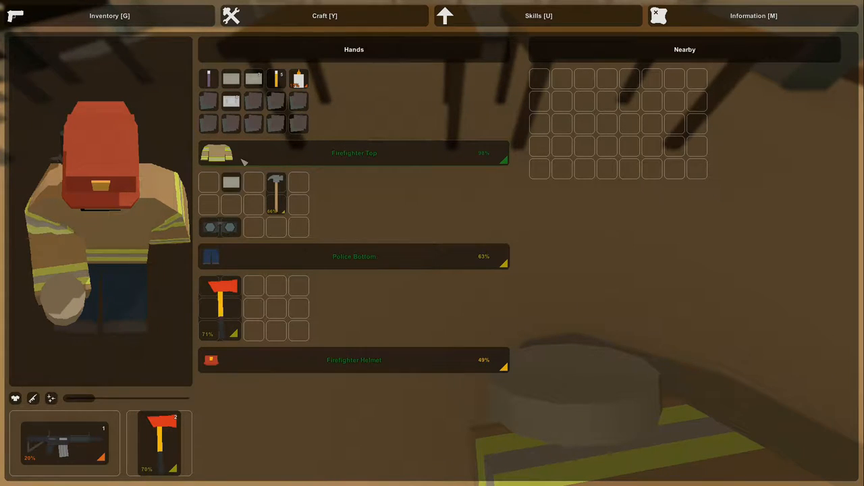
mouse_move(263, 169)
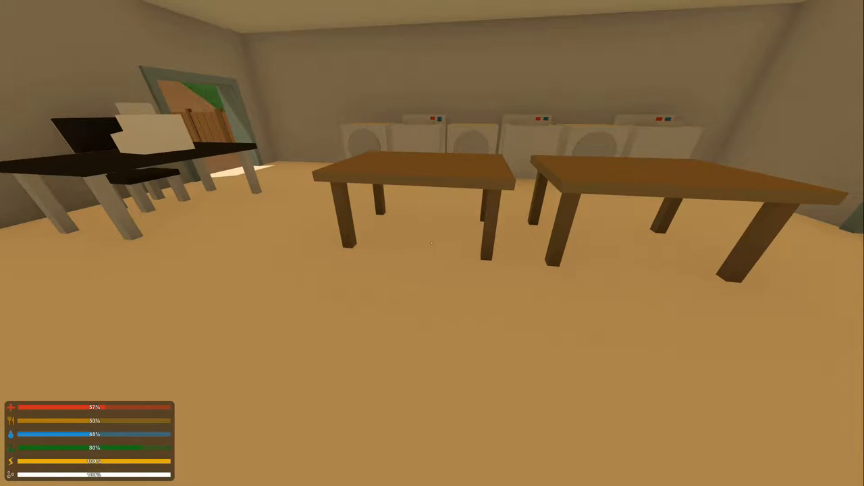
mouse_move(432, 243)
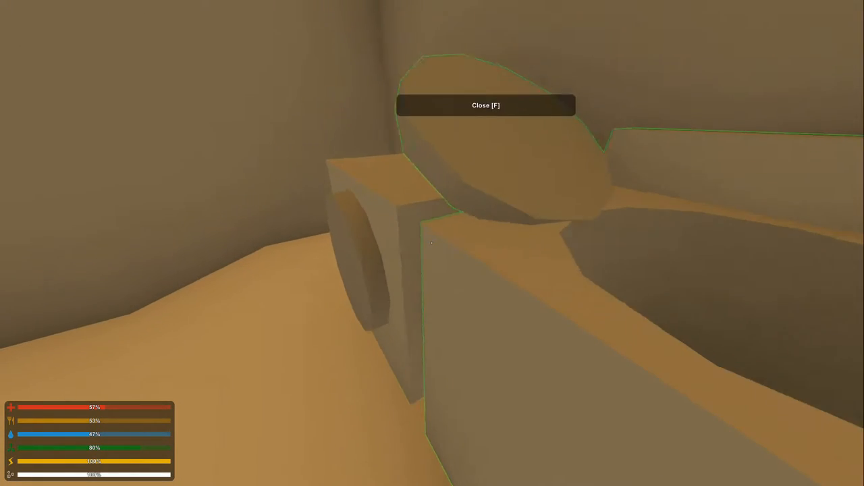
Step: Open and close each washing machine's lid or door to search inside them
key(f)
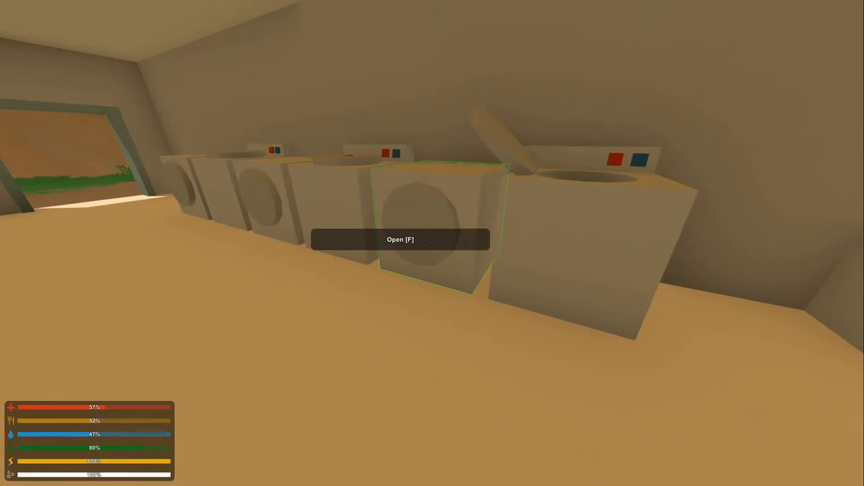
key(f)
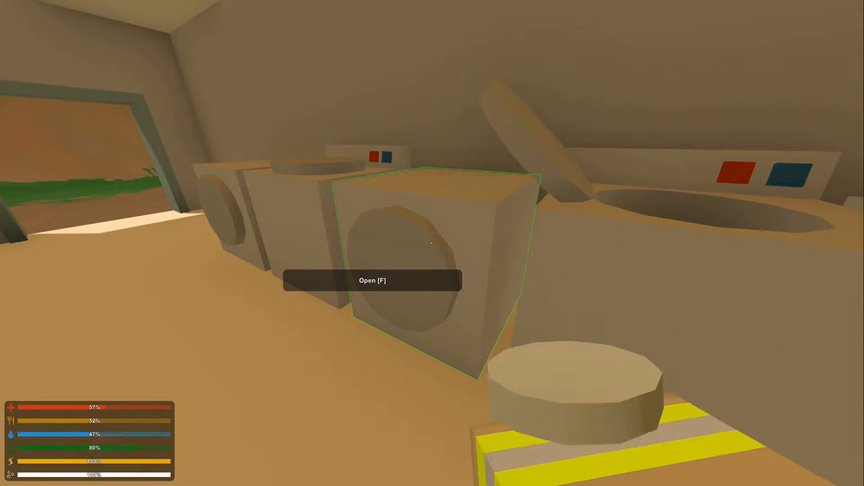
key(f)
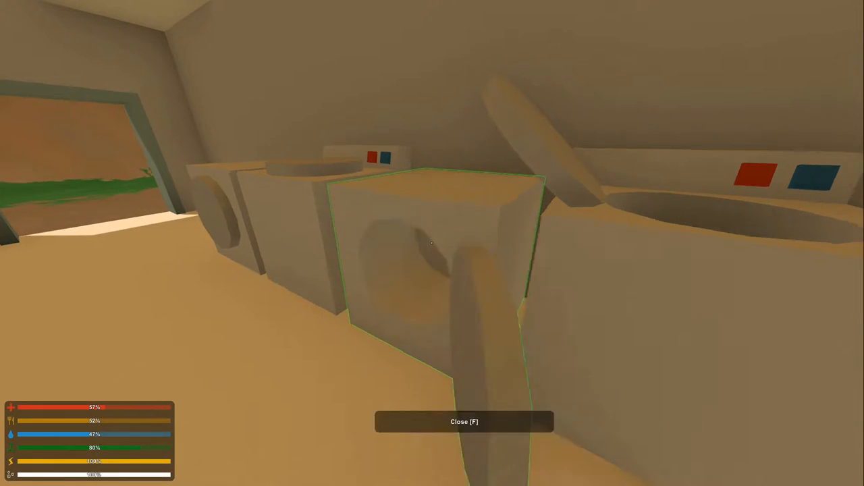
key(f)
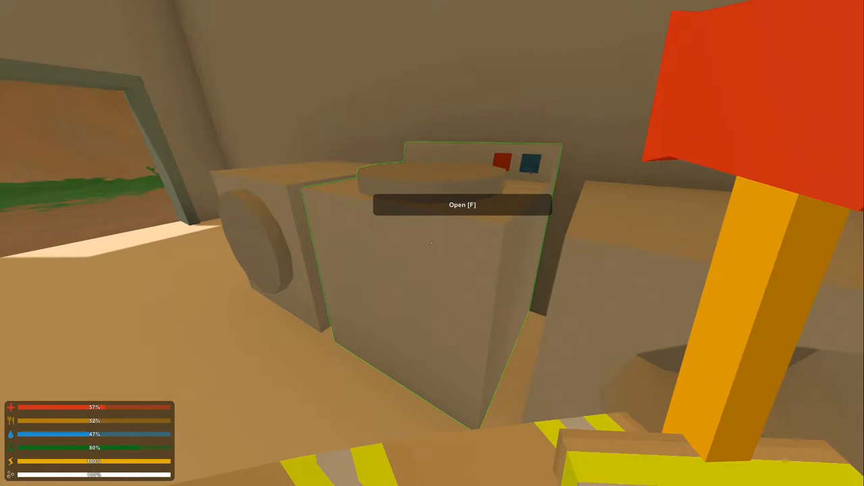
key(f)
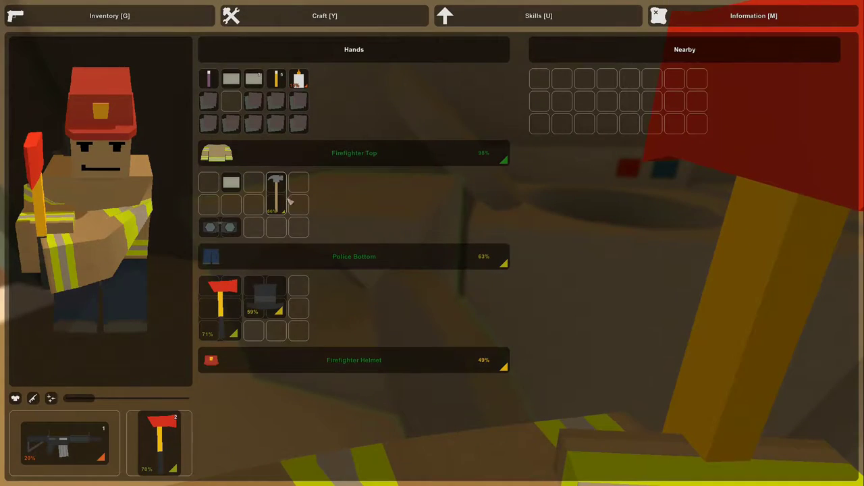
mouse_move(264, 297)
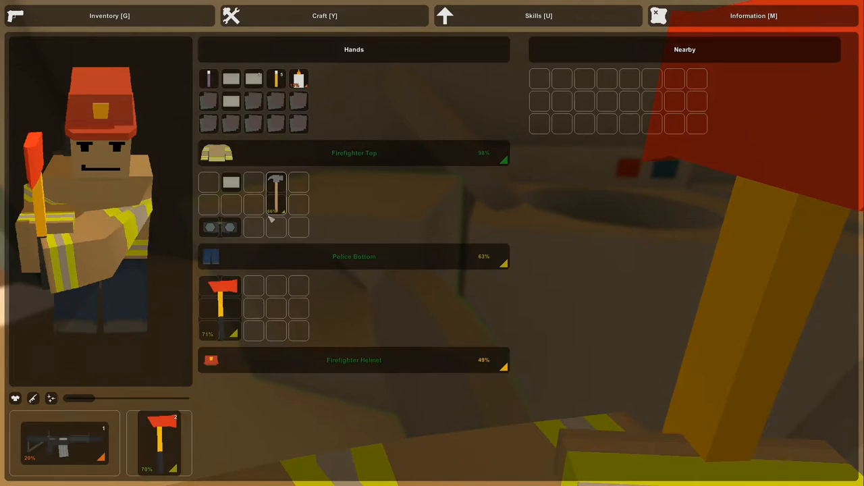
mouse_move(231, 102)
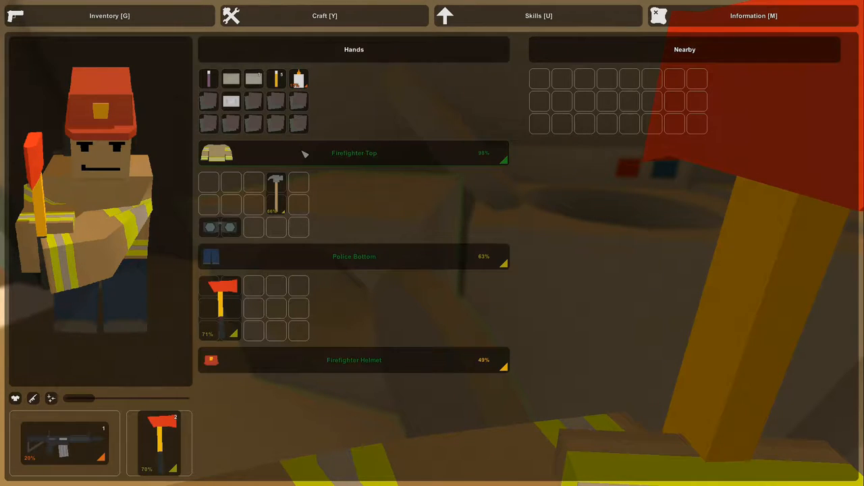
Step: Bring up the bandage's Equip, Drop and Craft Dressing options
right_click(297, 78)
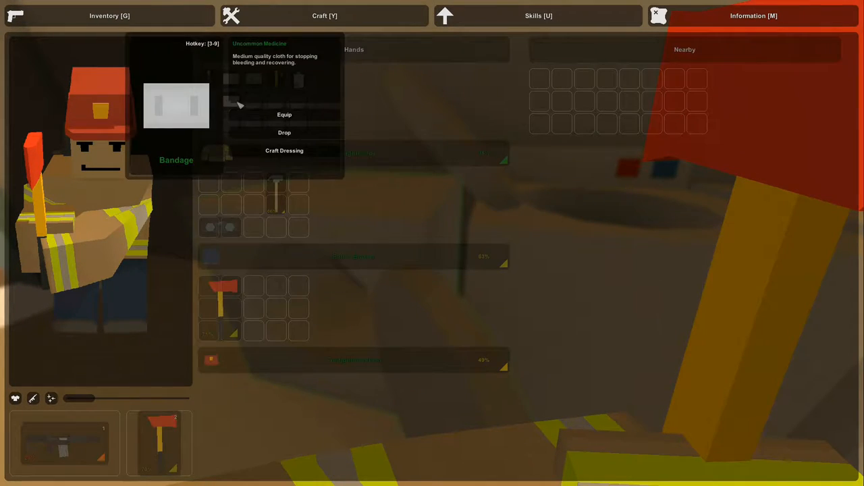
mouse_move(258, 98)
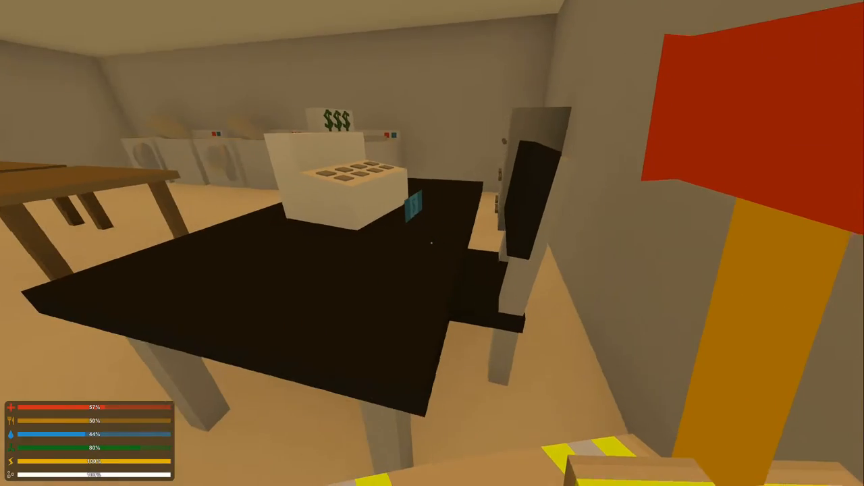
mouse_move(432, 243)
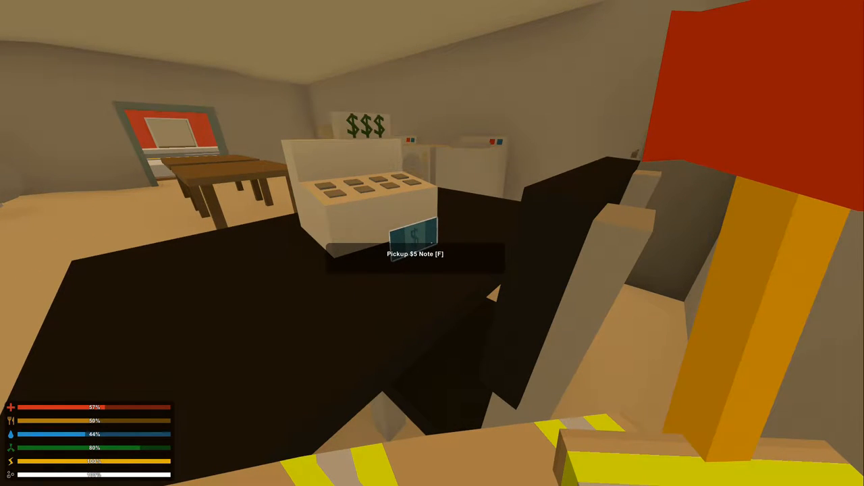
Step: Pick up the $5 note from the table and view its options in the inventory
key(f)
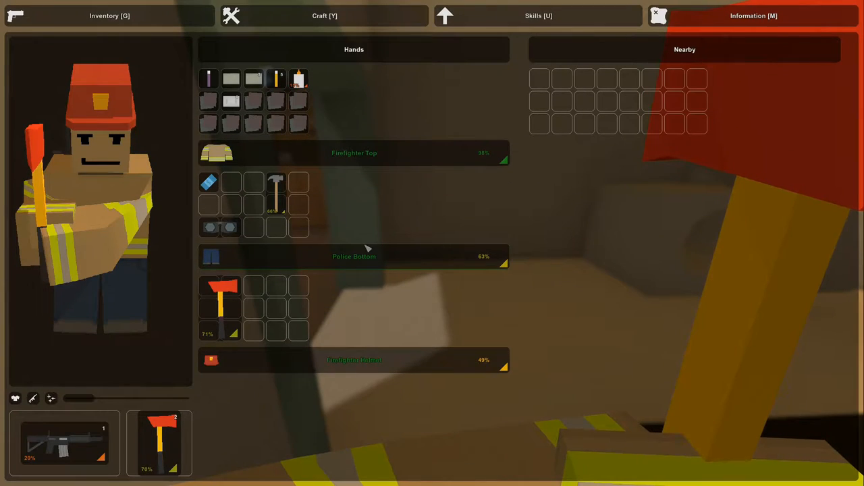
right_click(208, 180)
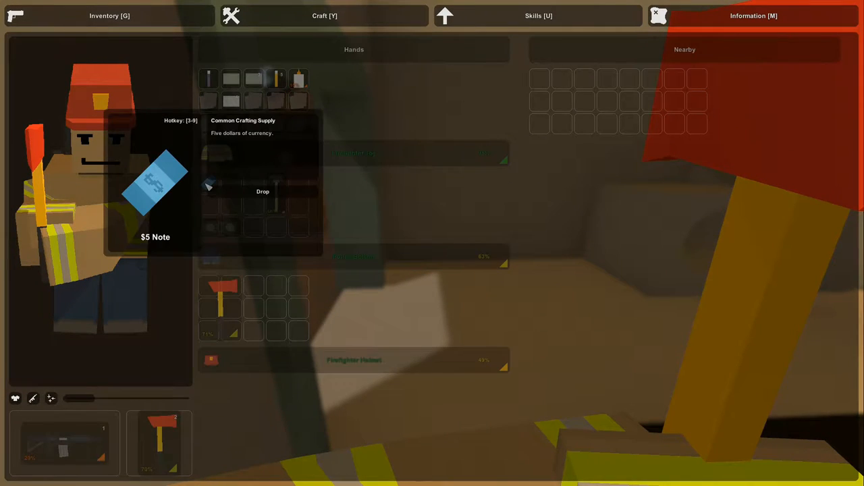
mouse_move(415, 226)
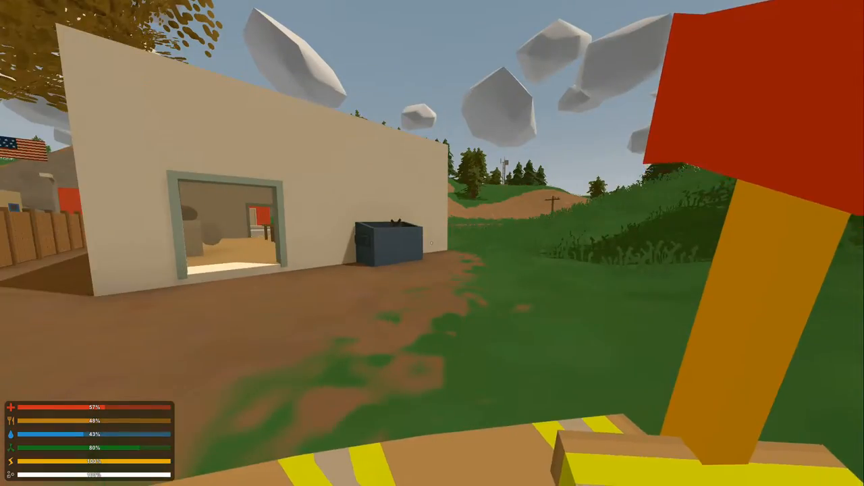
mouse_move(432, 243)
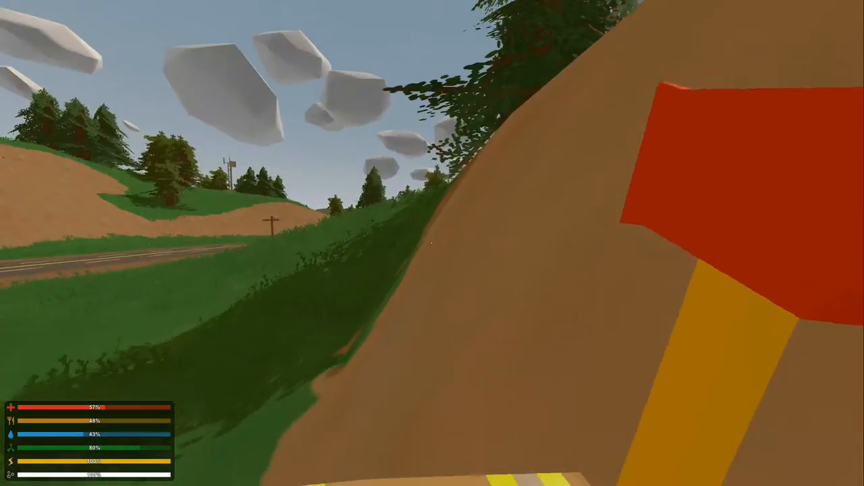
mouse_move(432, 243)
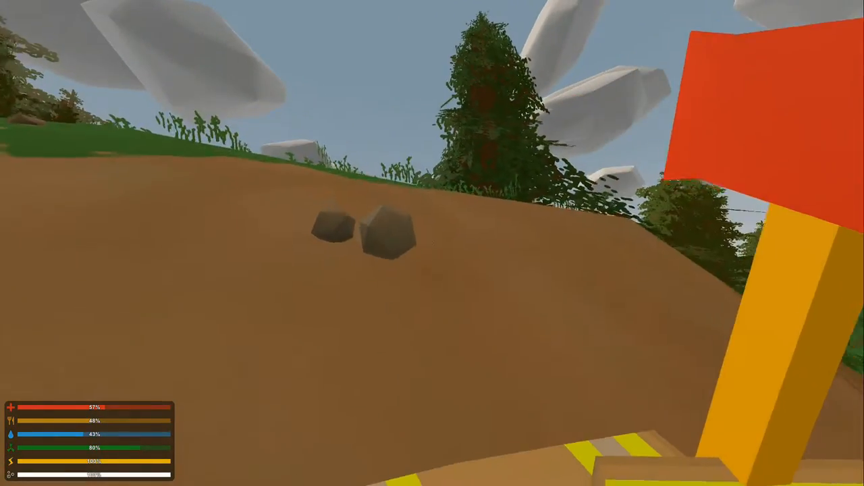
mouse_move(432, 243)
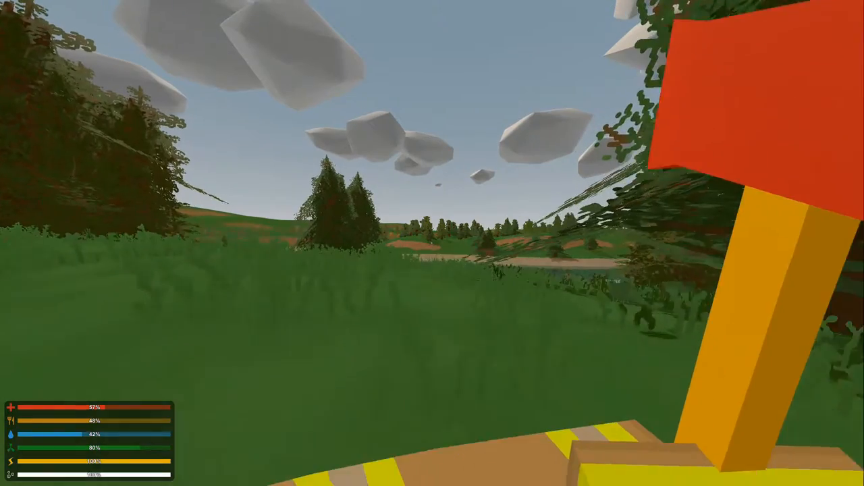
mouse_move(432, 243)
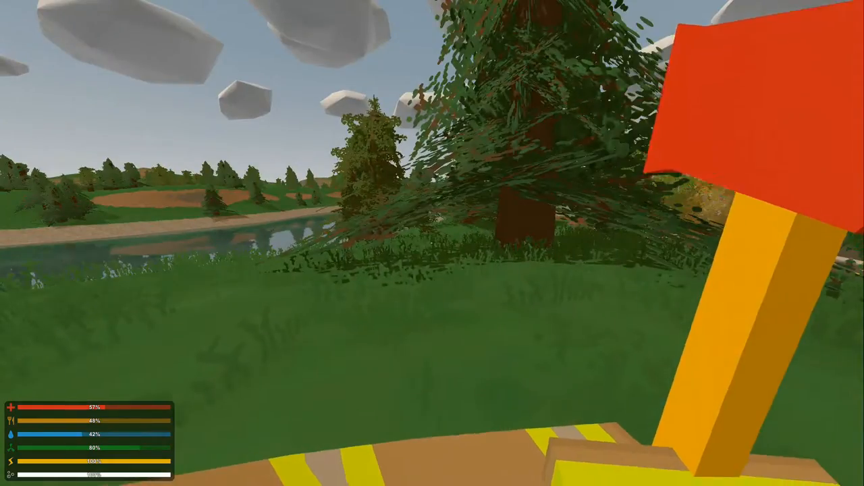
mouse_move(432, 243)
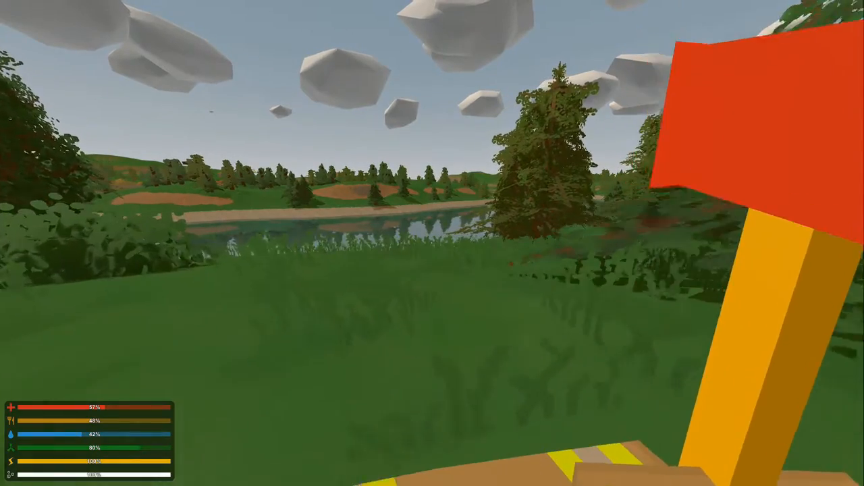
mouse_move(432, 243)
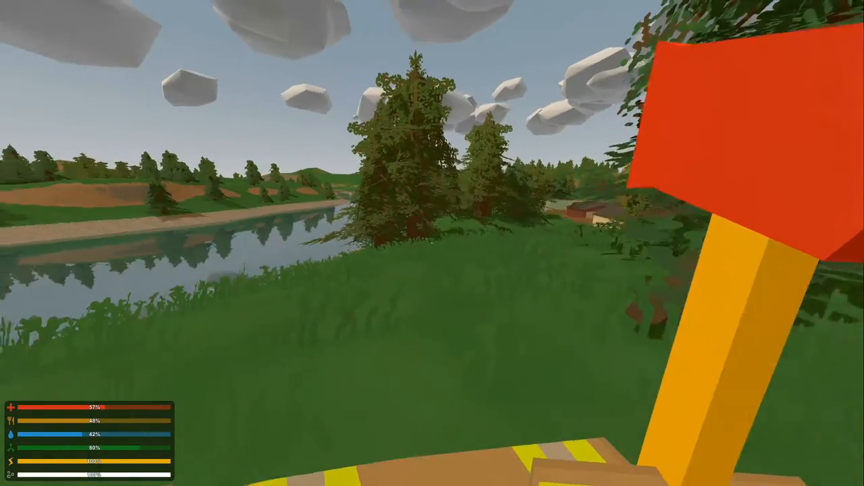
mouse_move(432, 243)
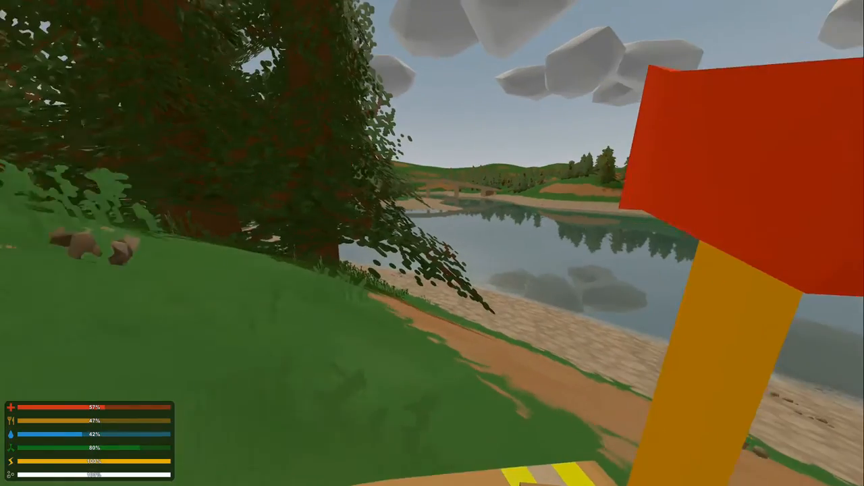
mouse_move(432, 243)
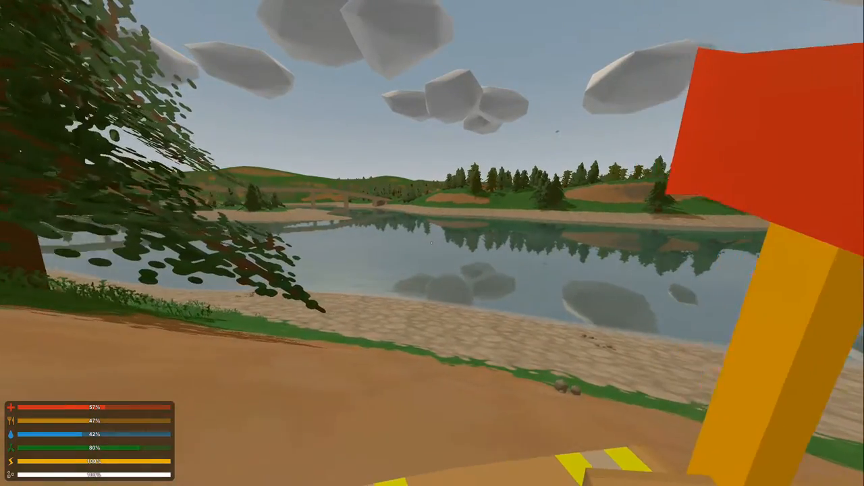
mouse_move(432, 243)
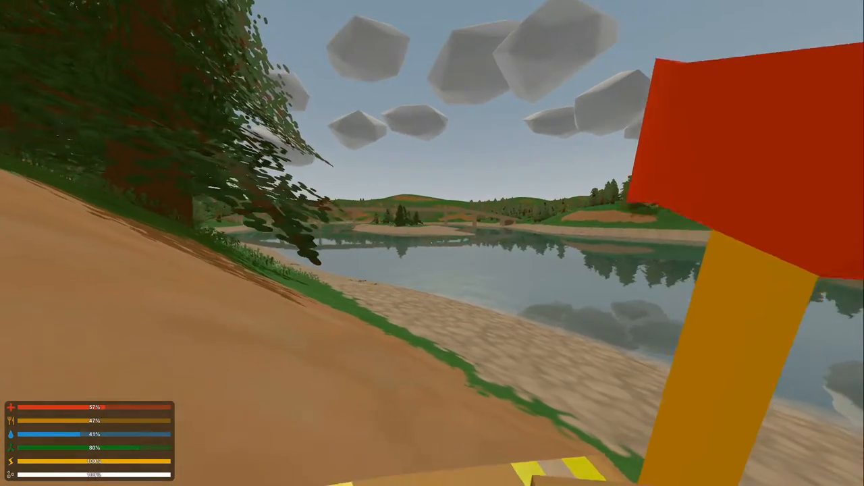
mouse_move(432, 243)
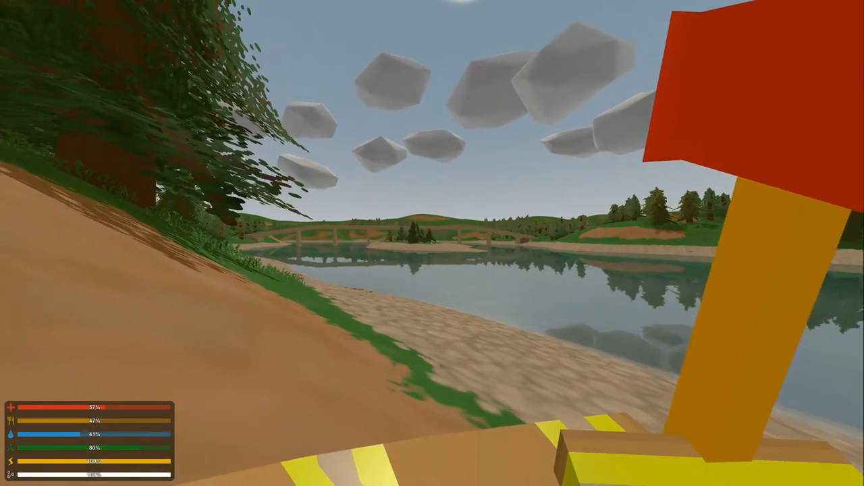
mouse_move(432, 243)
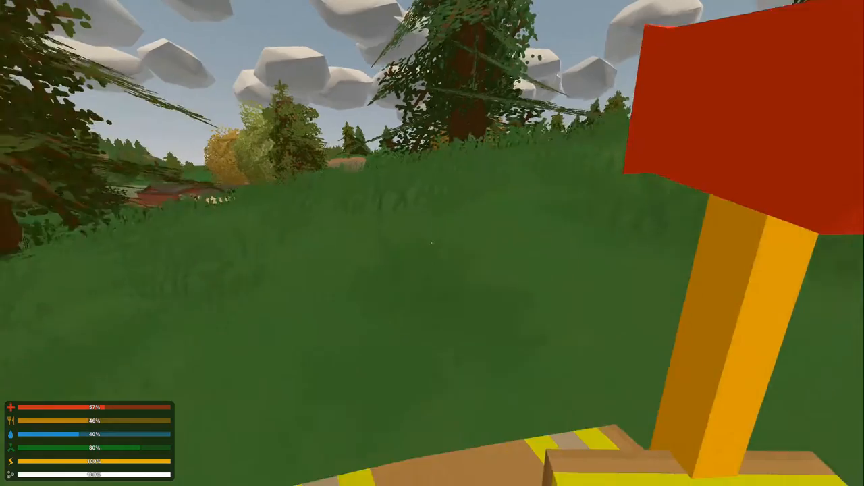
mouse_move(432, 243)
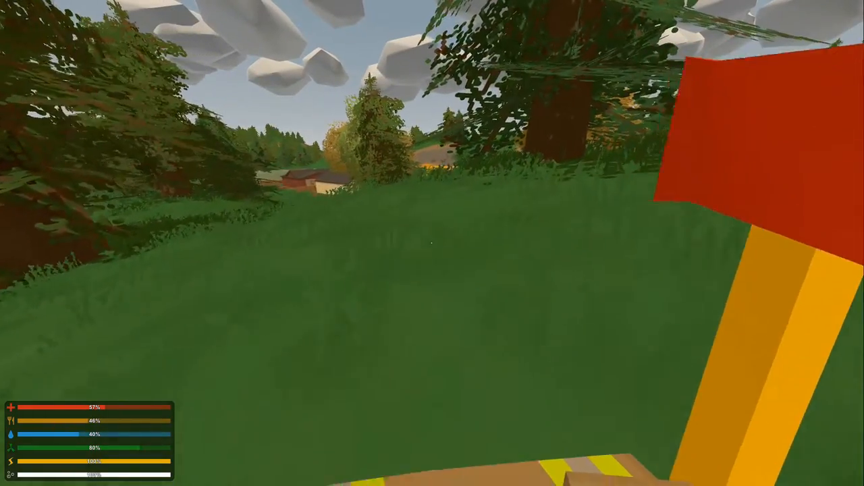
mouse_move(432, 243)
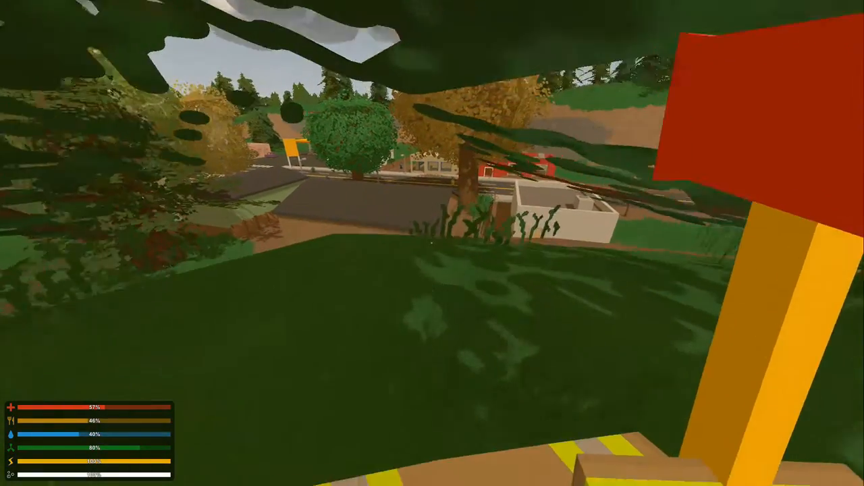
mouse_move(432, 243)
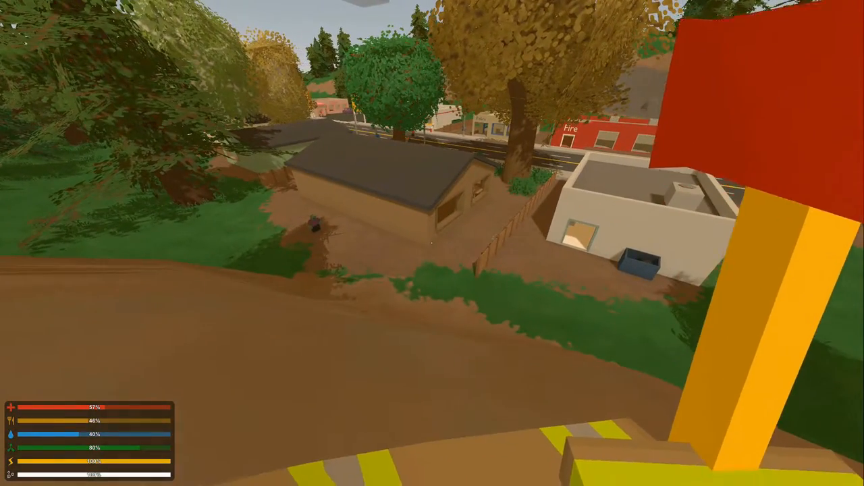
mouse_move(432, 243)
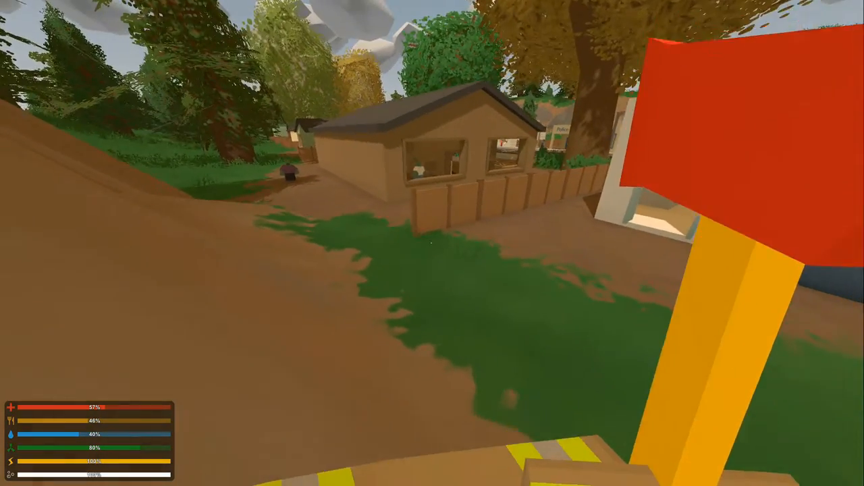
mouse_move(432, 243)
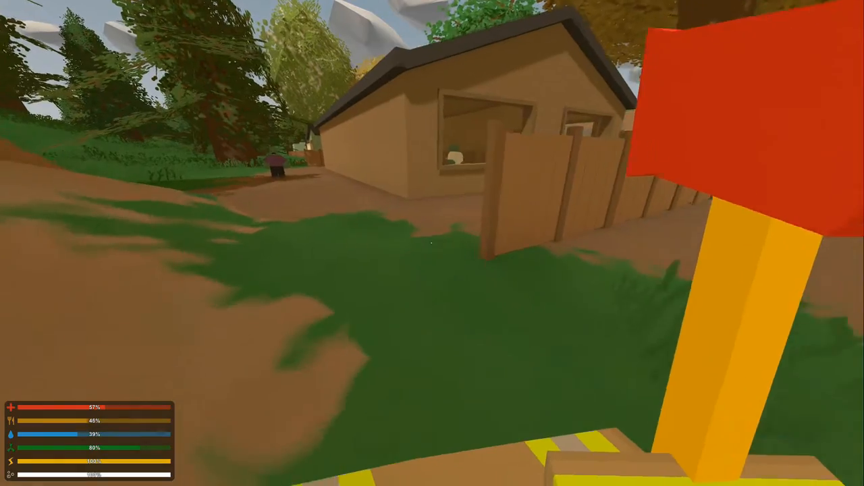
mouse_move(432, 243)
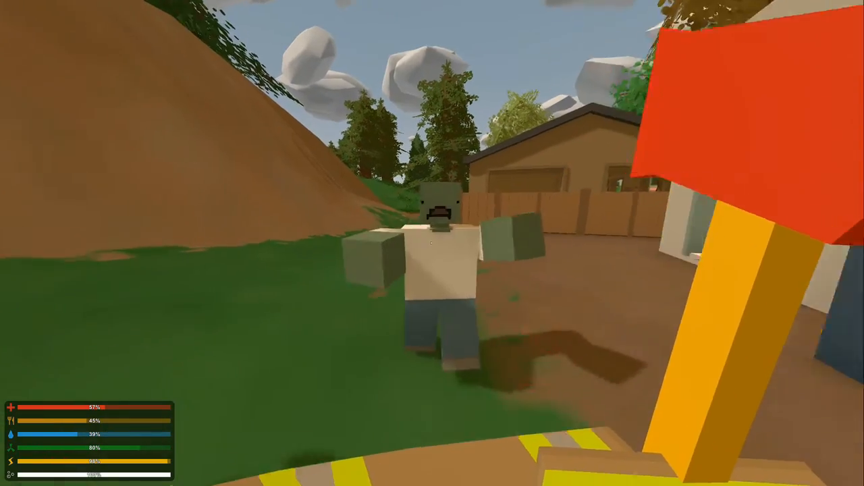
mouse_move(432, 243)
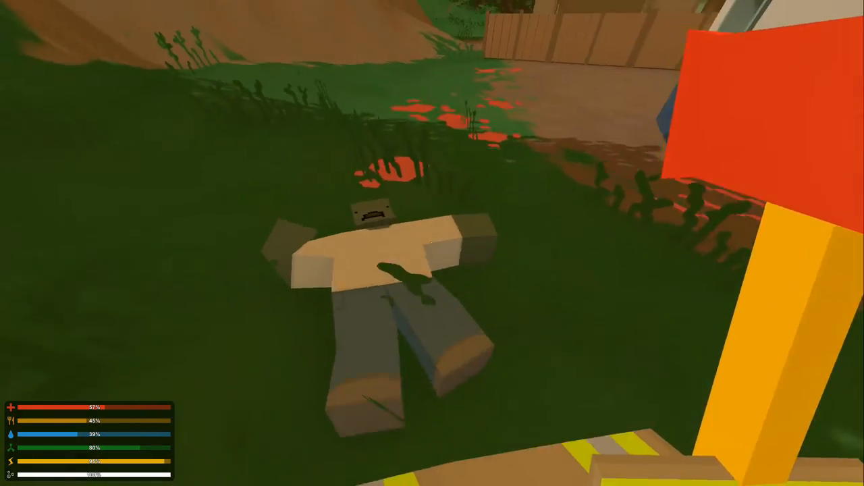
mouse_move(432, 243)
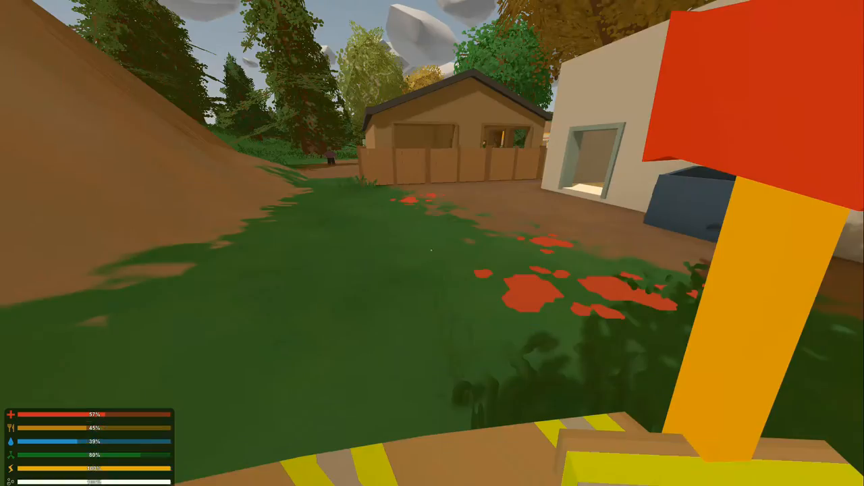
mouse_move(432, 243)
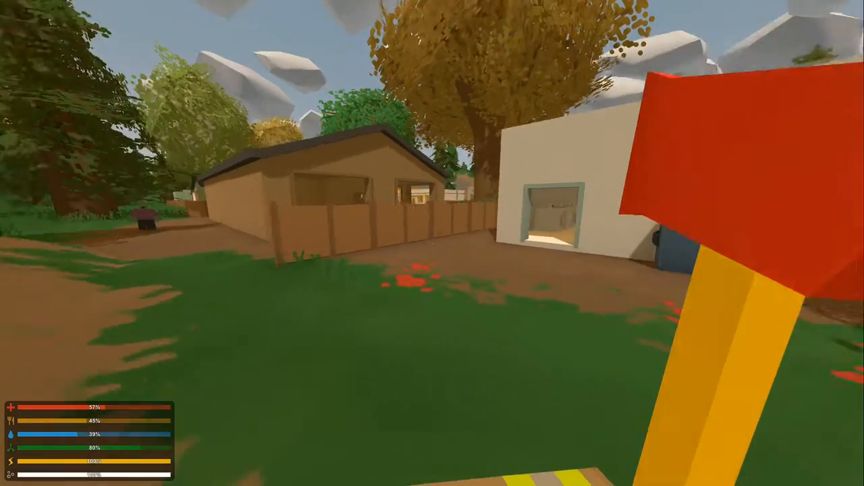
mouse_move(432, 243)
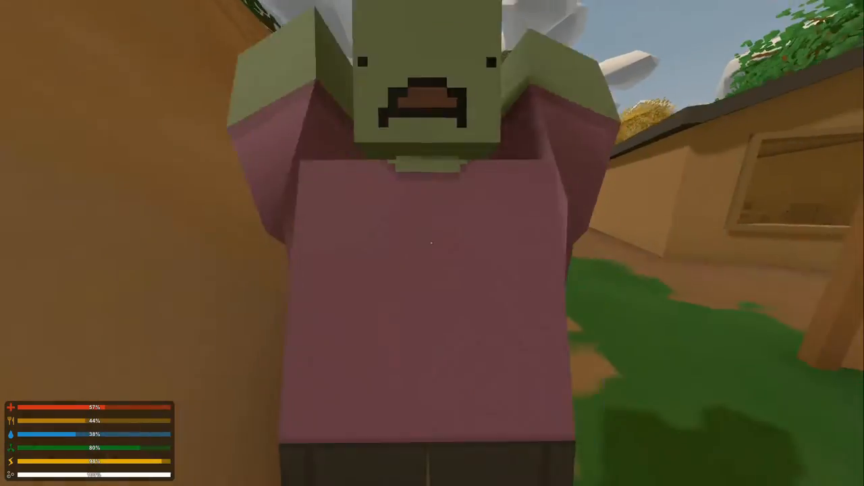
Step: Strike the zombie standing right in front of the survivor
click(432, 243)
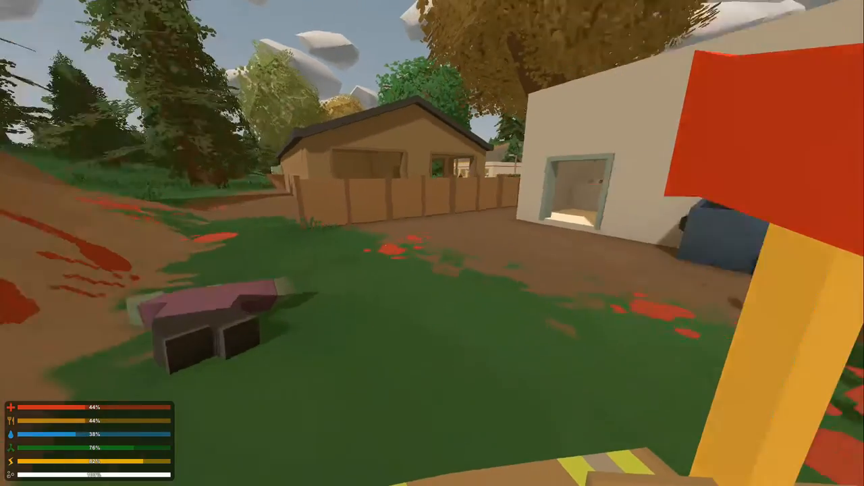
mouse_move(432, 243)
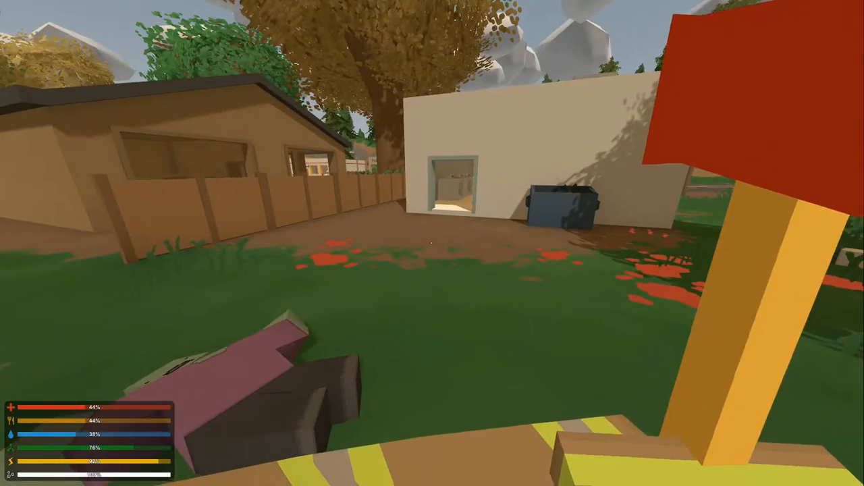
mouse_move(432, 243)
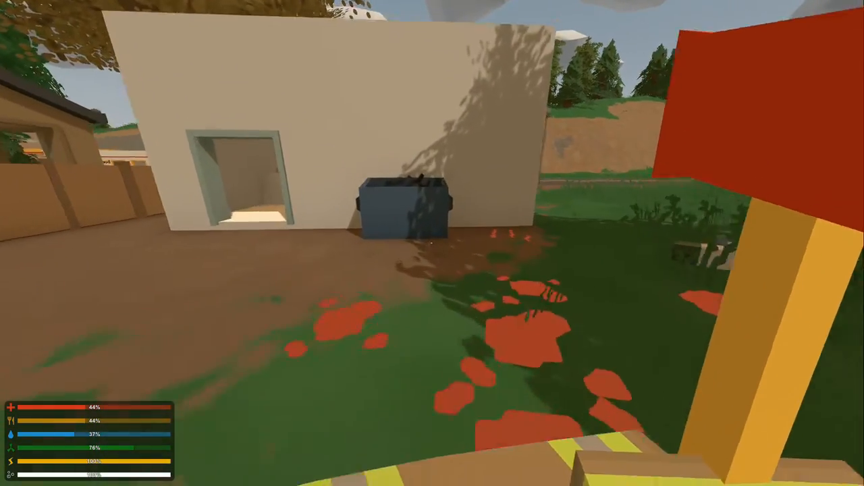
mouse_move(432, 243)
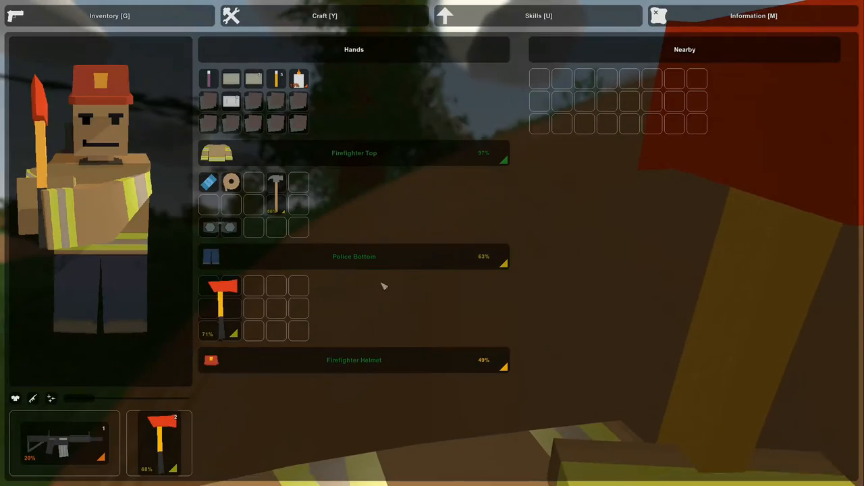
Step: Browse the repair, medical and door recipe categories, then switch to the skill upgrades
click(324, 16)
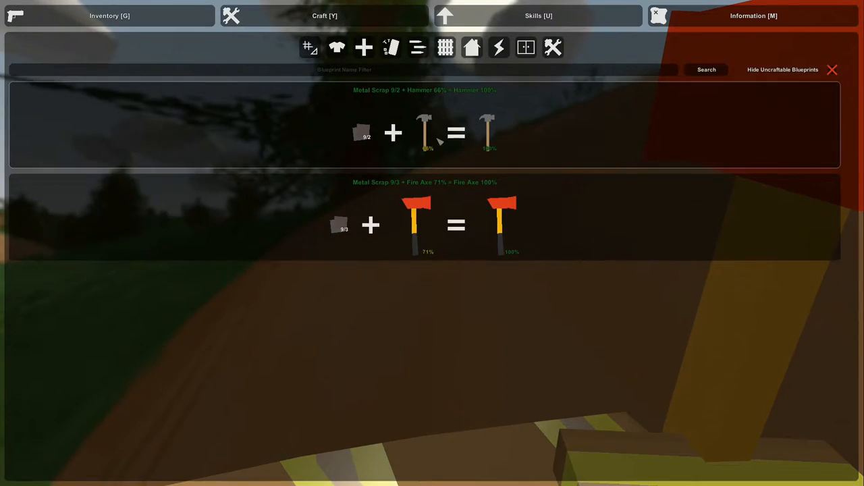
click(337, 48)
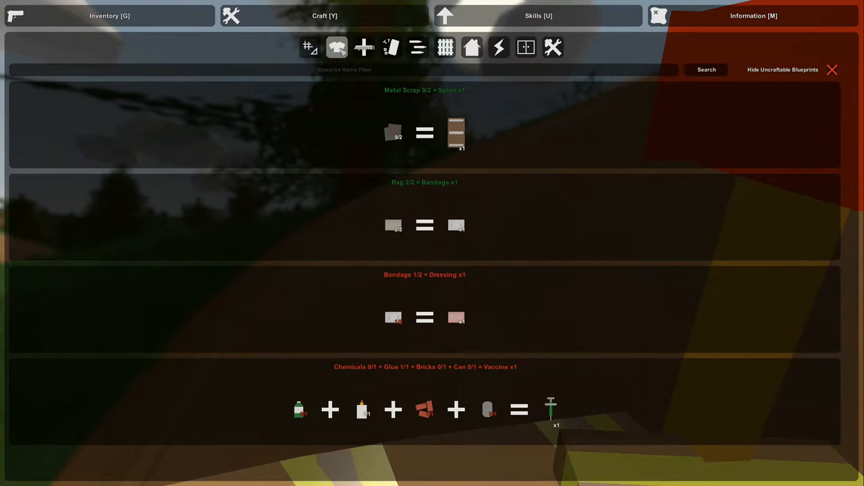
click(417, 48)
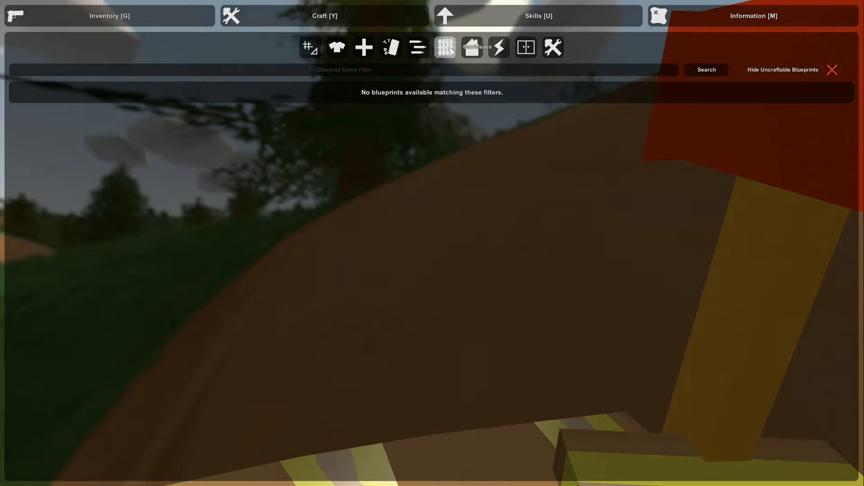
click(473, 48)
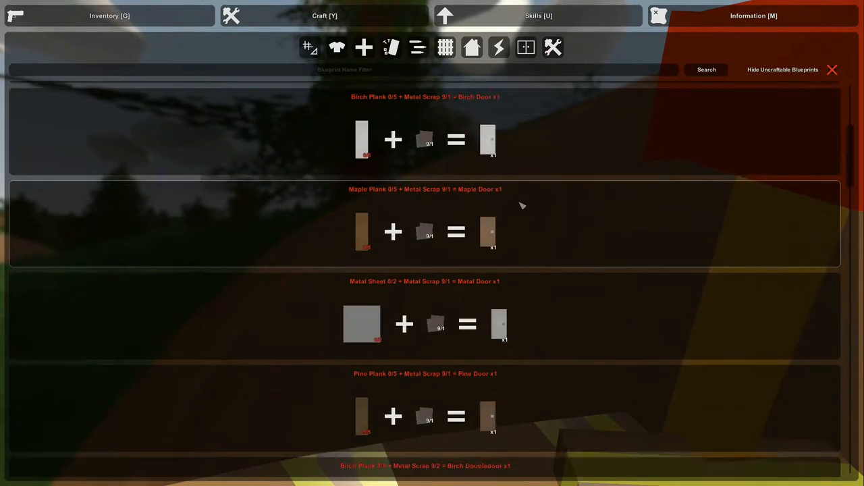
scroll(up, 3)
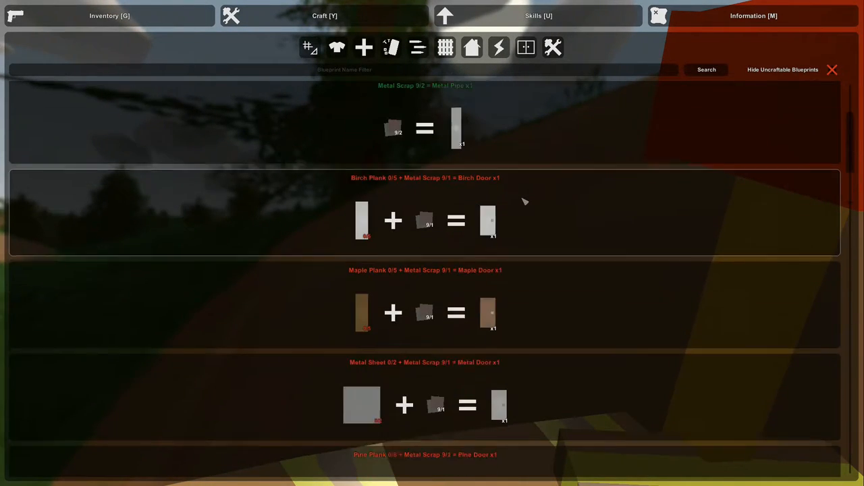
click(537, 17)
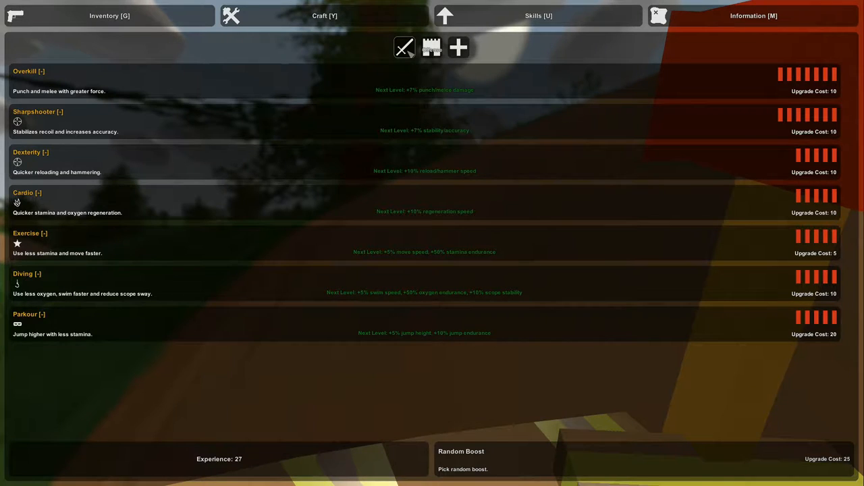
Step: View the survival and support skill groups with Crafting, then return to the recipes
click(431, 47)
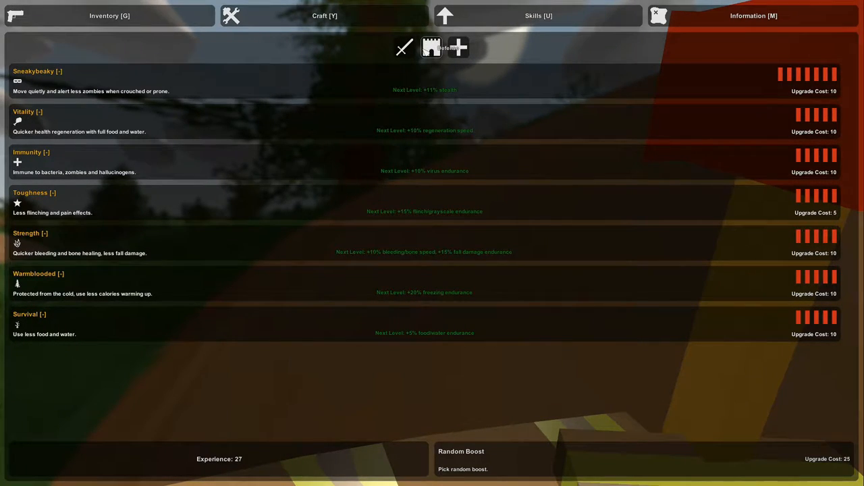
click(458, 47)
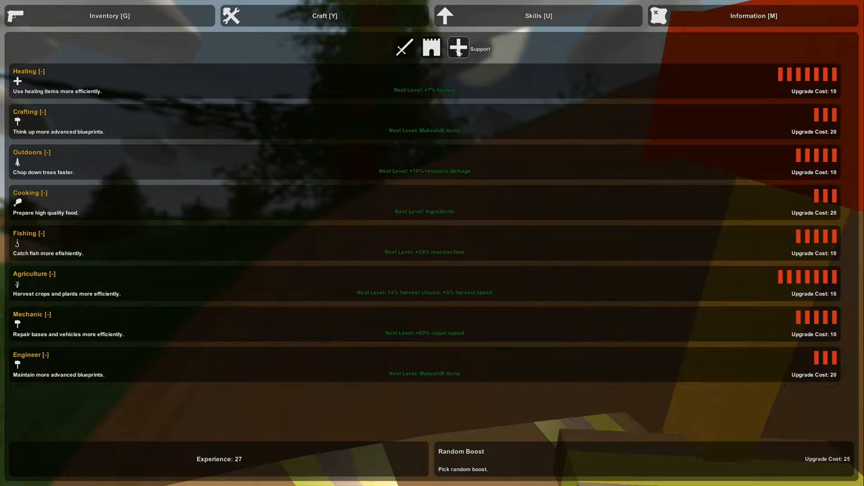
mouse_move(420, 121)
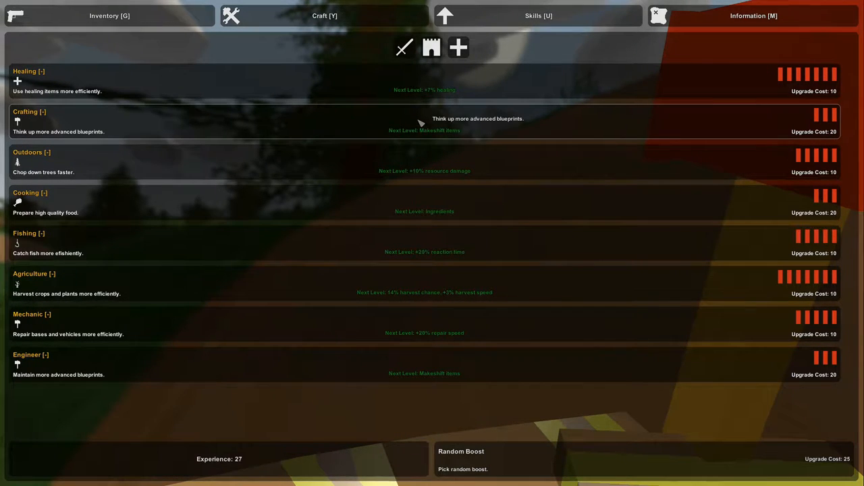
mouse_move(411, 124)
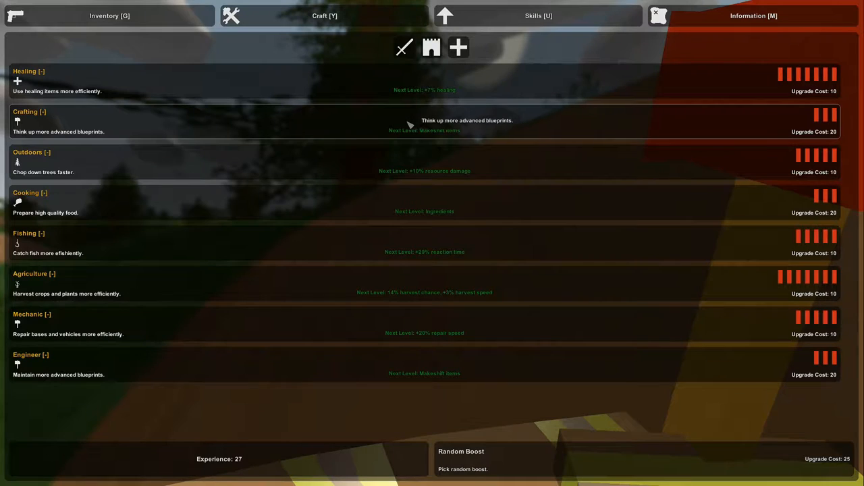
mouse_move(408, 124)
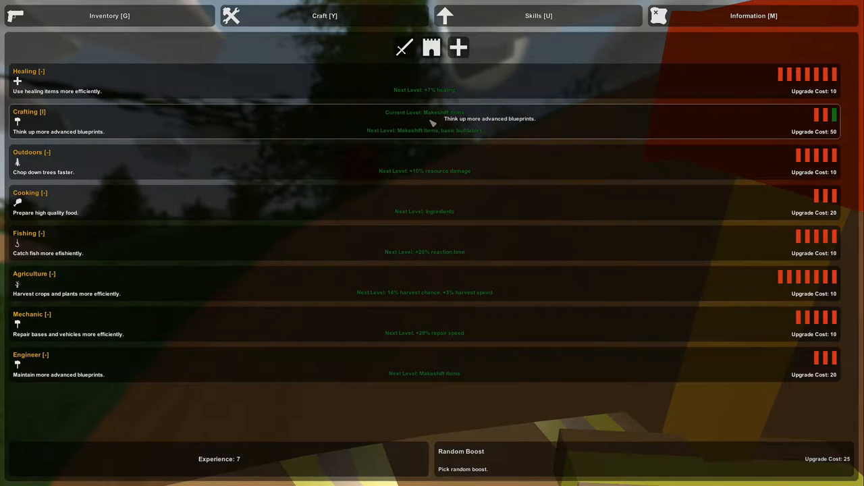
click(324, 16)
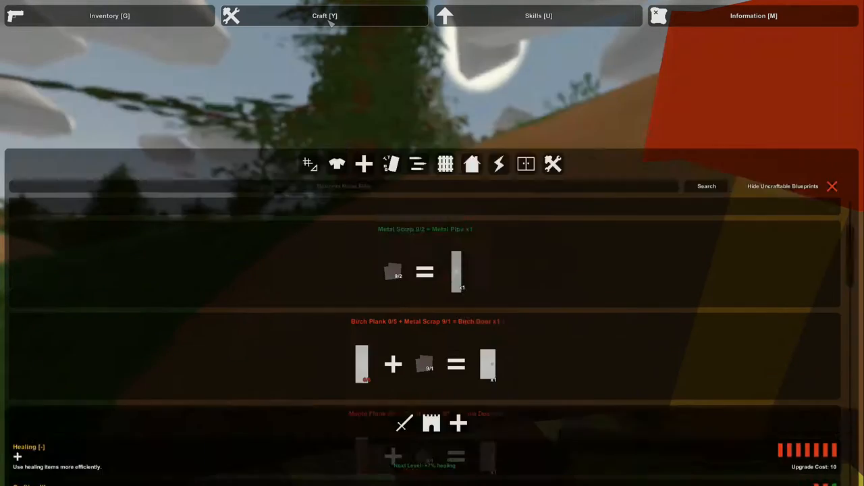
Step: Review the metal material and torch recipes and scroll to the bows requiring Crafting I
scroll(down, 3)
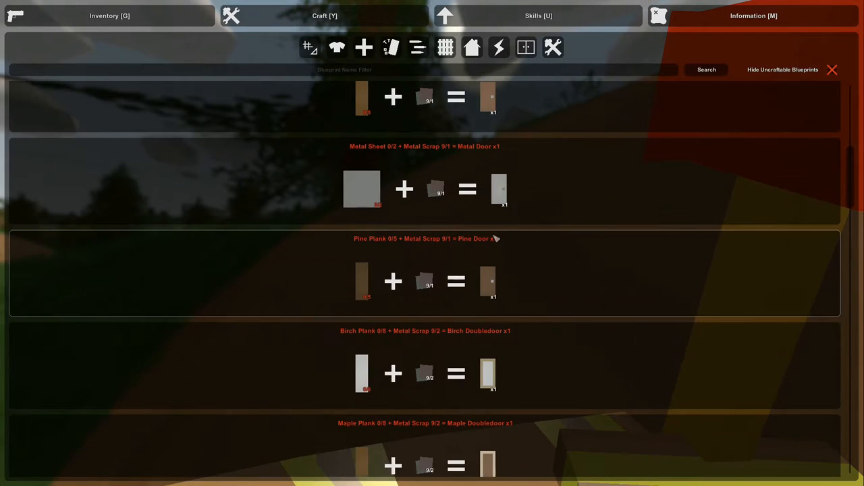
click(417, 47)
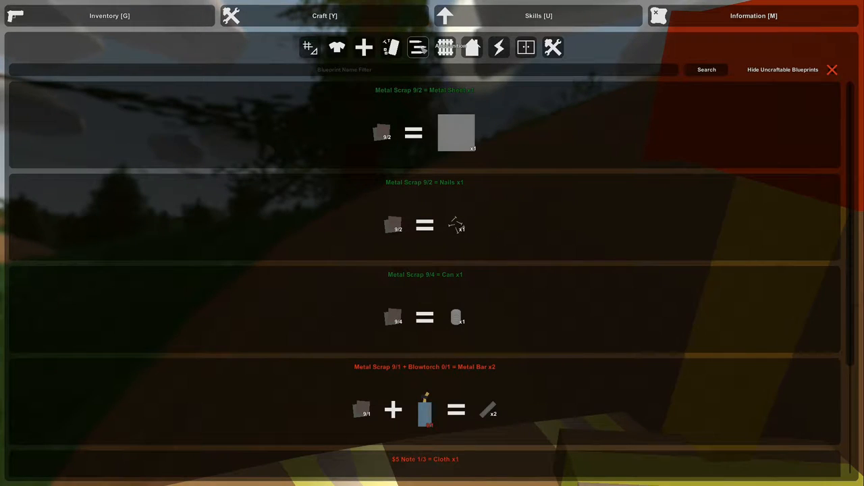
click(499, 47)
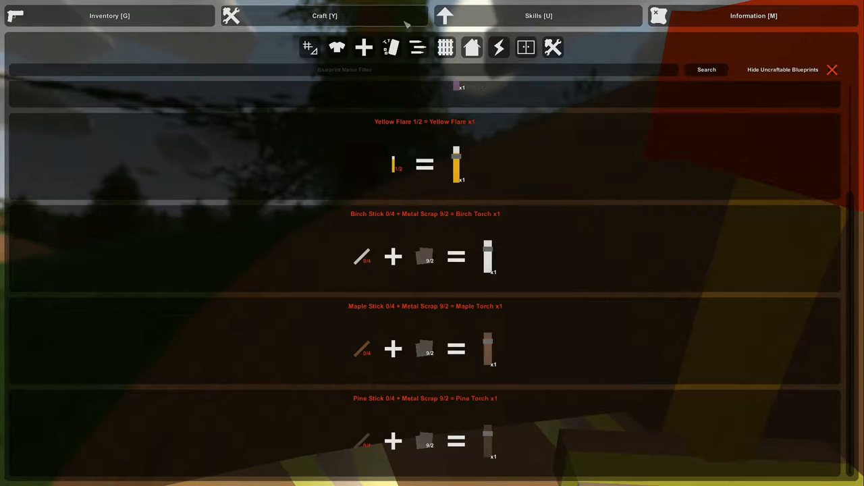
scroll(up, 3)
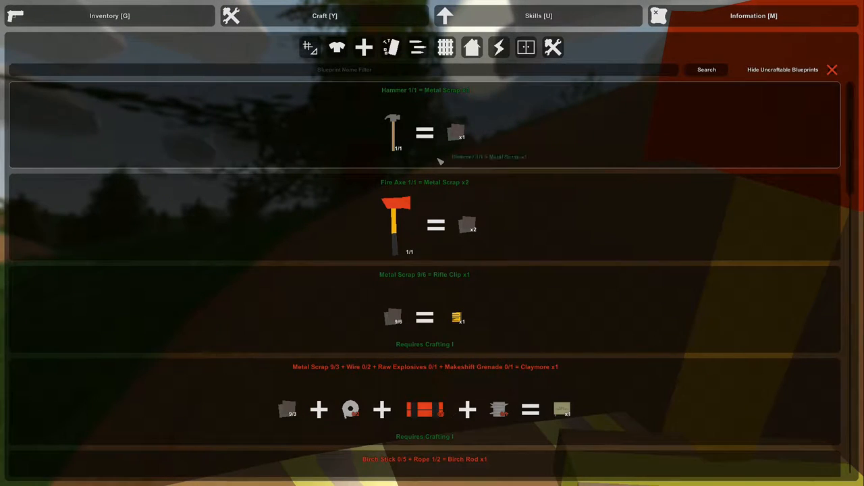
scroll(down, 3)
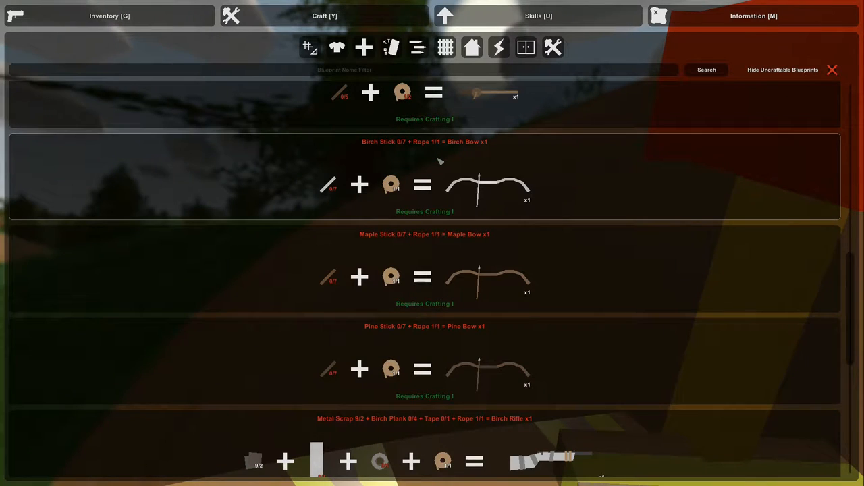
mouse_move(330, 196)
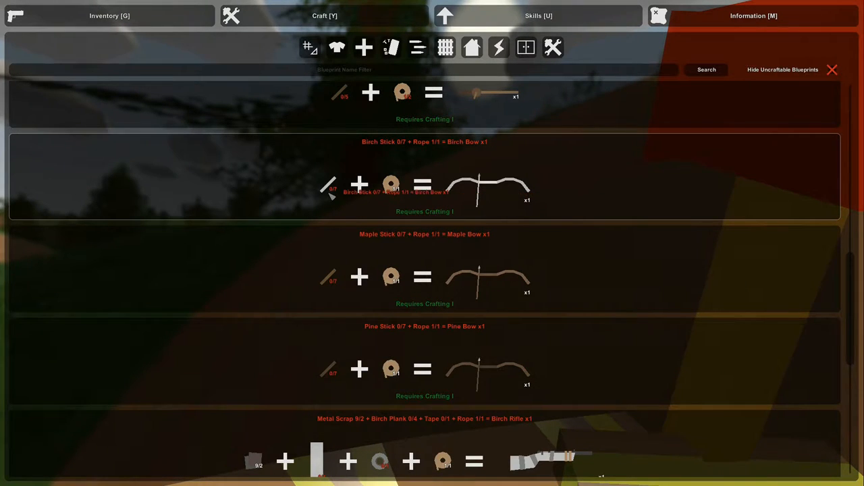
mouse_move(502, 203)
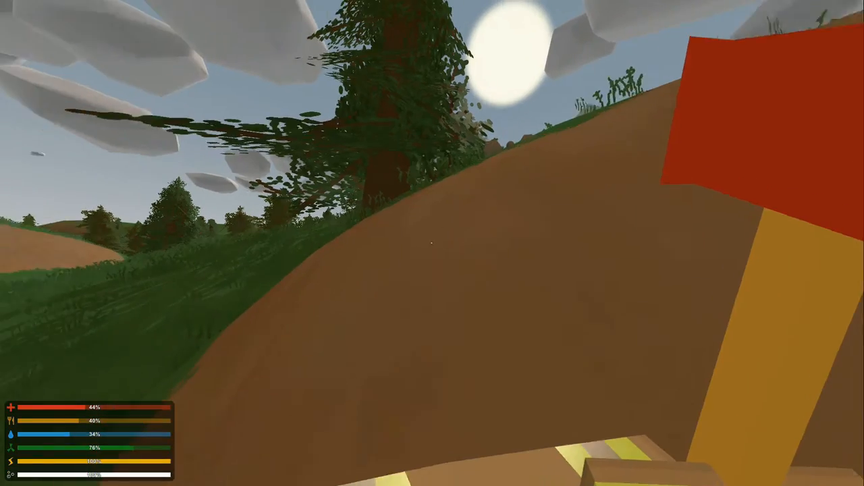
mouse_move(432, 243)
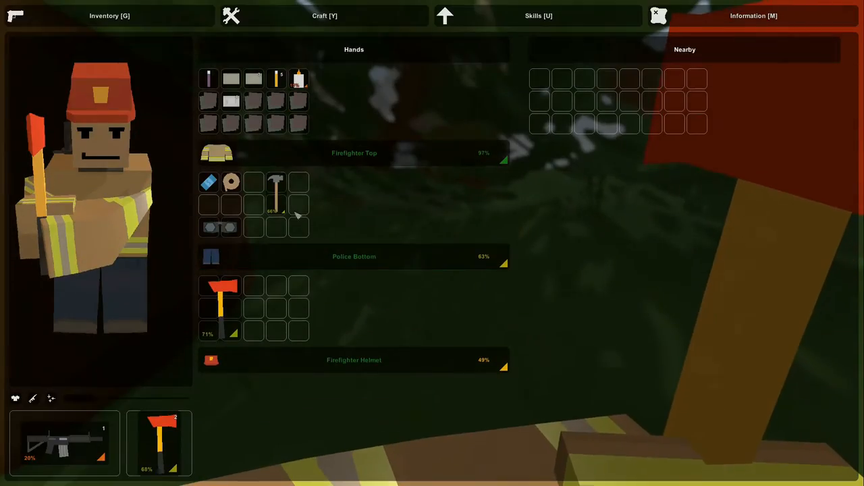
Step: Bring up the crafting blueprints and scroll through the salvage recipe list
click(324, 16)
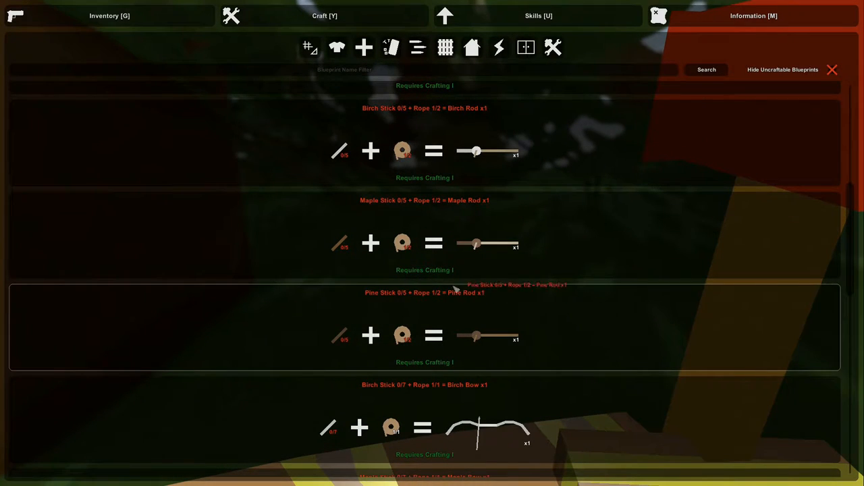
scroll(up, 3)
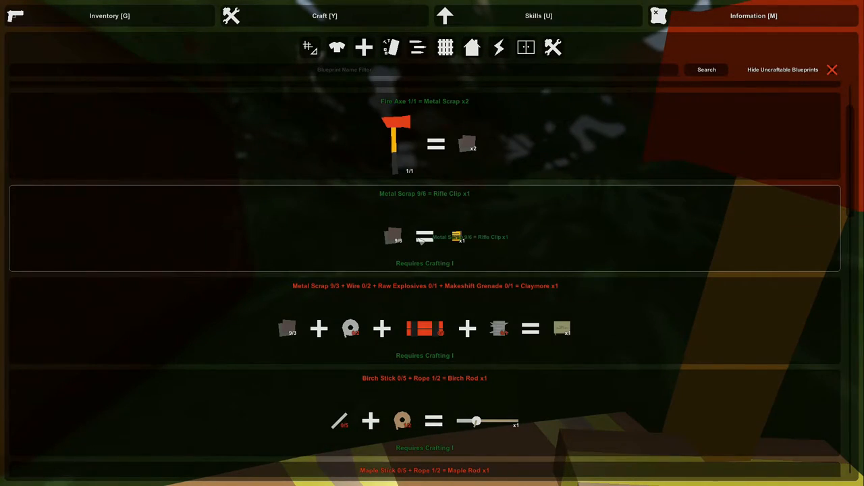
scroll(down, 3)
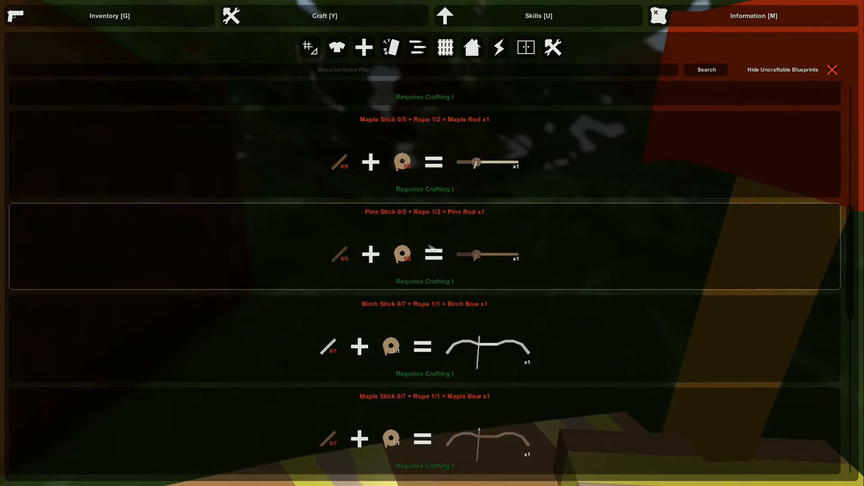
scroll(down, 3)
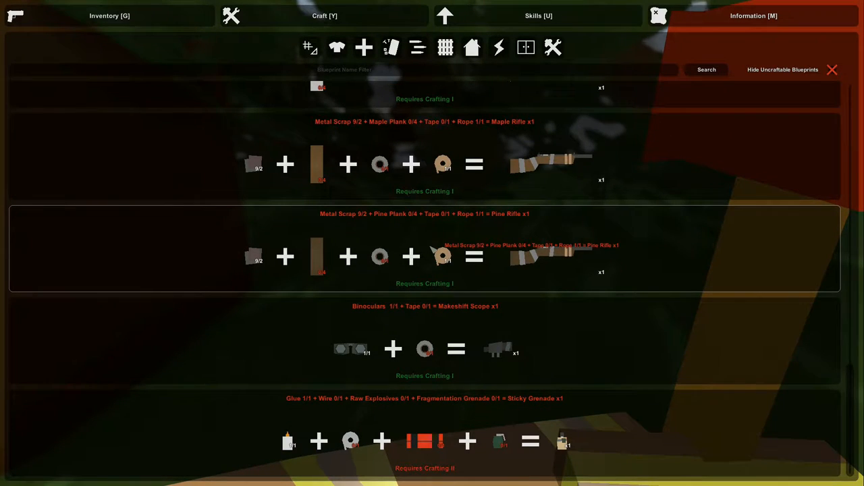
mouse_move(398, 72)
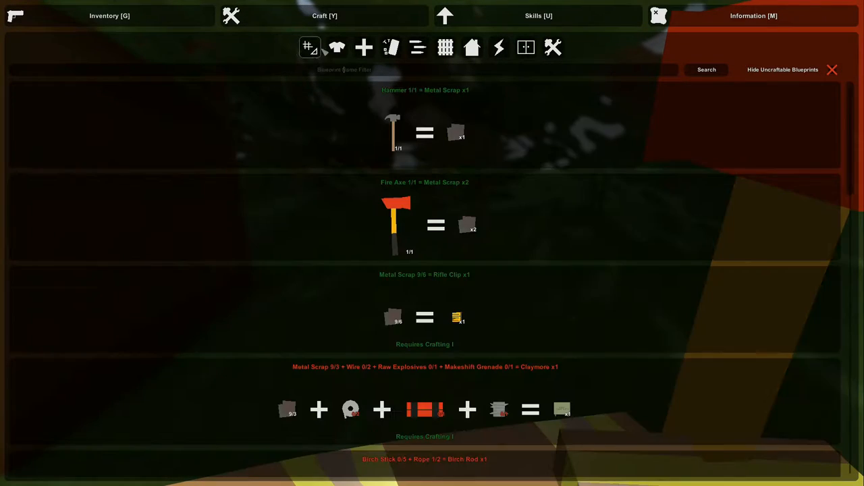
Step: Browse the armor clothing, another category and the basic metal recipes in turn
click(338, 47)
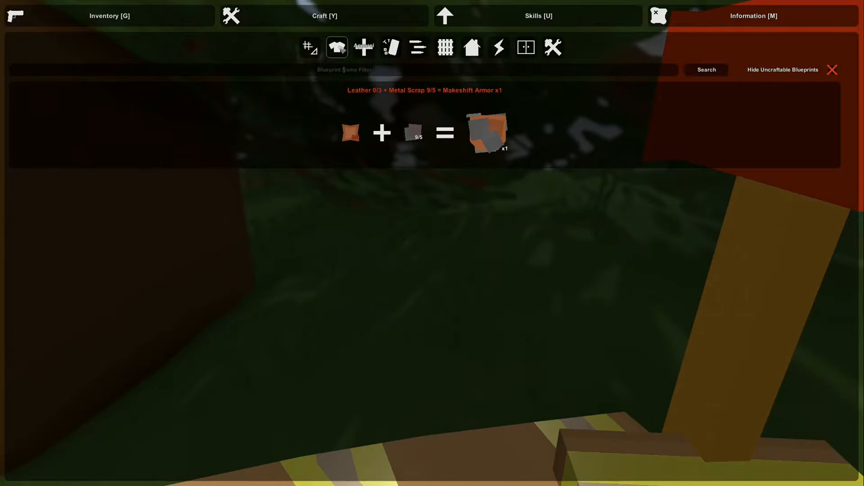
click(418, 47)
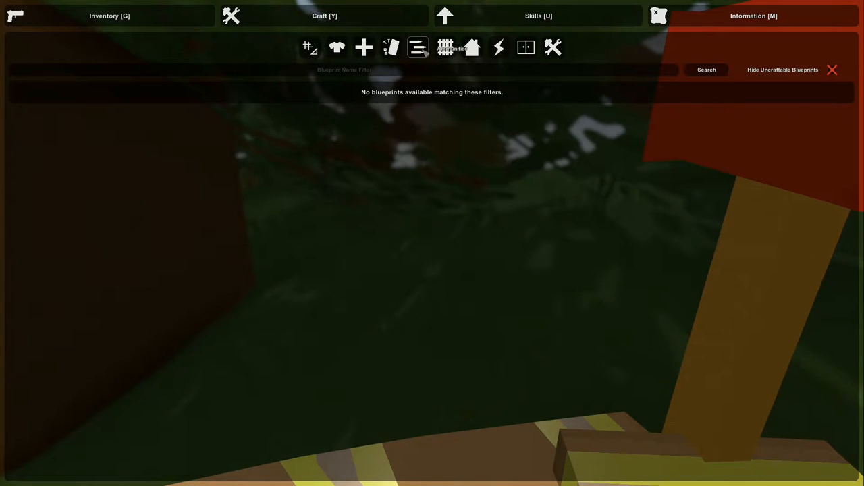
click(363, 47)
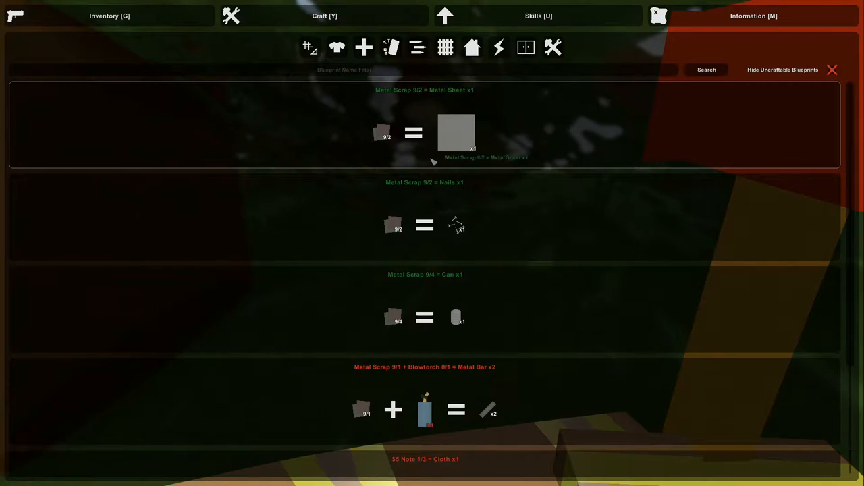
click(337, 47)
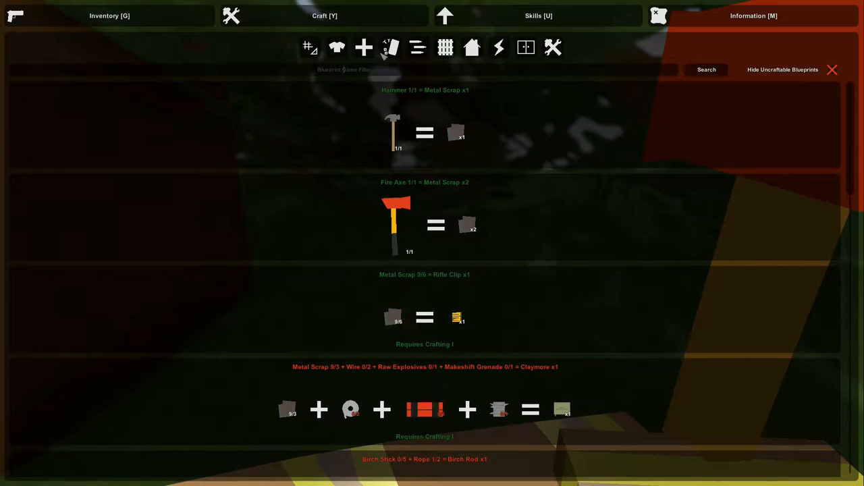
mouse_move(437, 73)
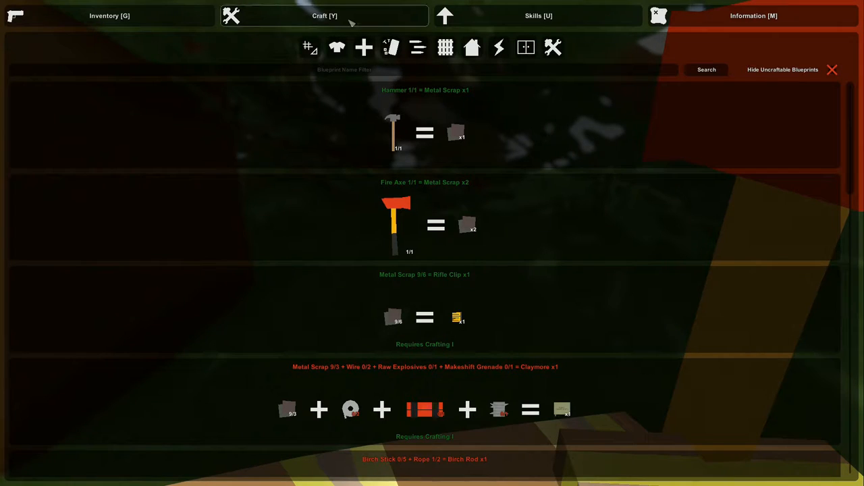
Step: Return from the inventory to the blueprints and scroll to the arrow recipes
click(109, 17)
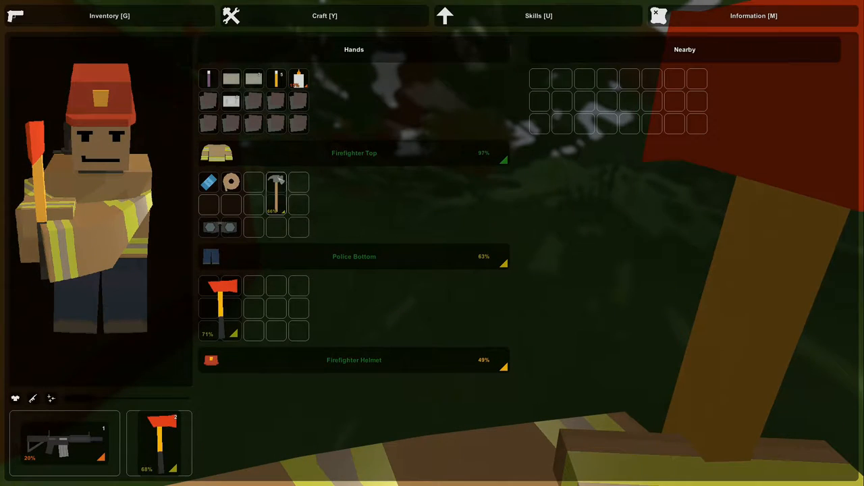
click(324, 16)
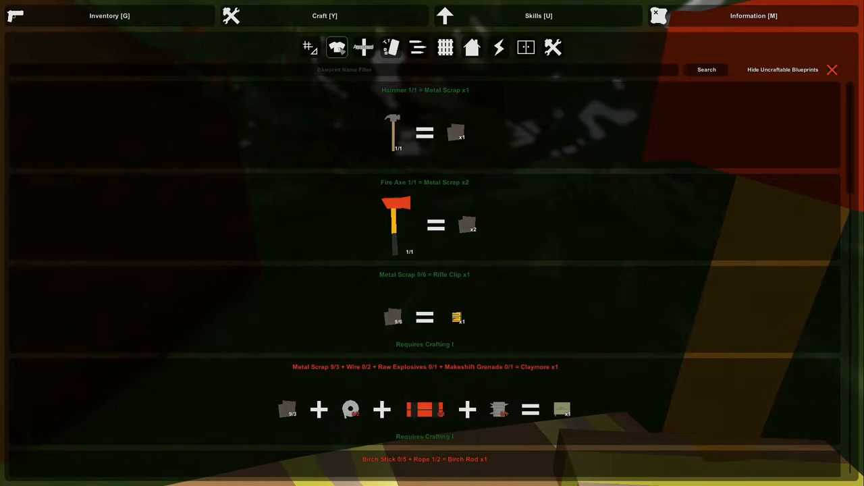
scroll(down, 3)
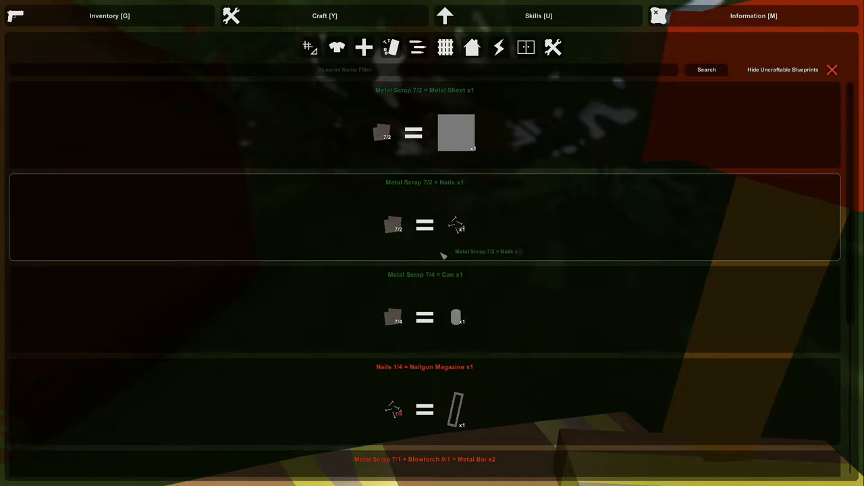
Step: Check the makeshift armor and bat recipe categories, then leave the crafting screen
click(417, 47)
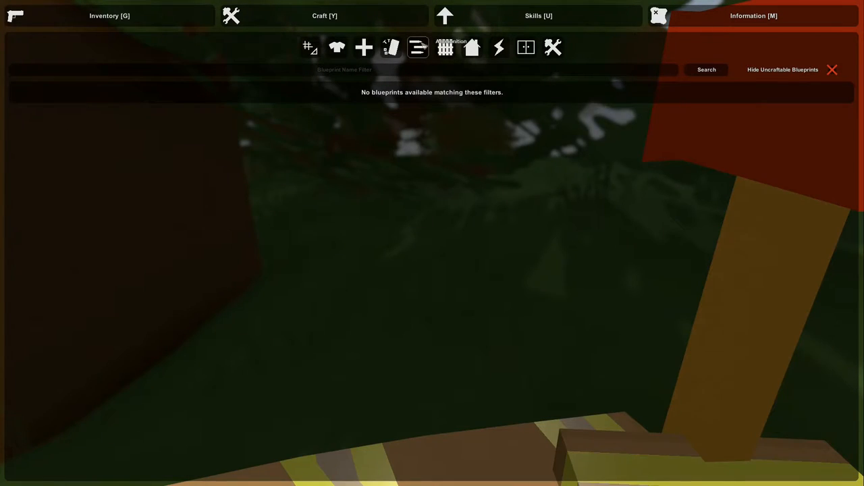
click(363, 48)
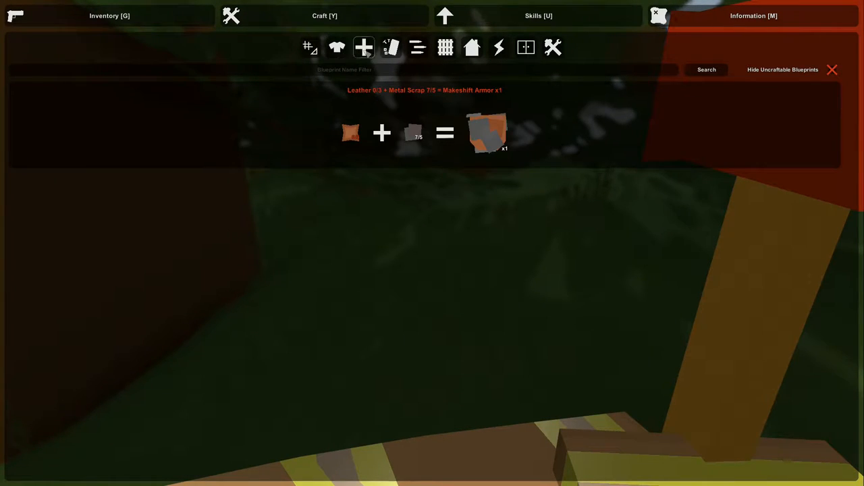
scroll(down, 3)
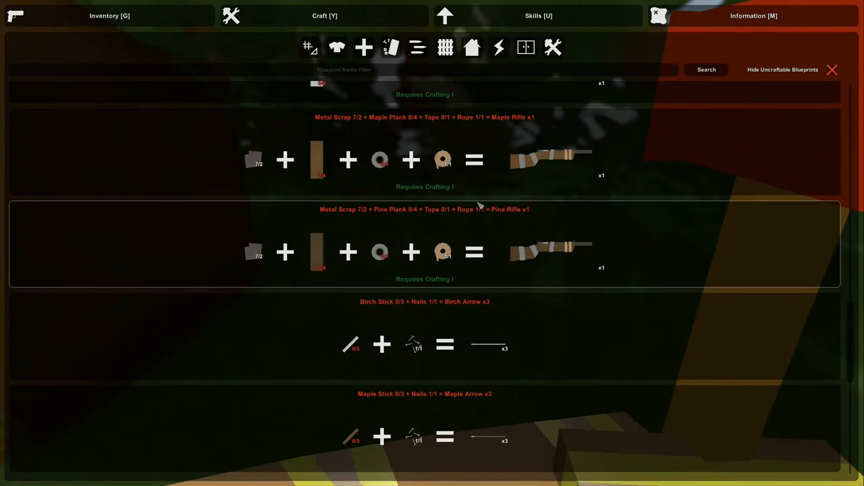
scroll(down, 3)
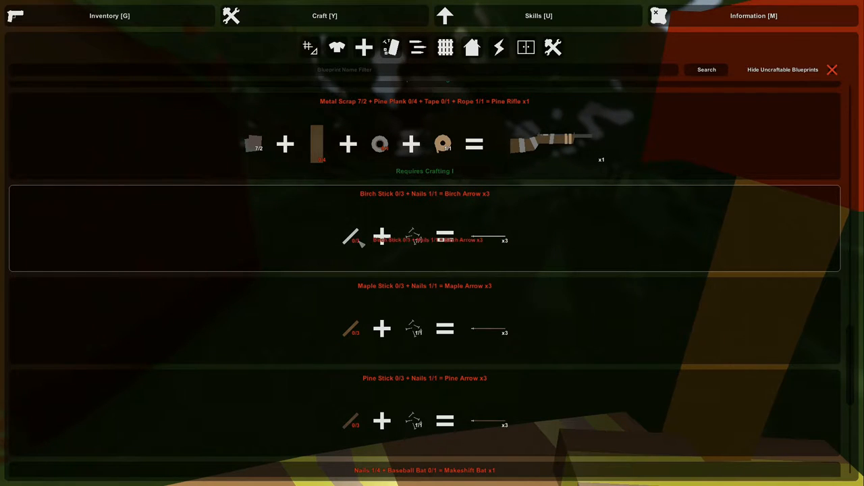
mouse_move(519, 253)
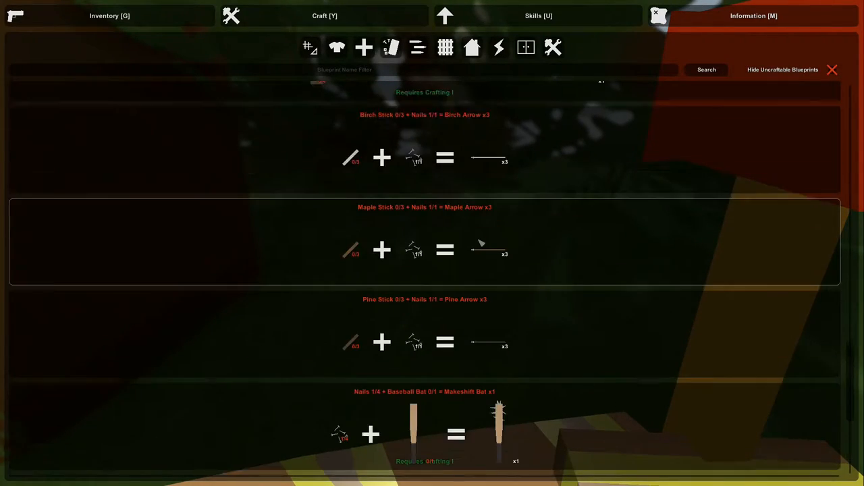
key(escape)
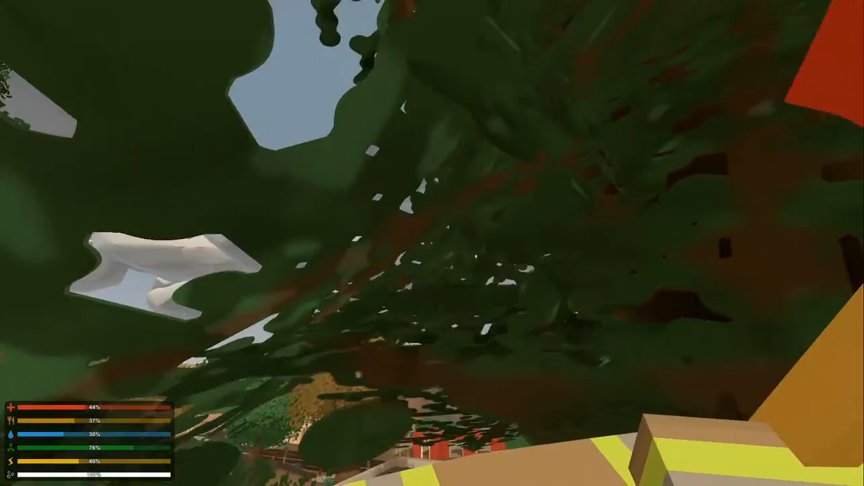
mouse_move(432, 243)
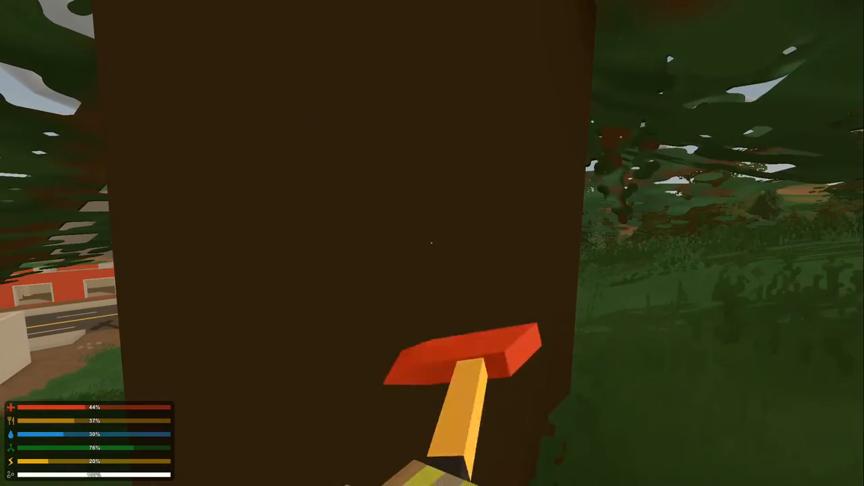
mouse_move(432, 243)
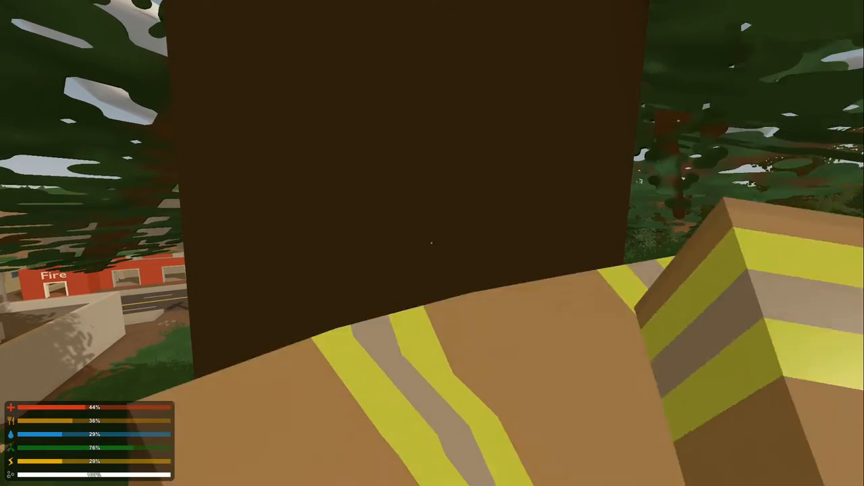
mouse_move(432, 243)
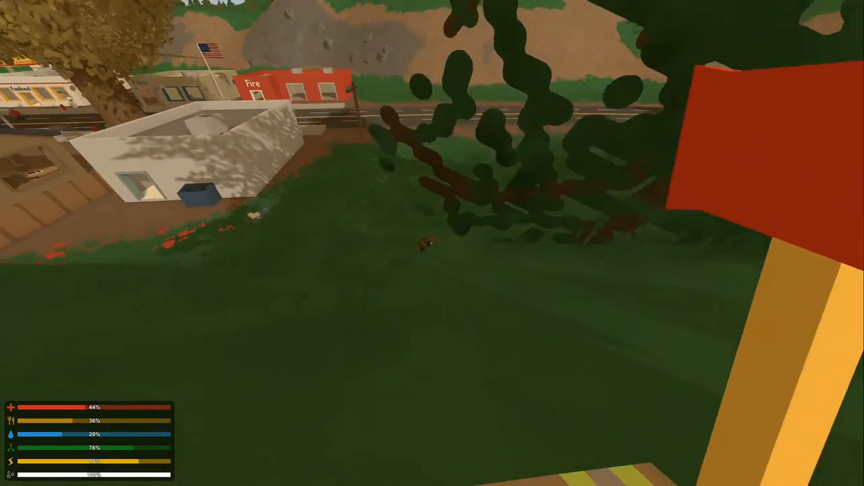
mouse_move(432, 243)
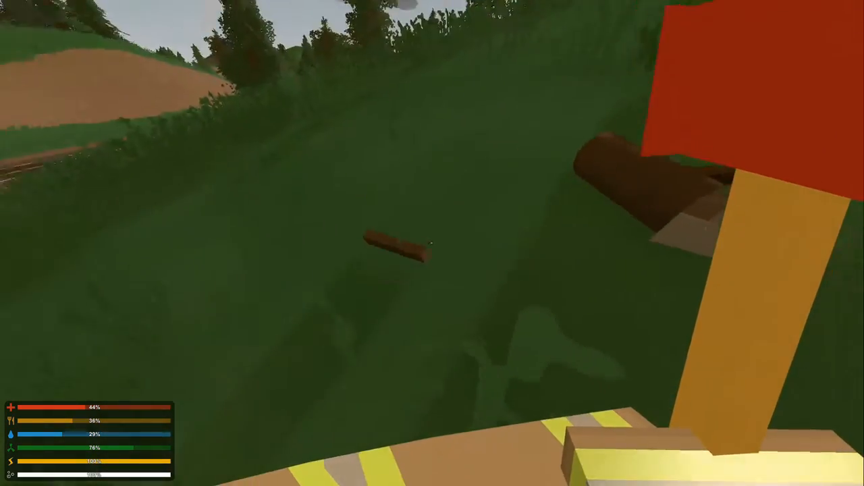
mouse_move(432, 243)
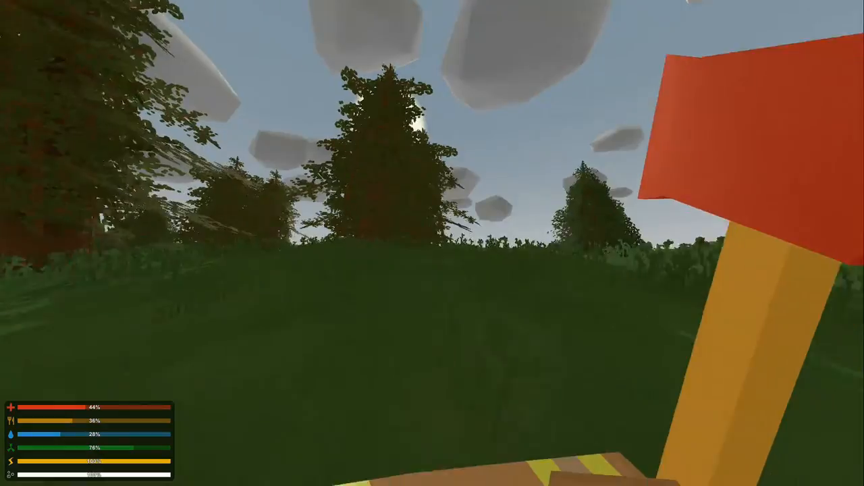
mouse_move(432, 243)
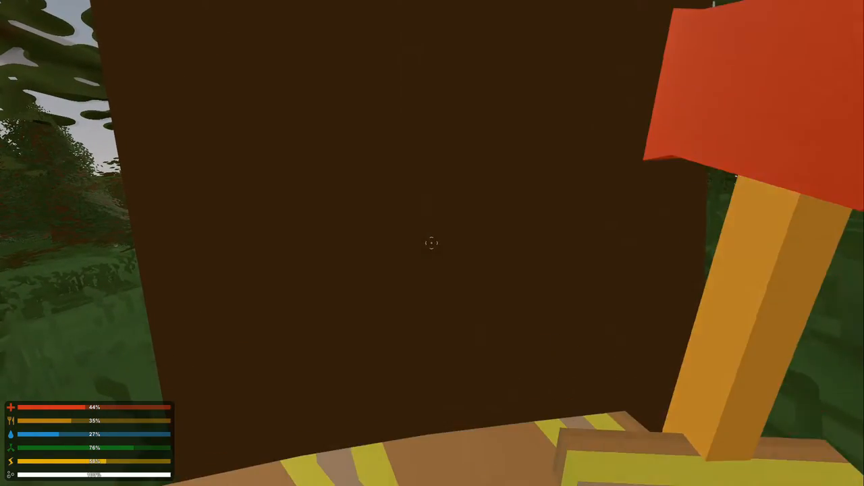
Step: Swing the fire axe at the tree trunk to fell it
click(432, 243)
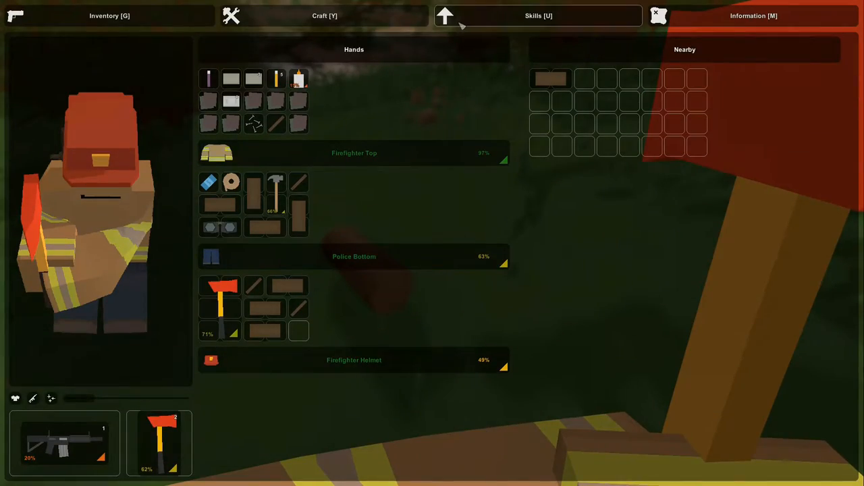
Step: Browse the salvage and supply recipes and search the blueprints for a saw
click(324, 16)
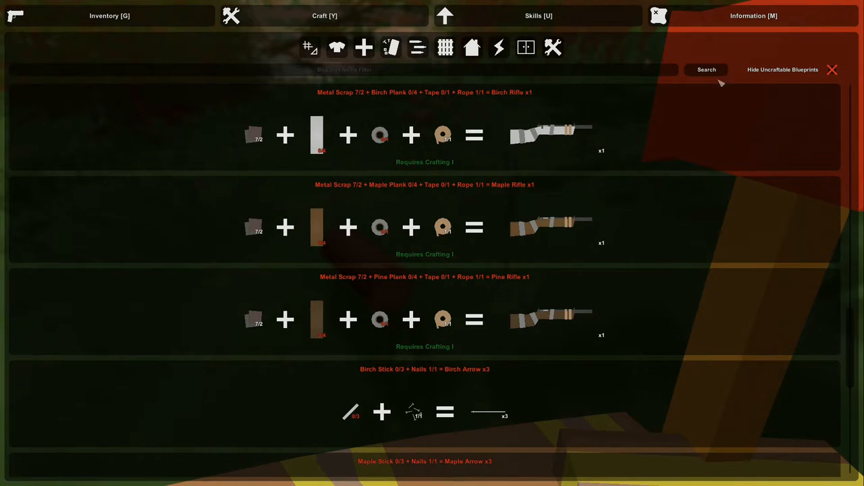
click(471, 48)
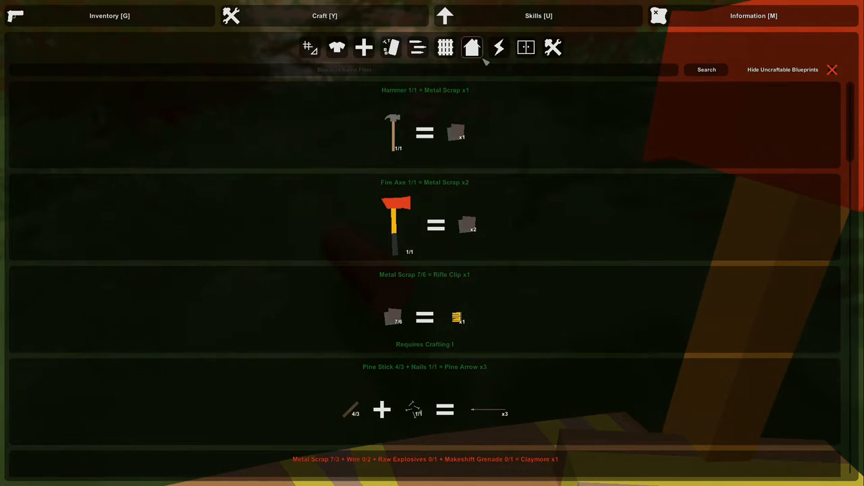
click(390, 47)
text(s)
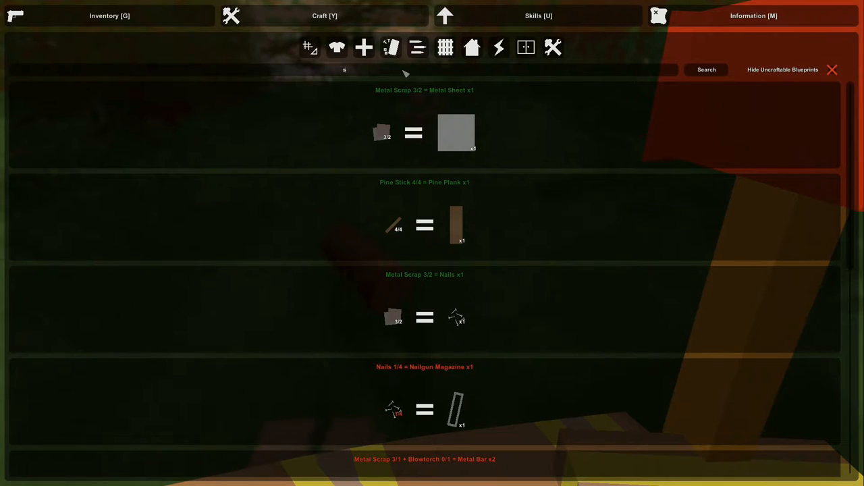
text(aw)
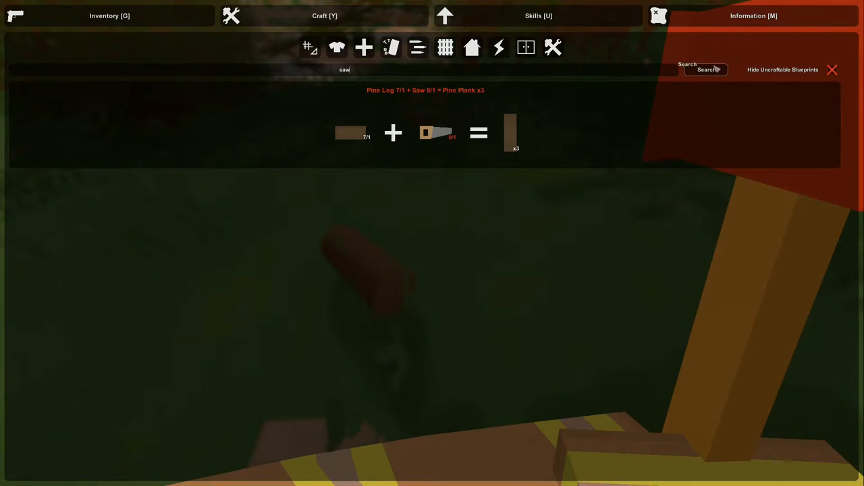
mouse_move(438, 133)
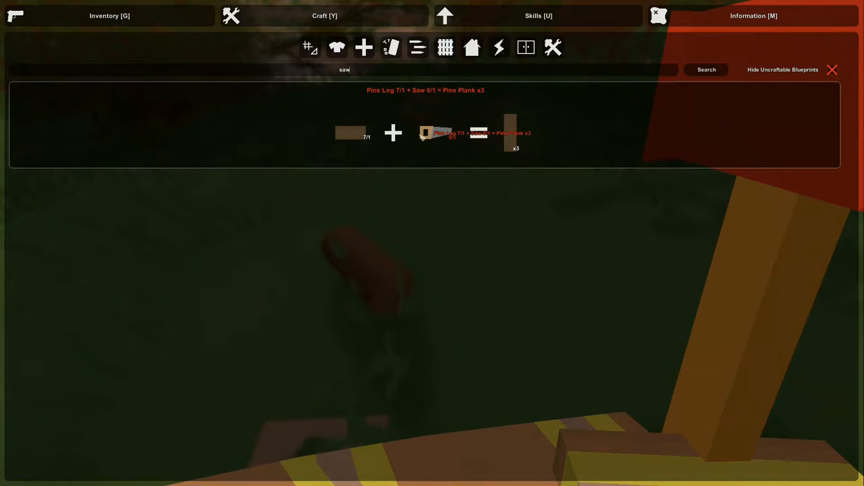
Step: Search 'saw' to confirm Pine Log + Saw = Pine Plank, check building recipes, and return to the inventory
click(417, 47)
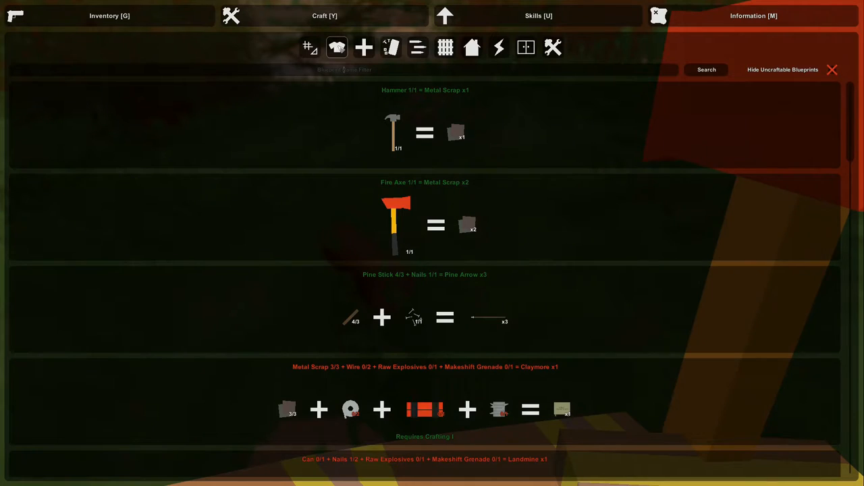
click(390, 48)
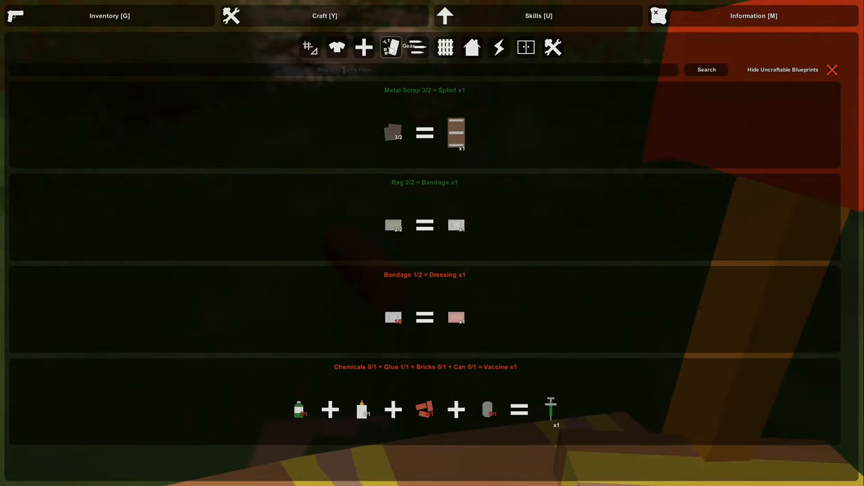
click(418, 47)
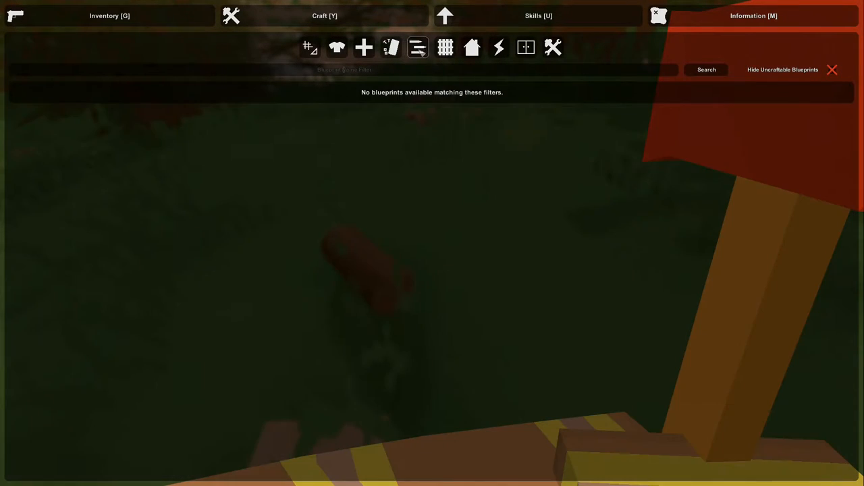
text(saw)
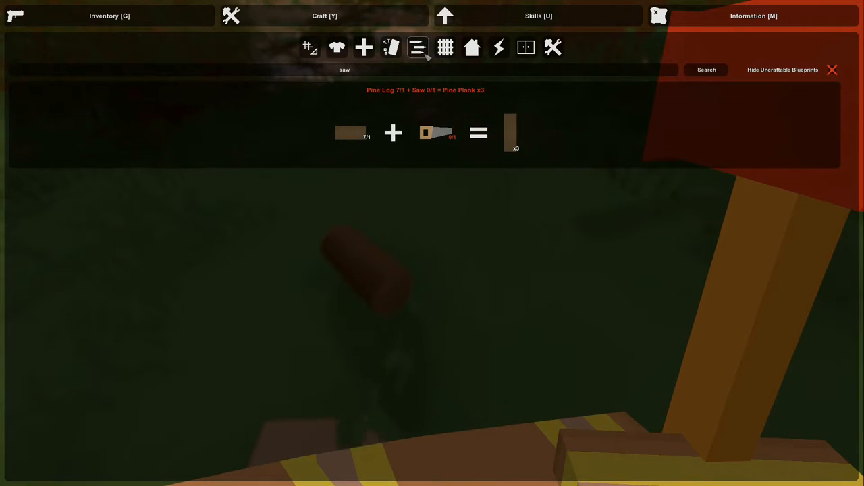
click(471, 48)
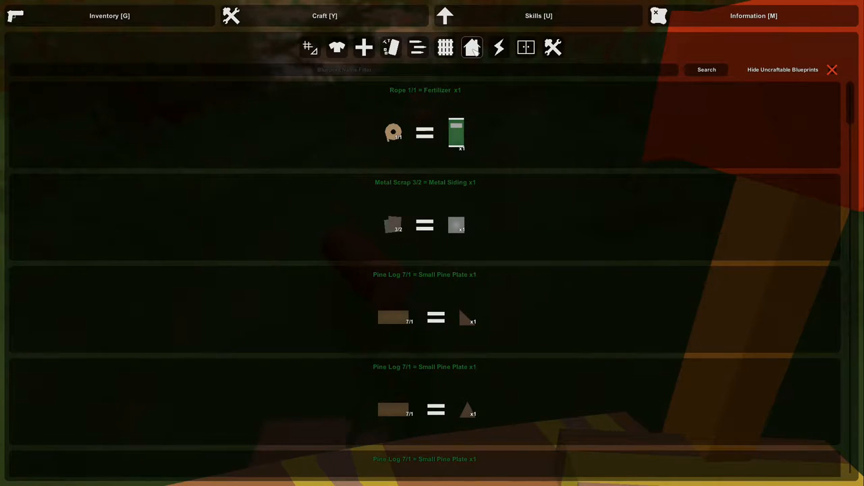
click(109, 16)
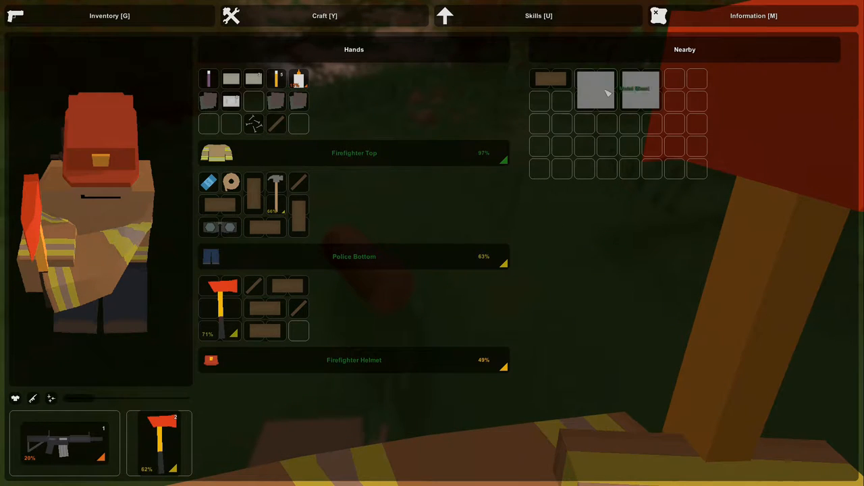
mouse_move(299, 215)
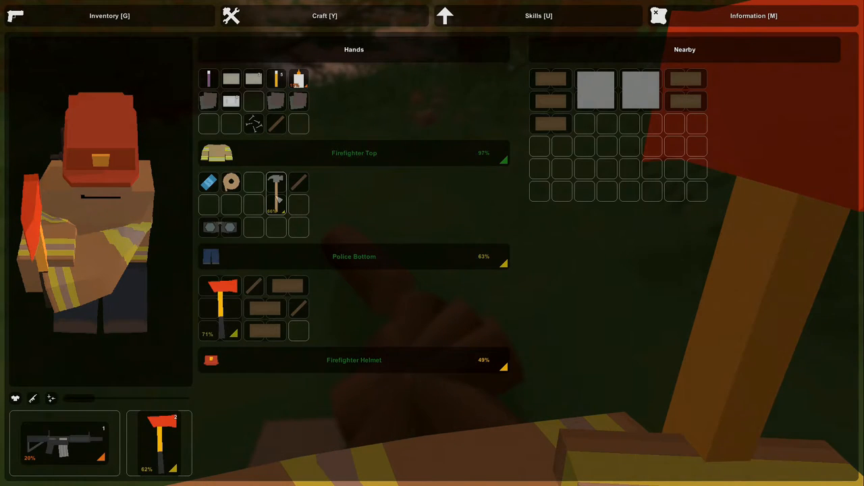
Step: Take the nearby metal sheets into the pockets and switch to the crafting blueprints
drag(276, 202, 299, 216)
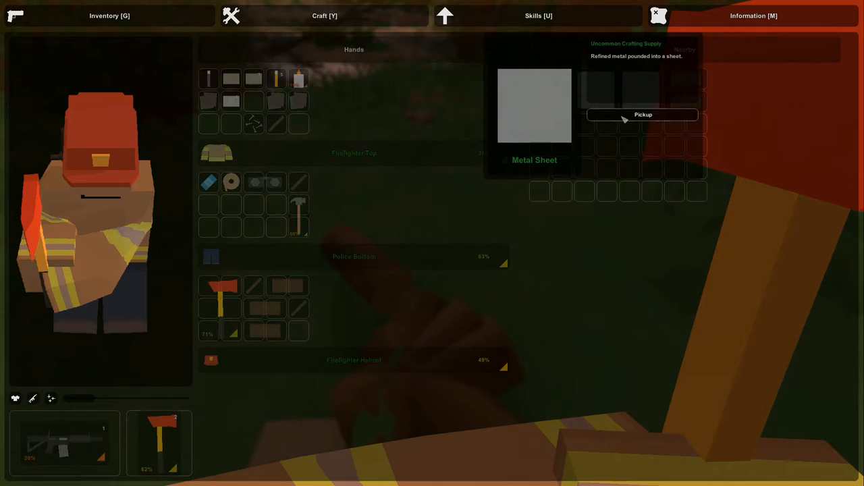
click(643, 113)
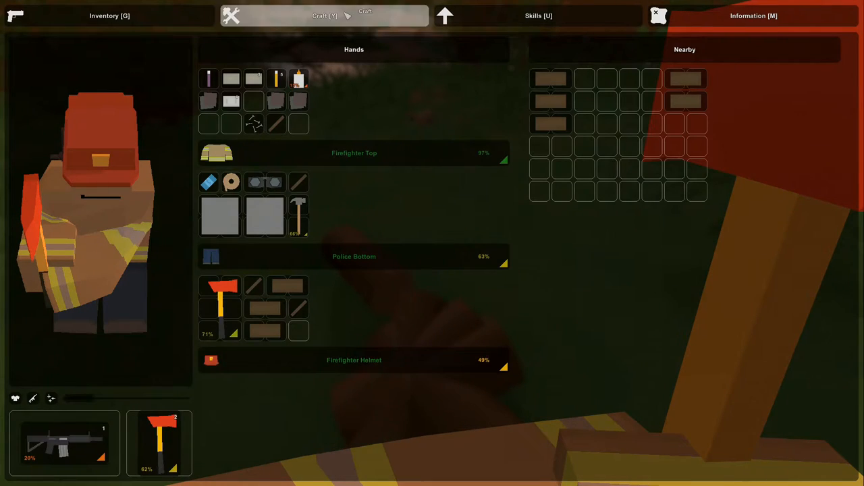
click(324, 16)
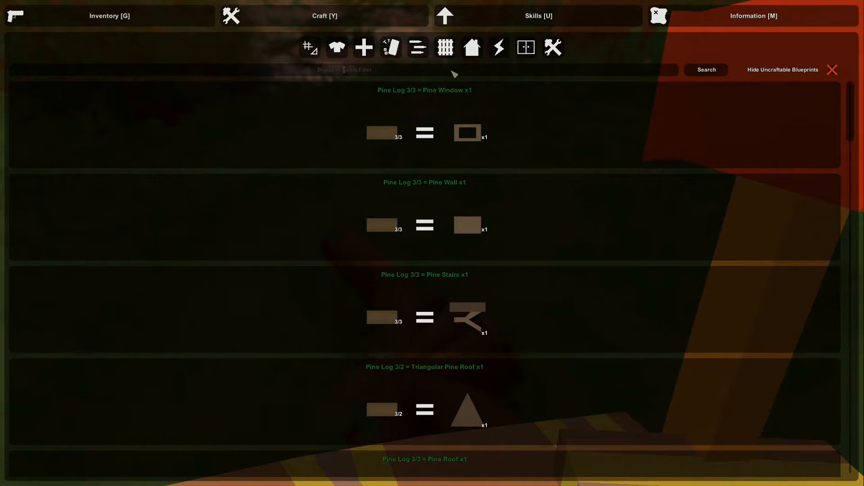
Step: Search 'saw' and scroll the results showing a pine log plus saw yields three planks
text(saw)
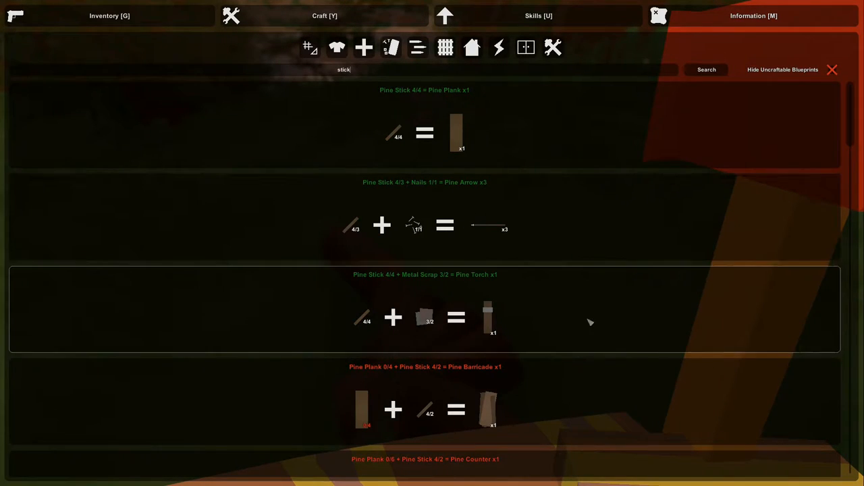
scroll(down, 3)
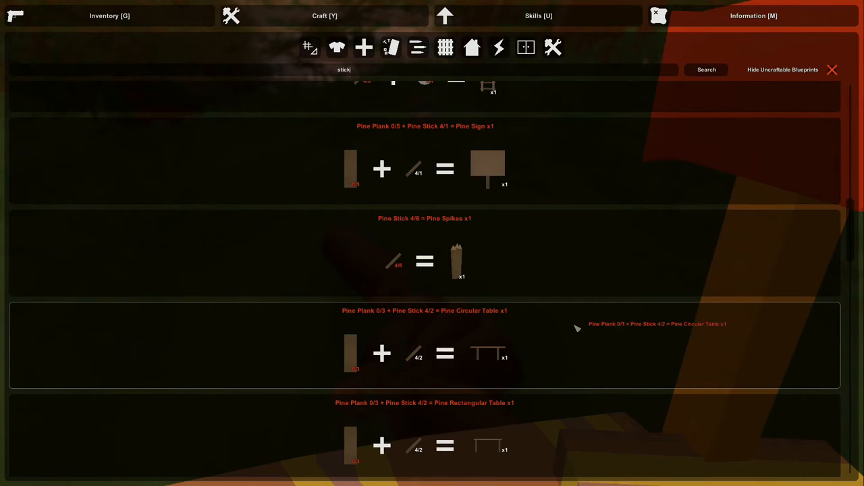
scroll(up, 3)
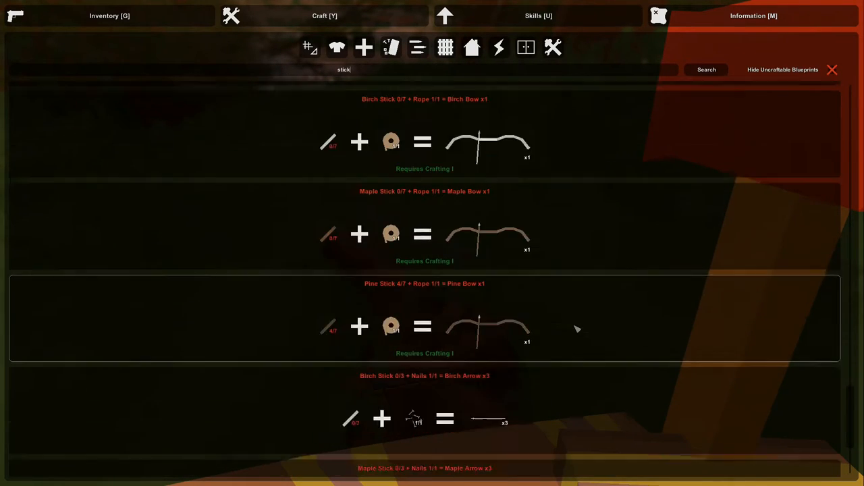
scroll(up, 3)
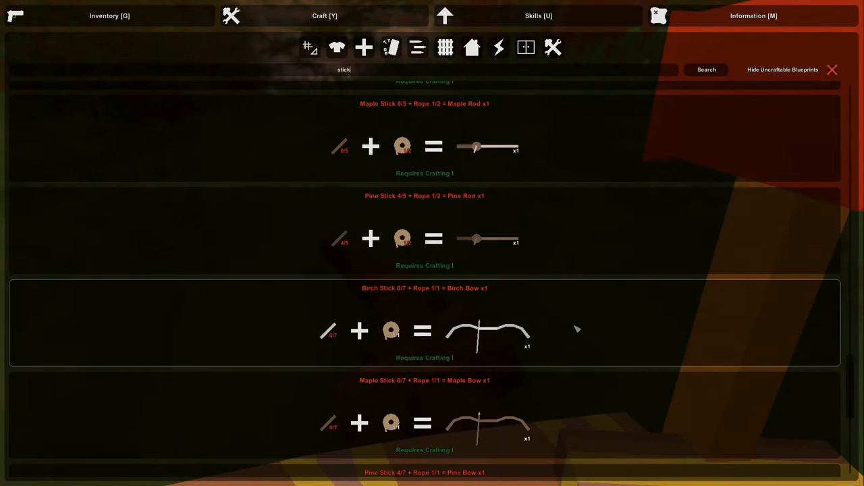
mouse_move(486, 335)
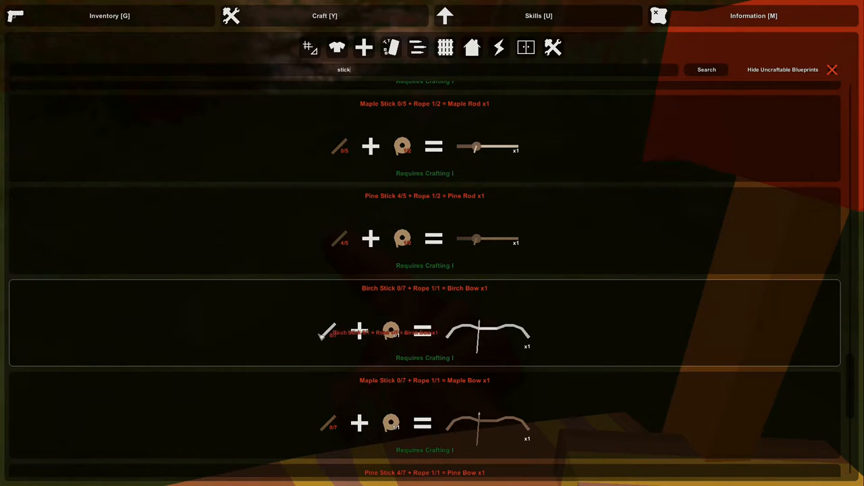
scroll(down, 3)
text(plank)
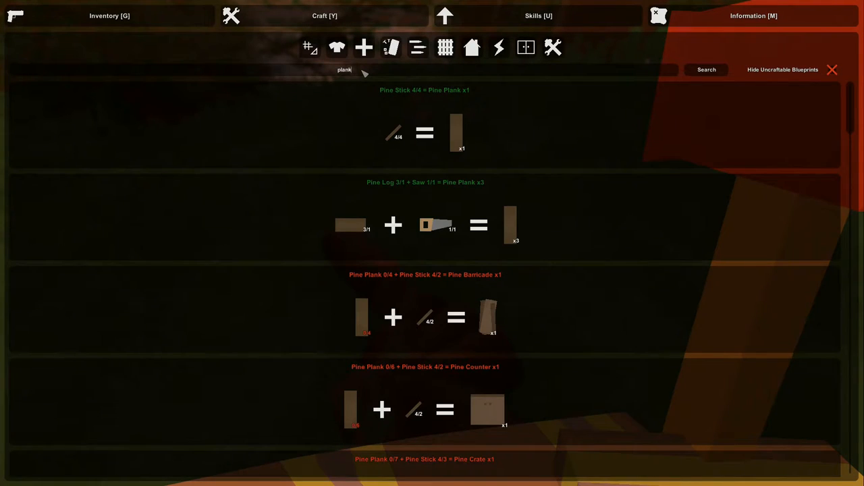
mouse_move(464, 238)
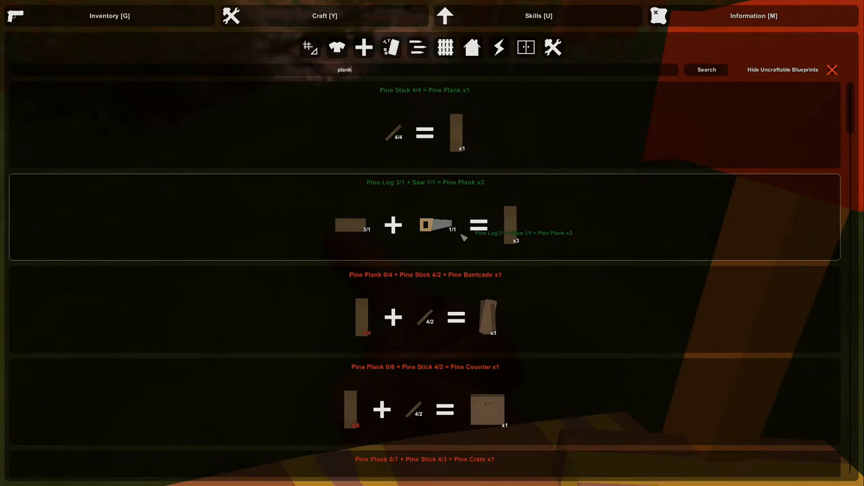
mouse_move(463, 227)
text(b)
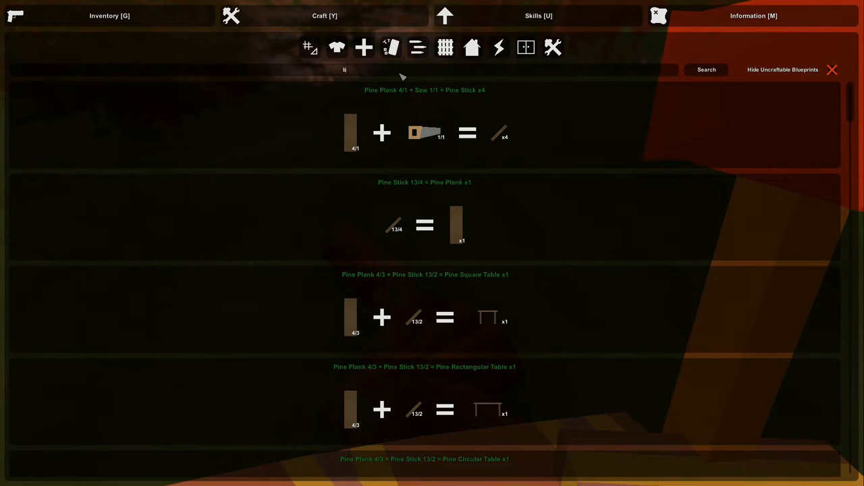
Step: Search 'bow', 'arrow' and 'nail' to view each recipe, then go back to the inventory
text(ow)
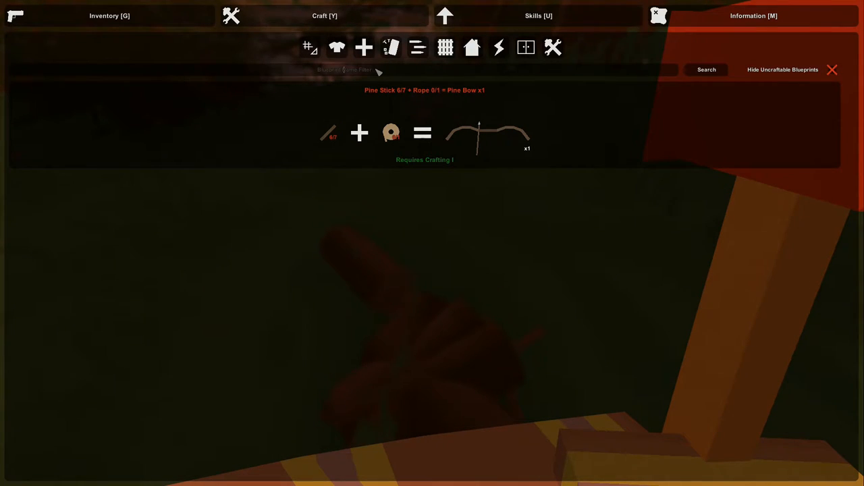
text(arrow)
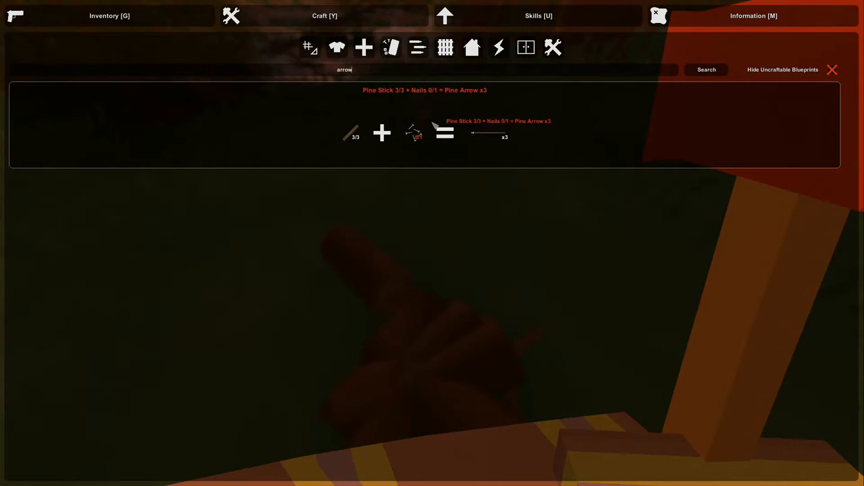
mouse_move(435, 139)
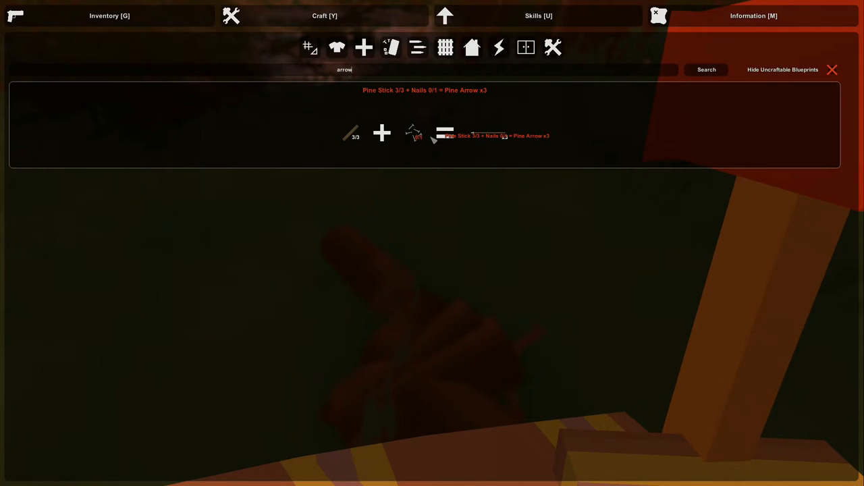
mouse_move(311, 47)
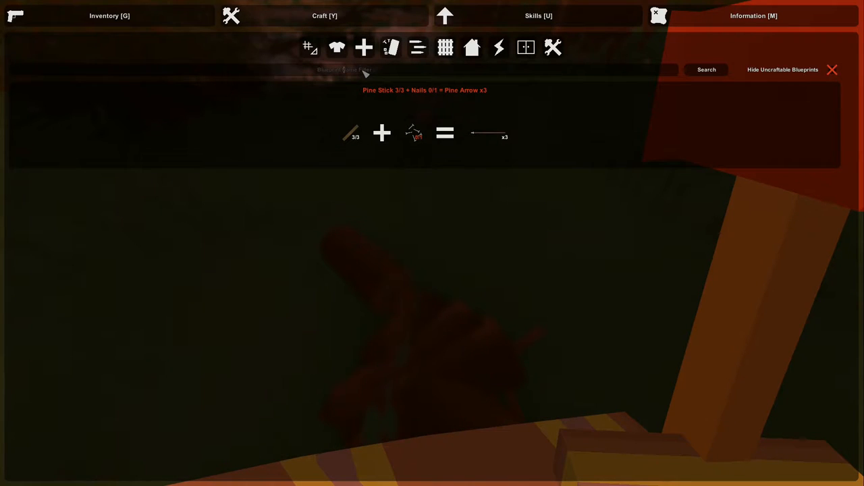
text(nail)
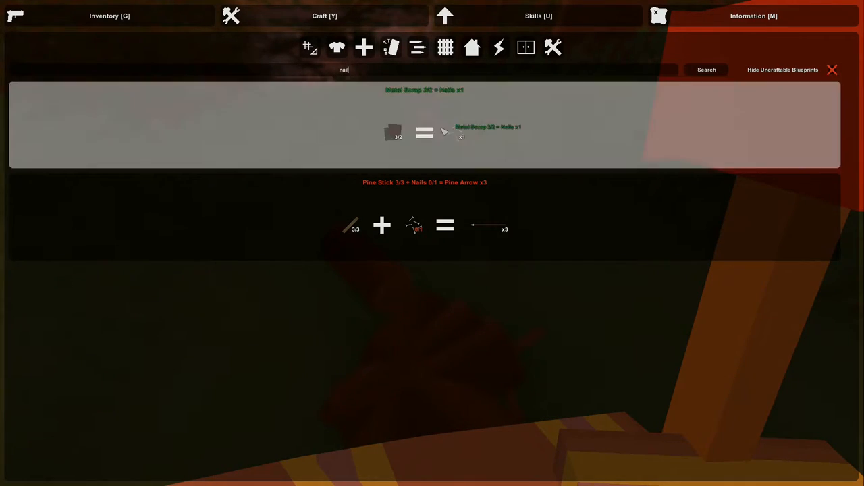
scroll(down, 3)
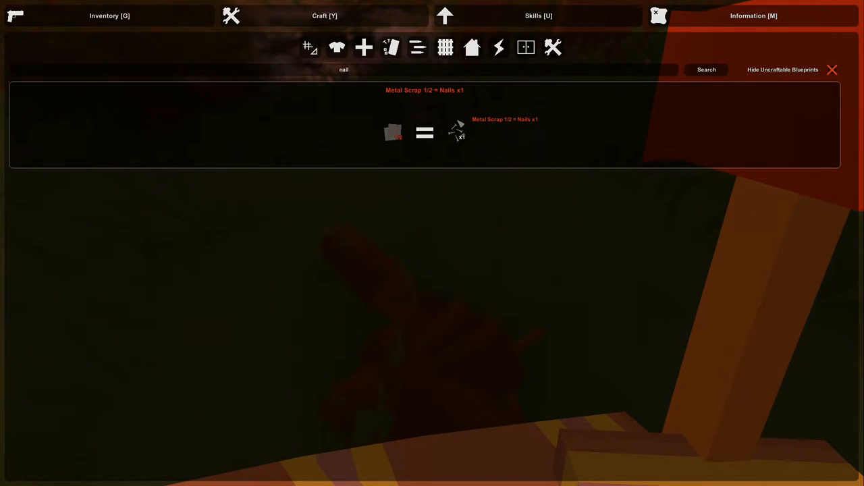
click(109, 16)
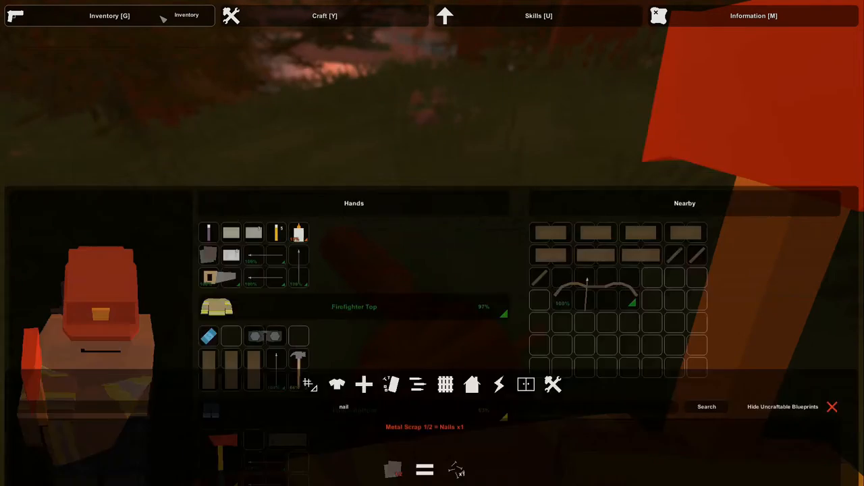
Step: Drag the bow into the primary weapon slot, replacing the assault rifle
click(110, 16)
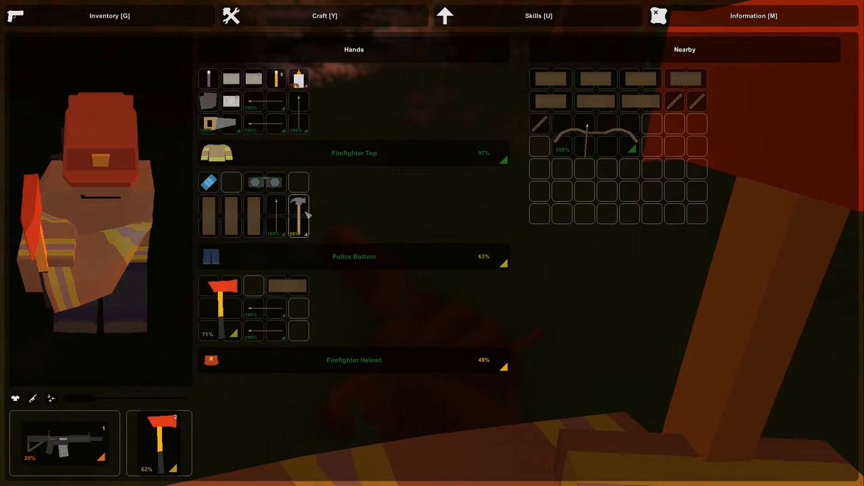
drag(298, 216, 628, 121)
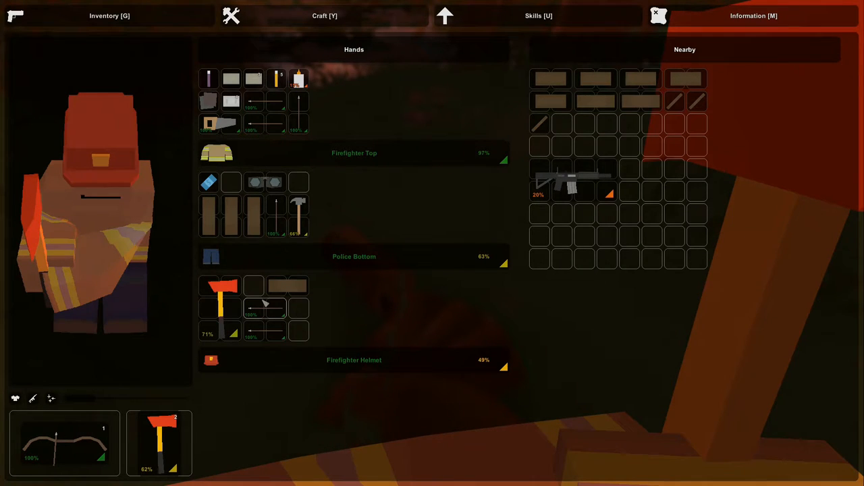
mouse_move(286, 283)
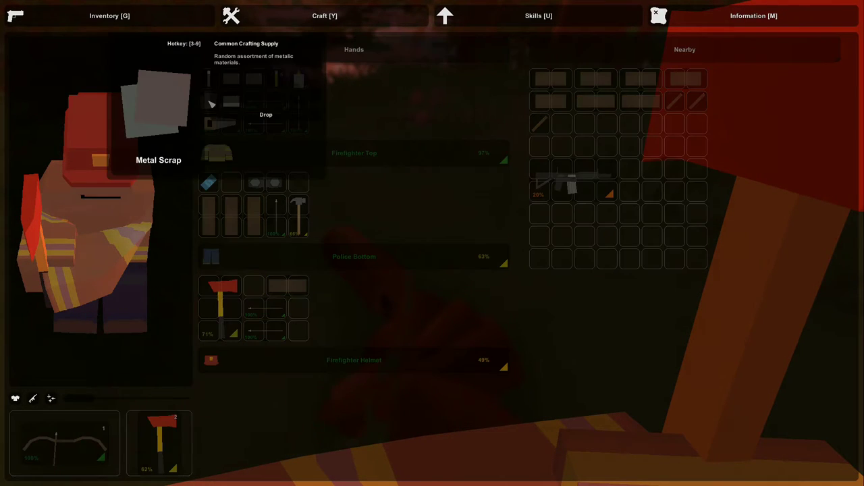
click(324, 16)
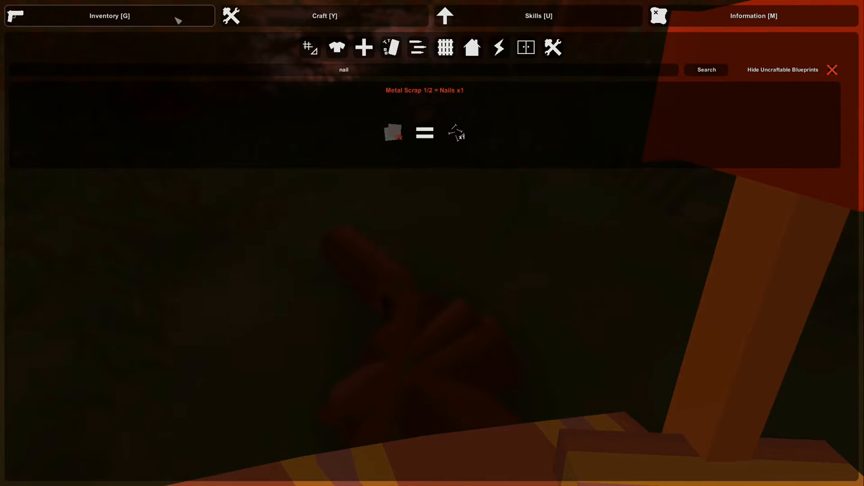
Step: Flip between inventory and blueprints to bring the nails recipe back up
click(110, 16)
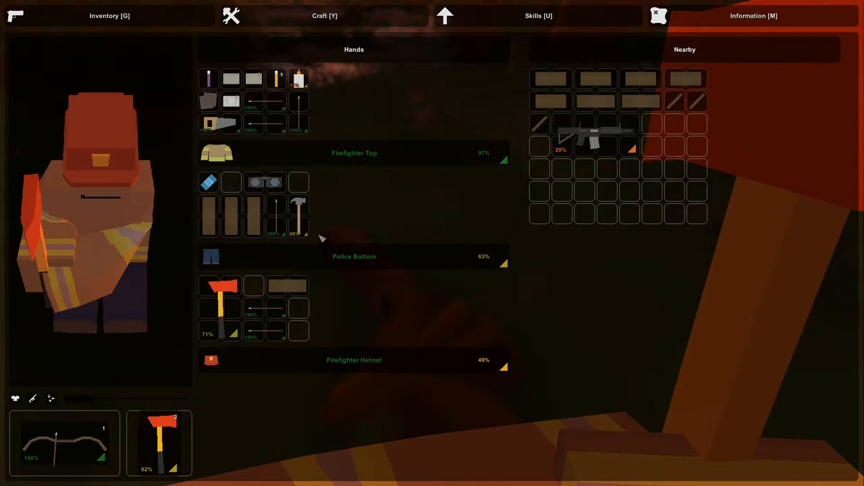
mouse_move(298, 216)
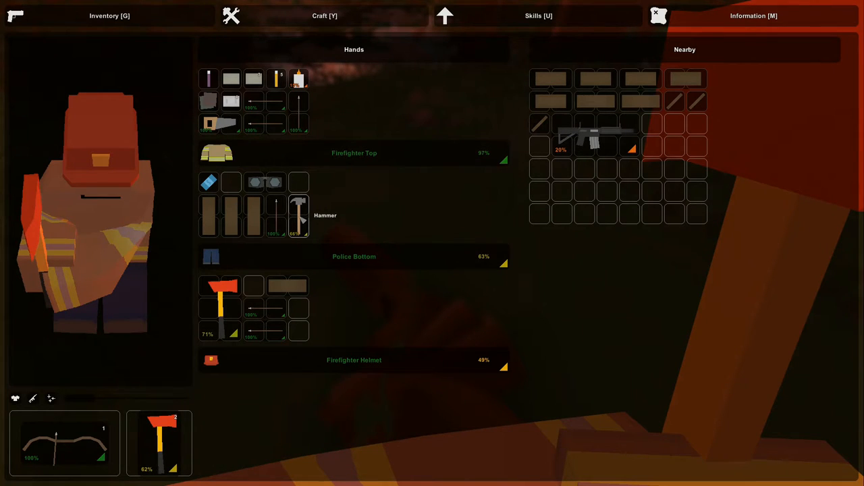
mouse_move(298, 215)
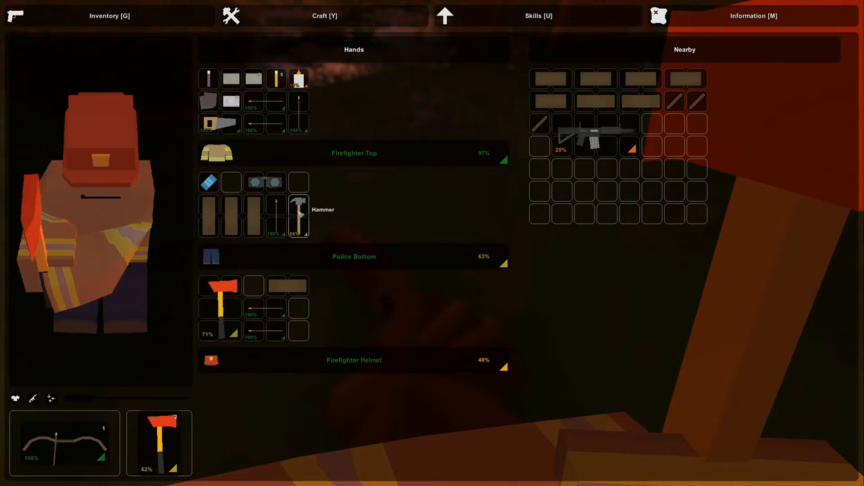
click(324, 16)
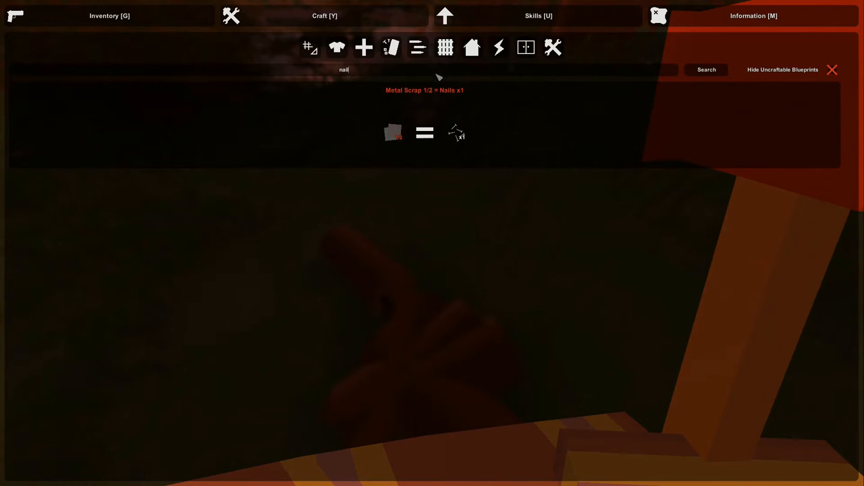
click(344, 70)
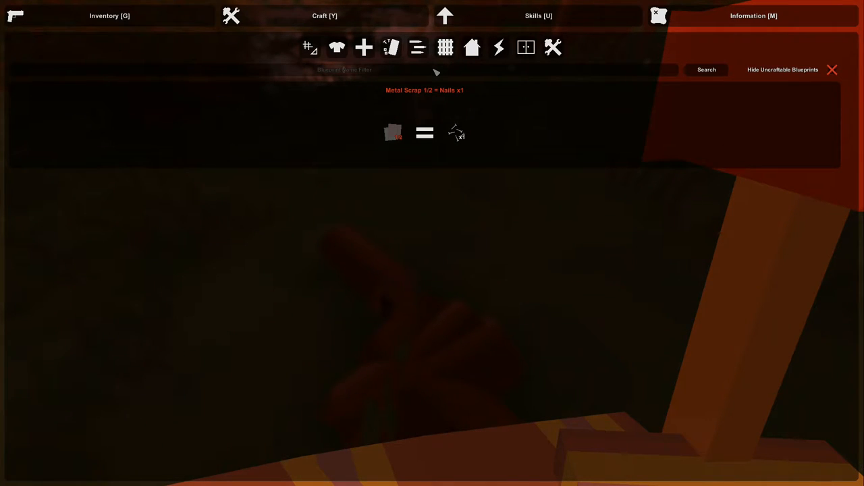
Step: Salvage the hammer into metal scrap and craft the 2/2 metal scrap into nails
text(hammer)
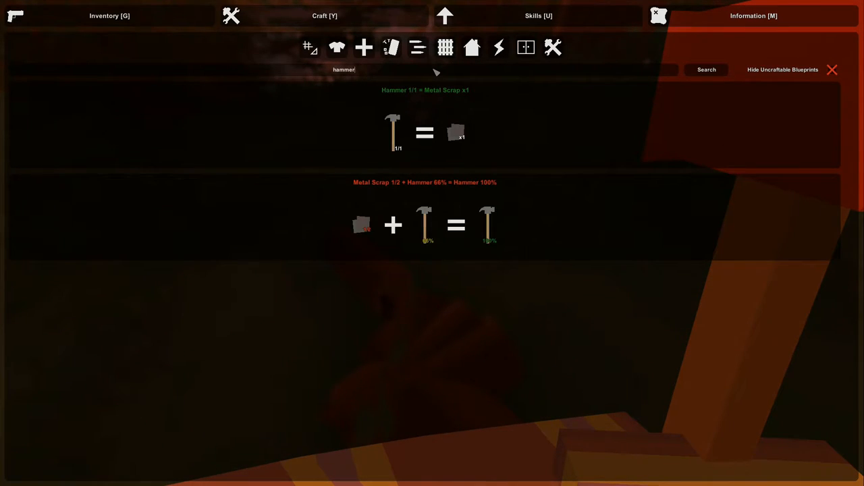
mouse_move(429, 220)
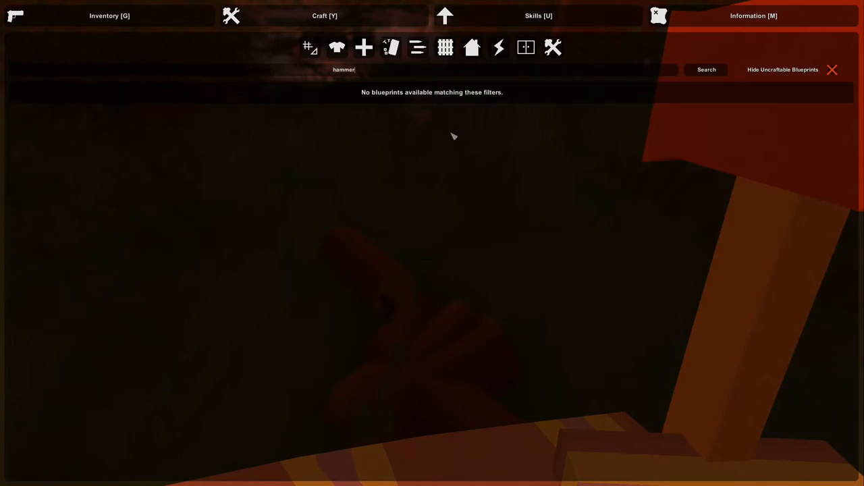
mouse_move(367, 70)
text(nail)
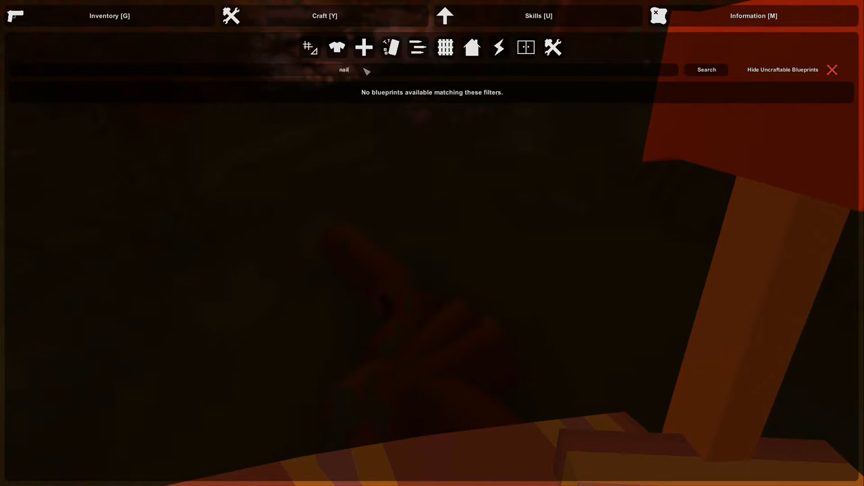
click(783, 70)
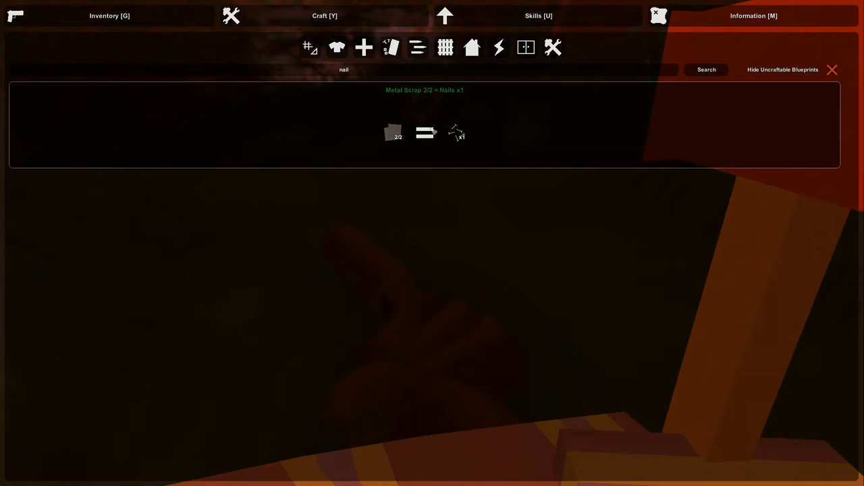
click(338, 47)
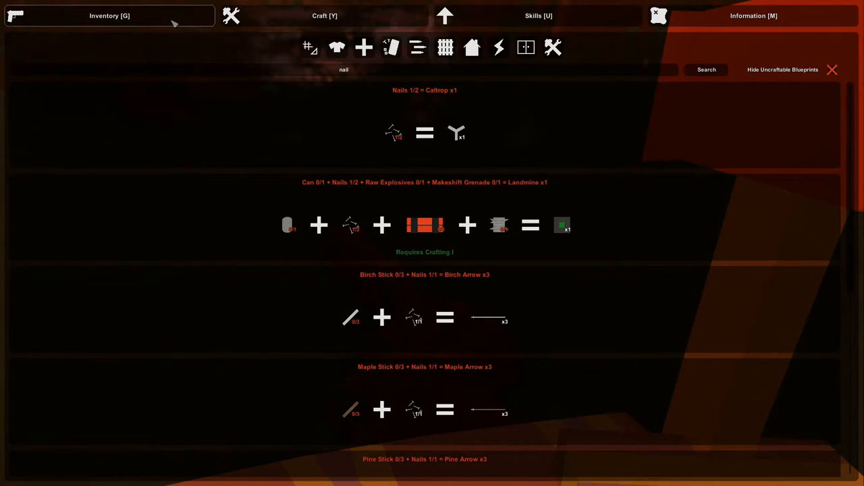
Step: Bring up the 71% fire axe's options in the inventory to equip it
click(110, 16)
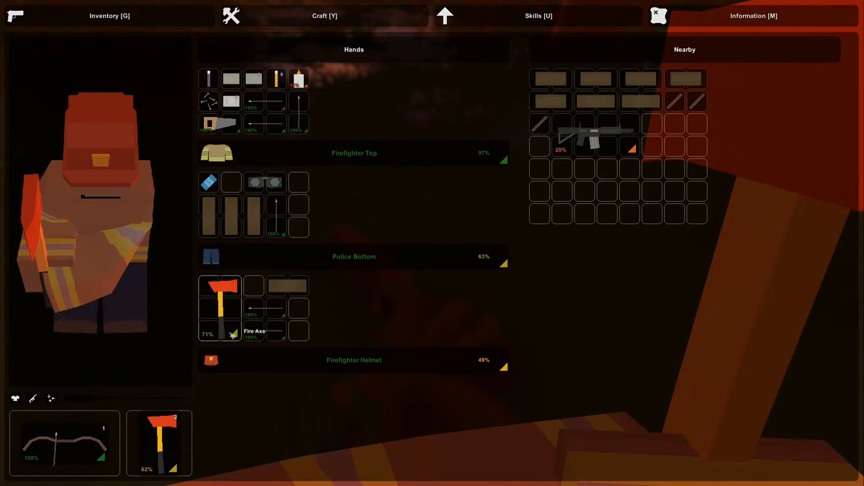
mouse_move(162, 446)
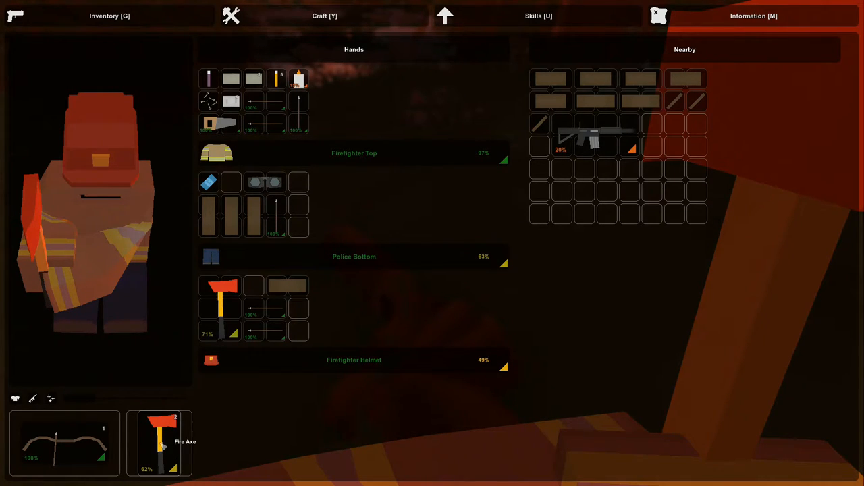
mouse_move(219, 297)
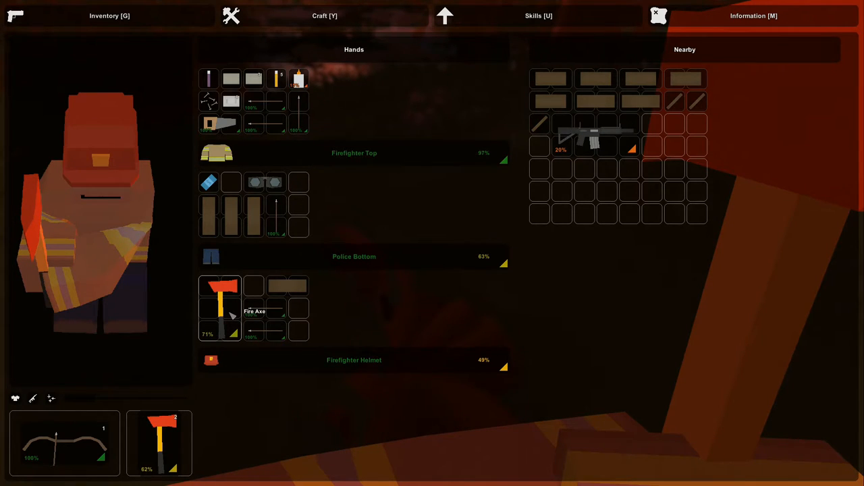
right_click(219, 297)
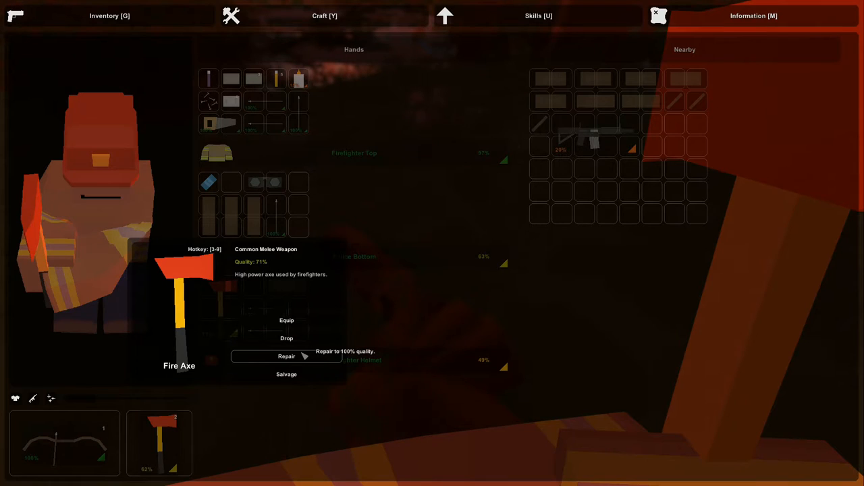
mouse_move(241, 424)
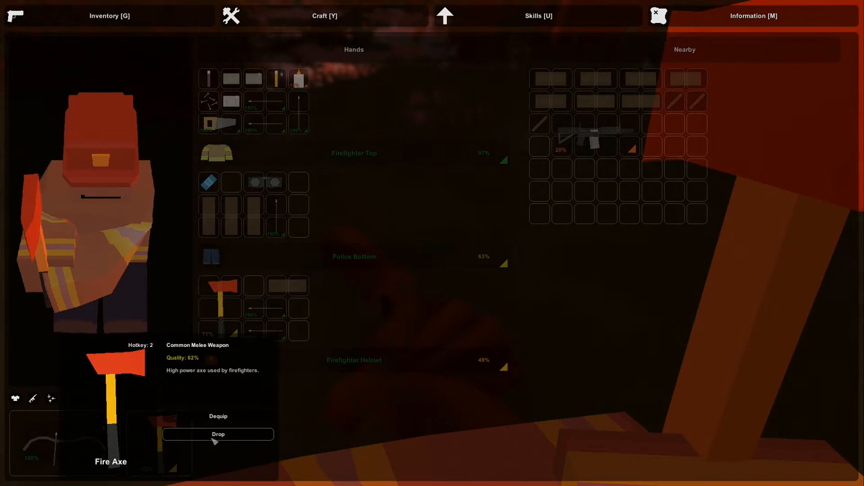
mouse_move(222, 404)
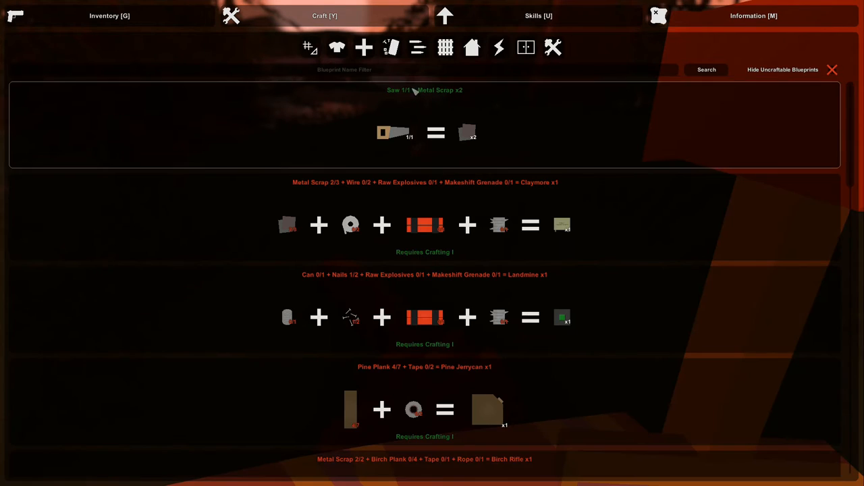
mouse_move(375, 77)
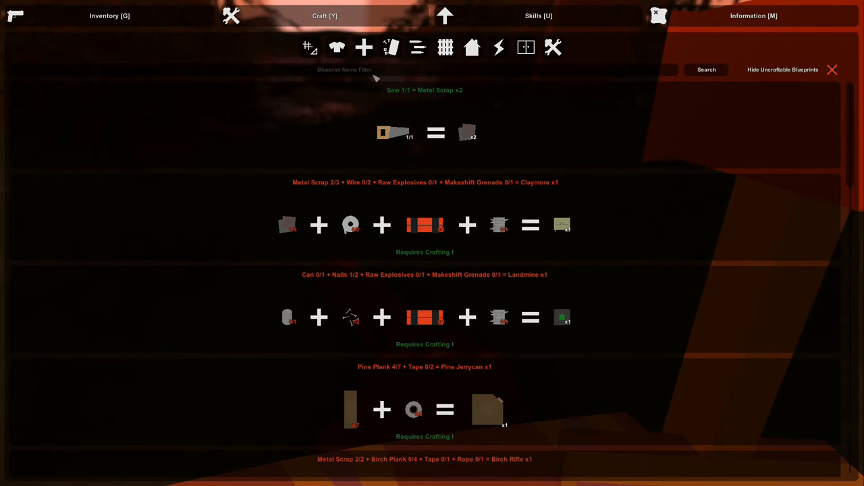
Step: Filter the crafting blueprints by 'nail', then 'arrow', then 'stick'
text(nail)
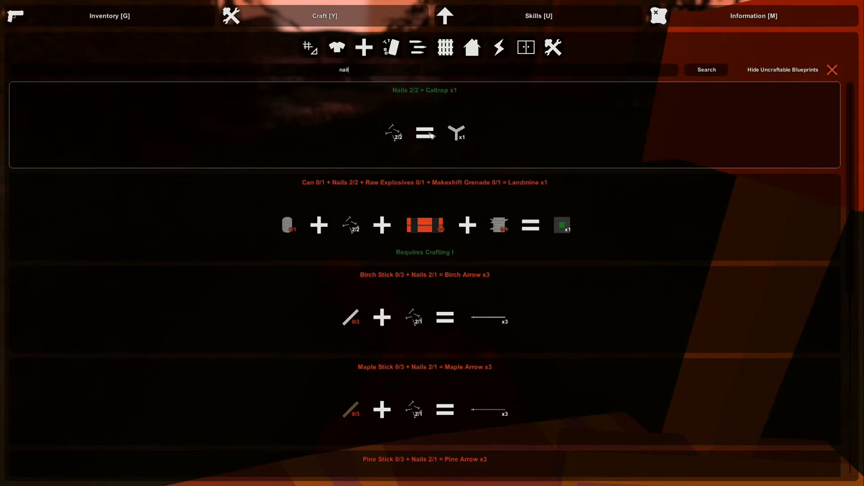
click(343, 70)
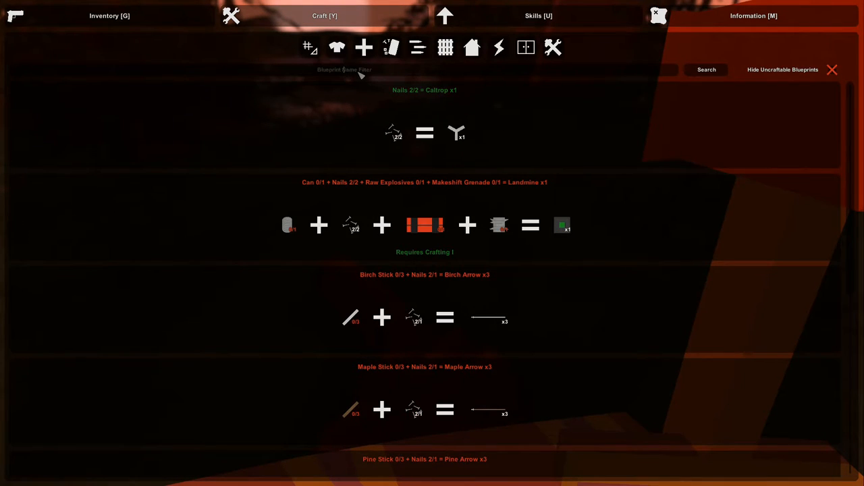
text(arrow)
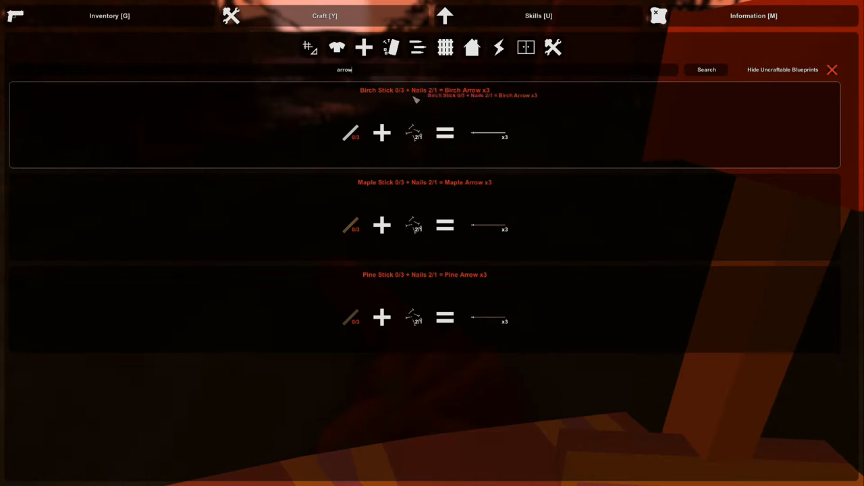
mouse_move(365, 81)
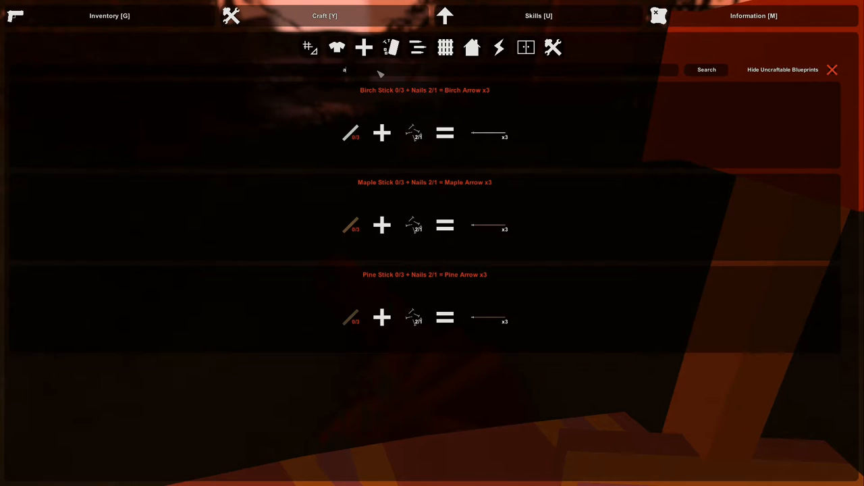
text(stick)
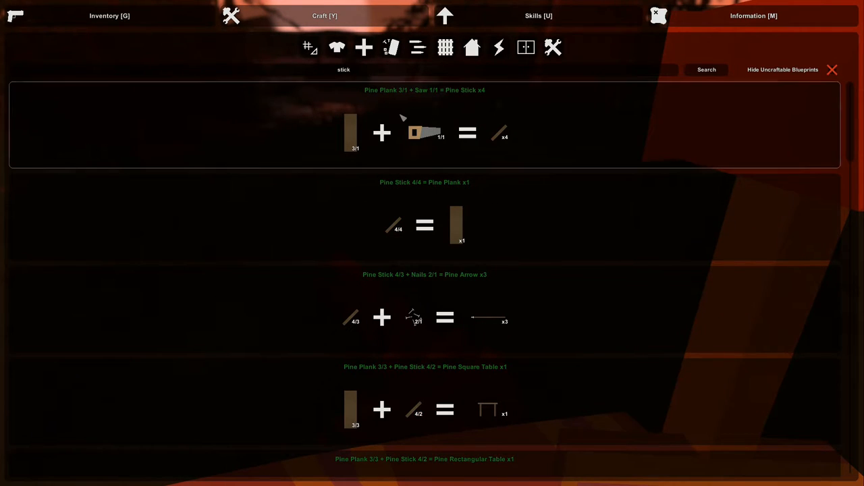
mouse_move(376, 89)
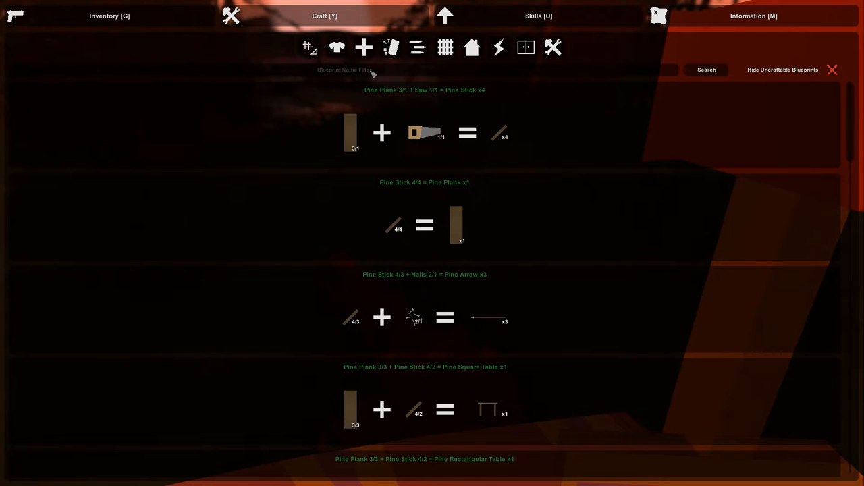
Step: Search the blueprints for 'nail' again and return to the inventory
text(nsa)
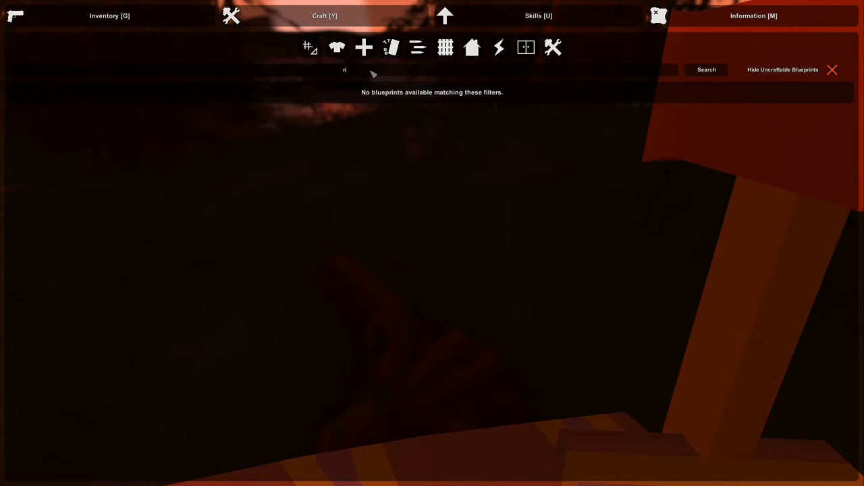
text(ail)
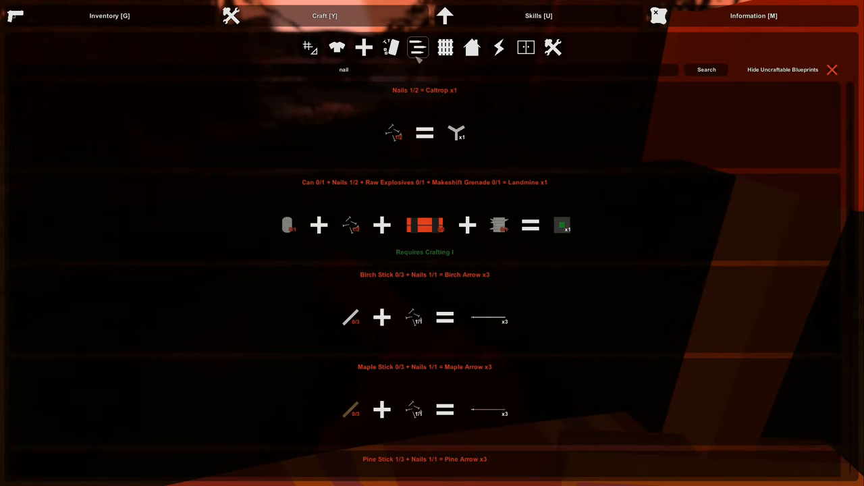
click(109, 16)
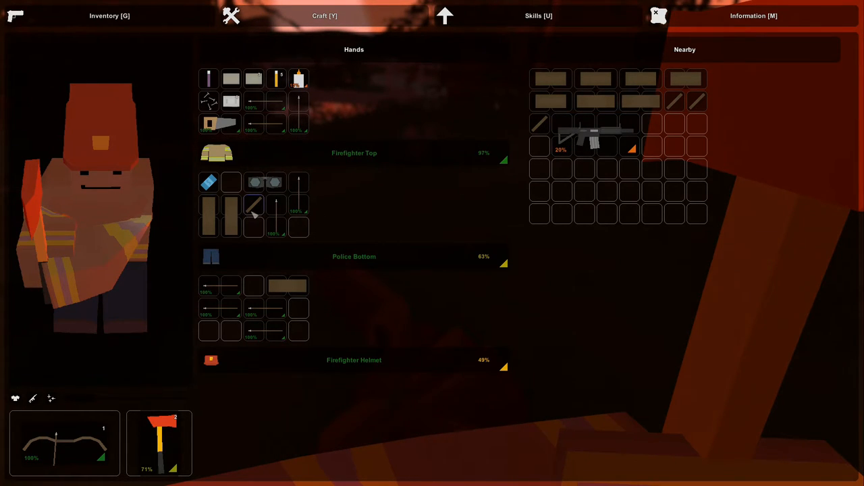
Step: Drop the pine plank and blue supply nearby and stow the rifle in the pants storage
drag(254, 206, 287, 286)
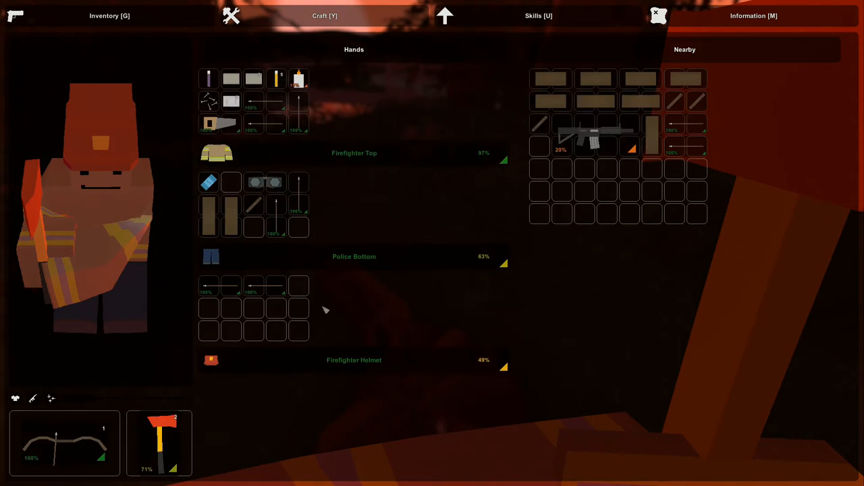
drag(592, 133, 240, 317)
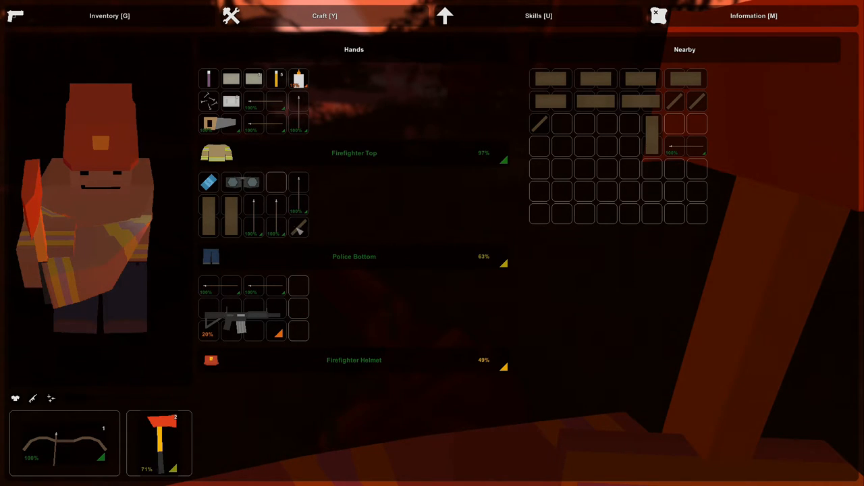
drag(208, 182, 618, 182)
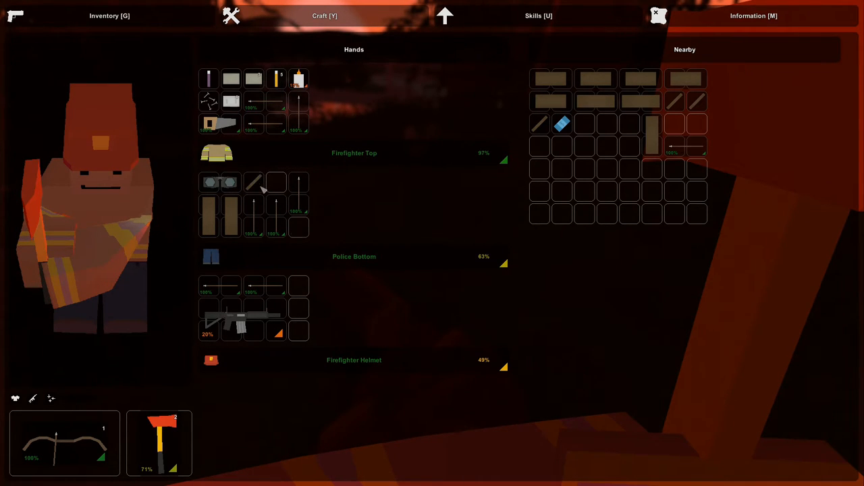
mouse_move(216, 101)
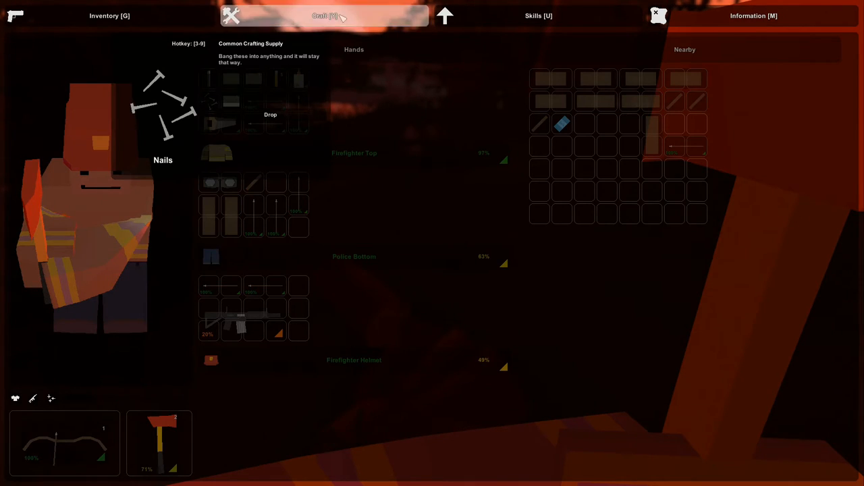
click(324, 16)
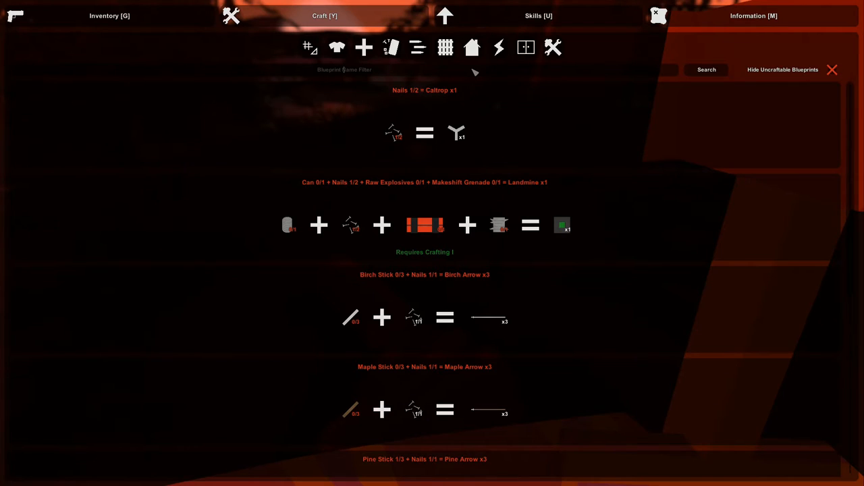
Step: Search blueprints for 'arrow' and craft the Pine Arrow recipe
text(arrow)
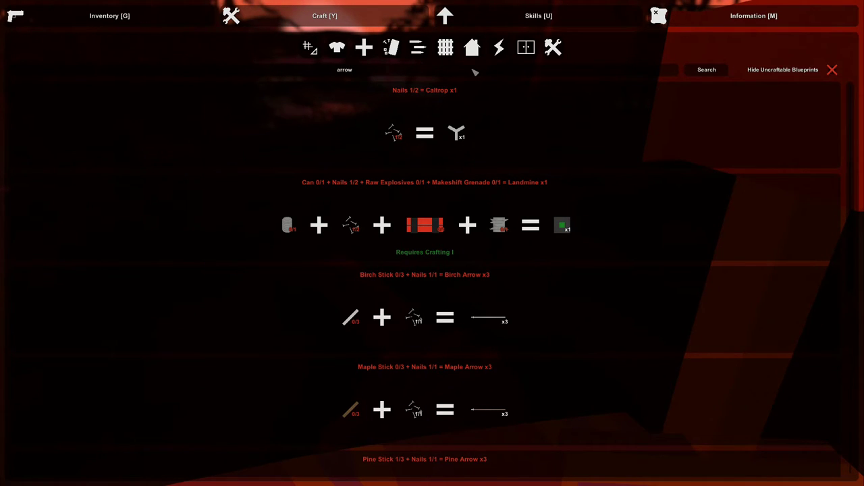
scroll(down, 3)
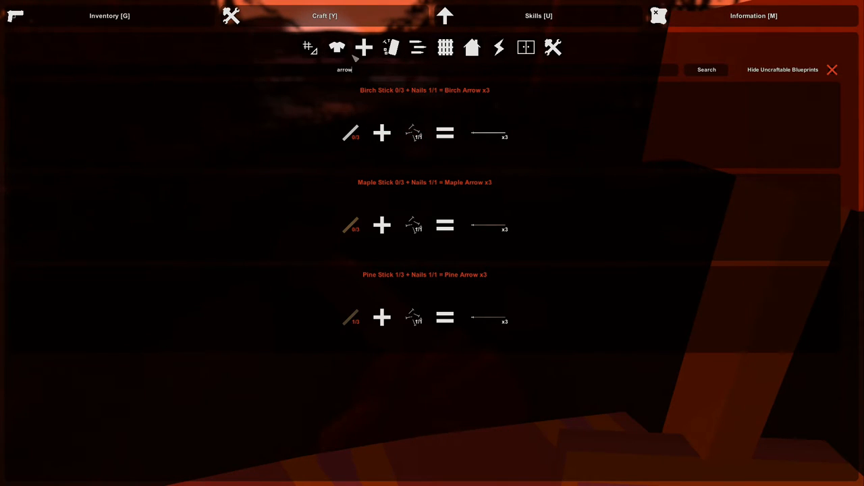
click(311, 48)
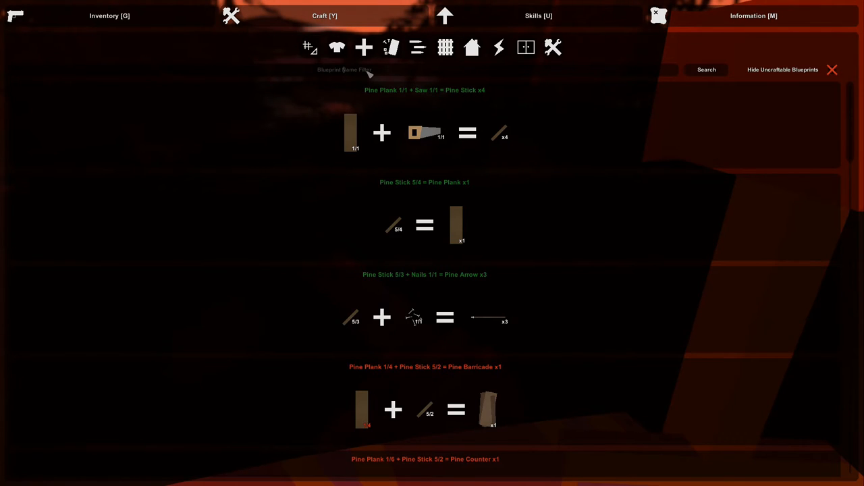
Step: Search 'arrow' again, switch blueprint category, and return to the inventory
text(arrow)
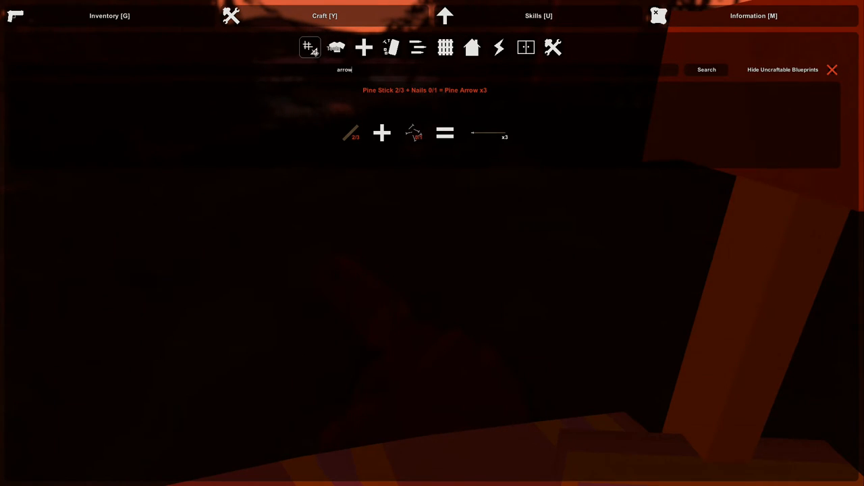
click(336, 47)
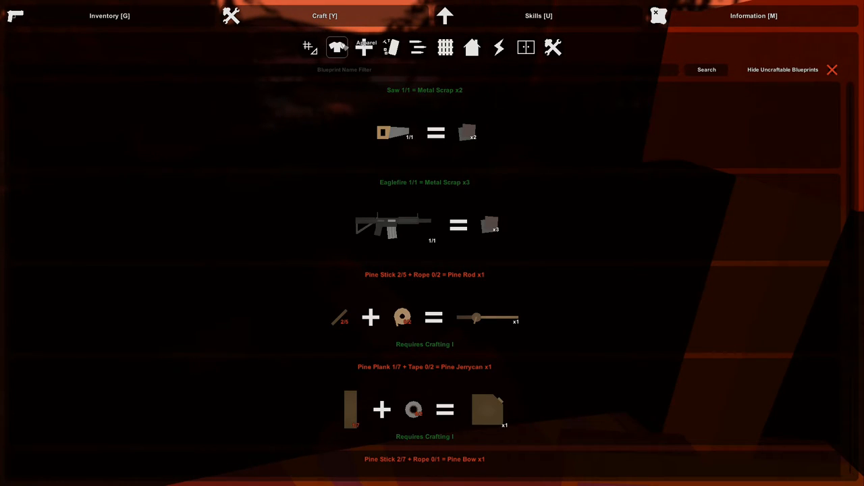
click(109, 17)
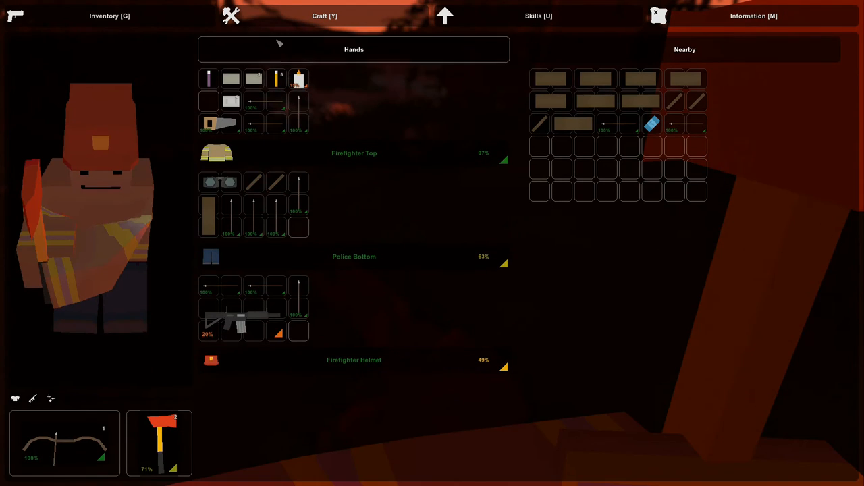
mouse_move(543, 149)
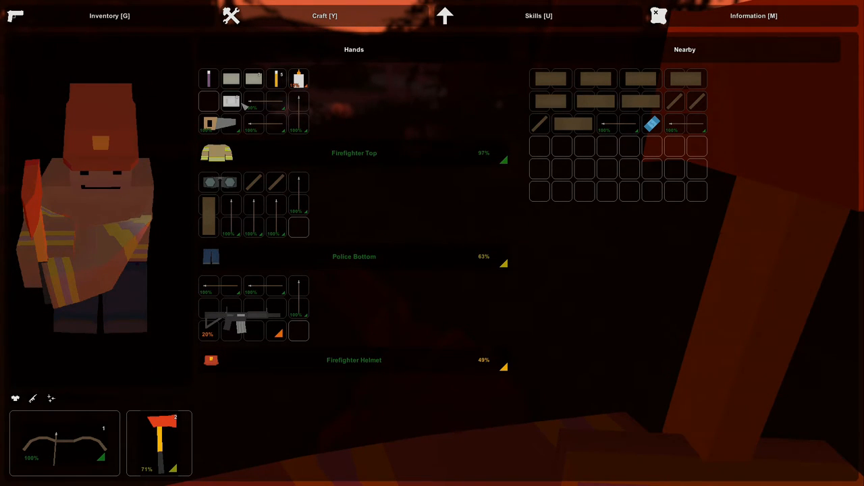
mouse_move(232, 103)
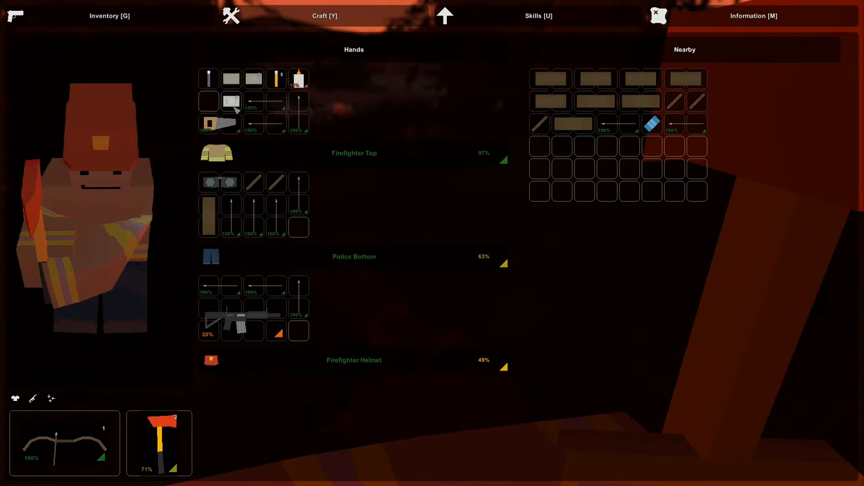
mouse_move(233, 102)
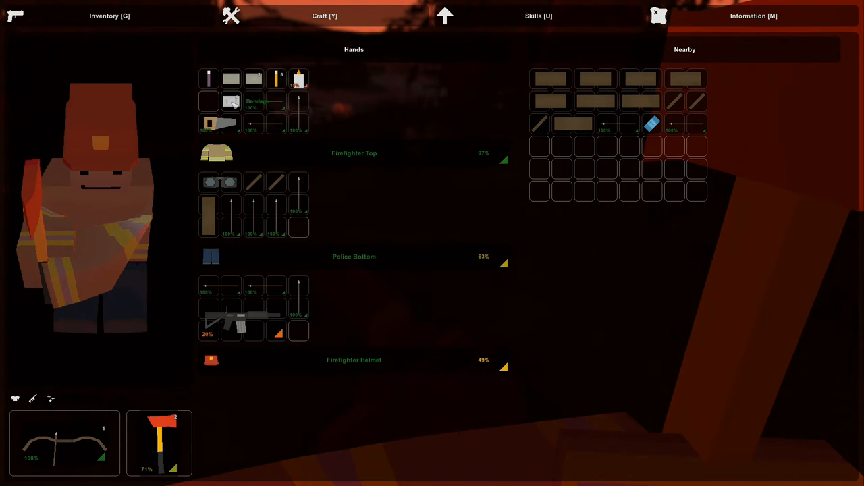
Step: Move the item from the hands grid into an empty pants slot and bring up its options
drag(231, 101, 298, 331)
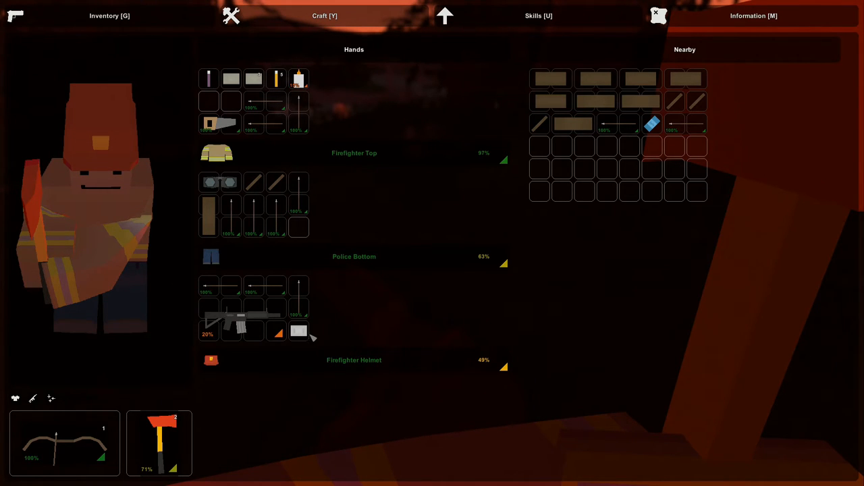
right_click(299, 332)
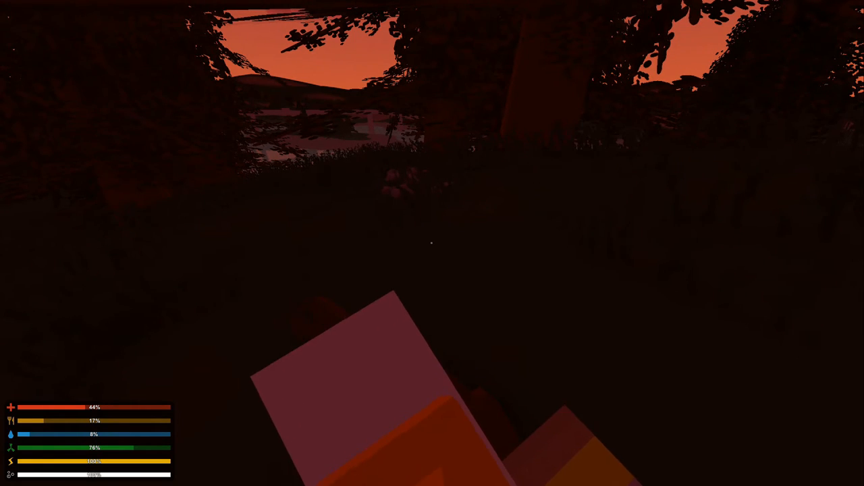
Step: Bring up the inventory with G to review the hands slots and nearby loot
key(g)
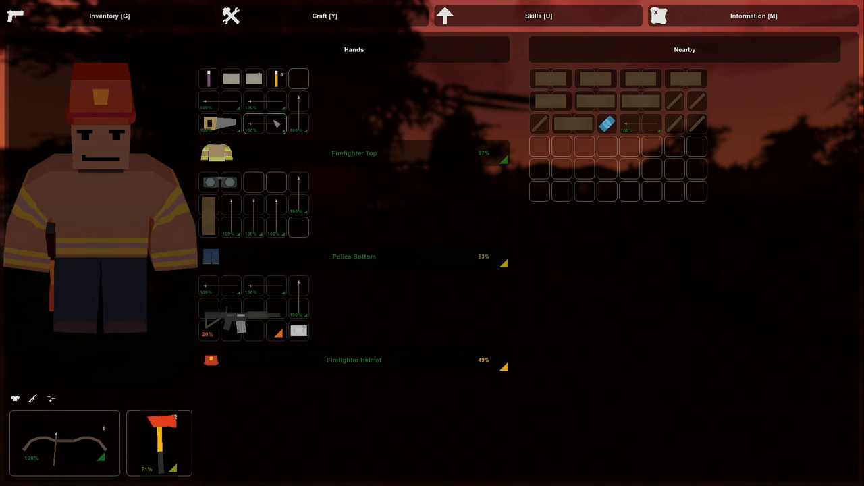
mouse_move(635, 129)
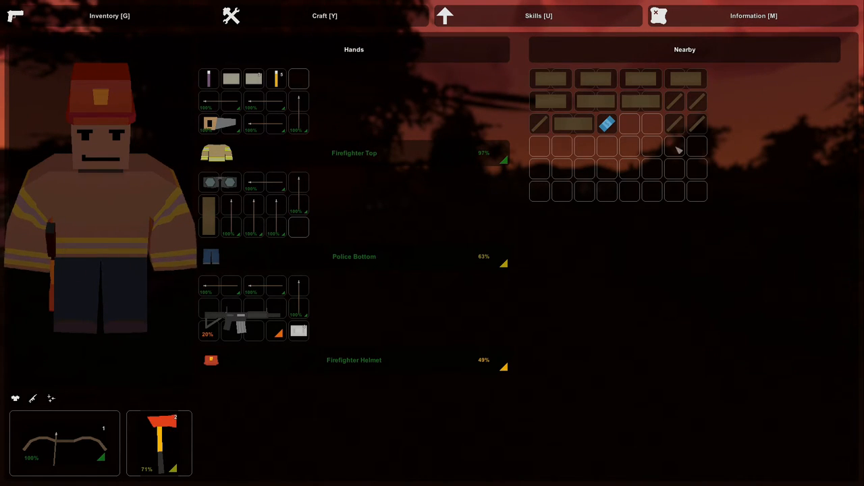
mouse_move(675, 125)
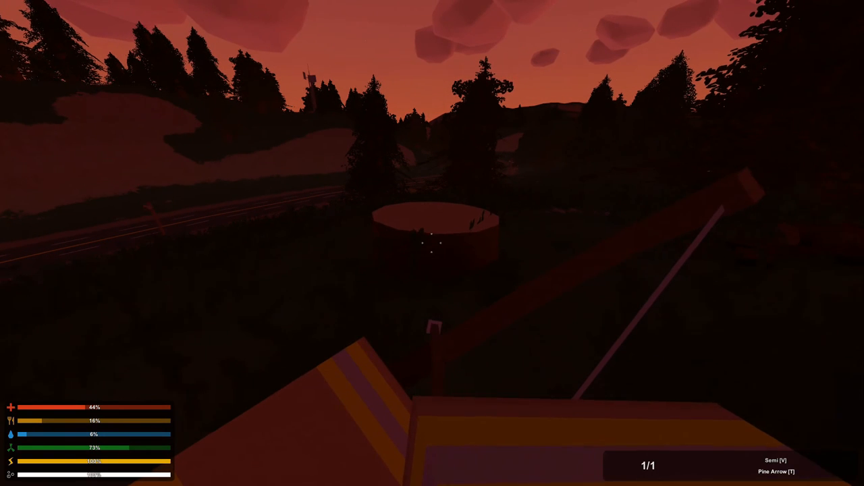
mouse_move(432, 243)
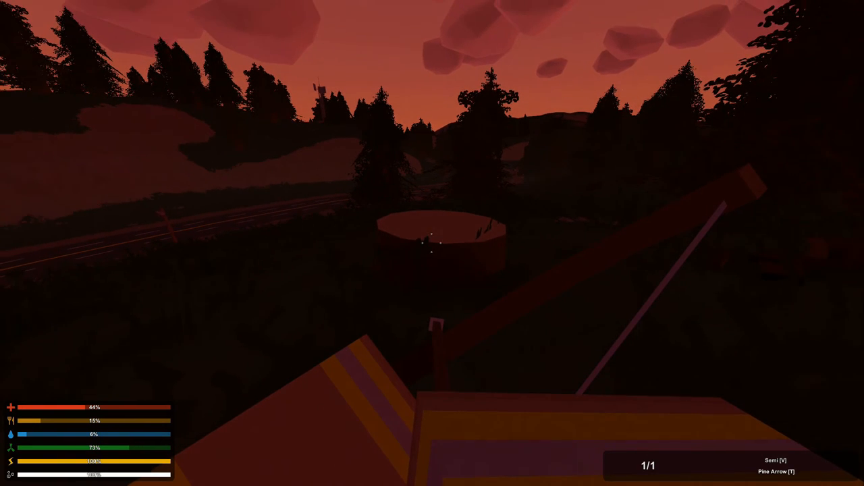
mouse_move(432, 243)
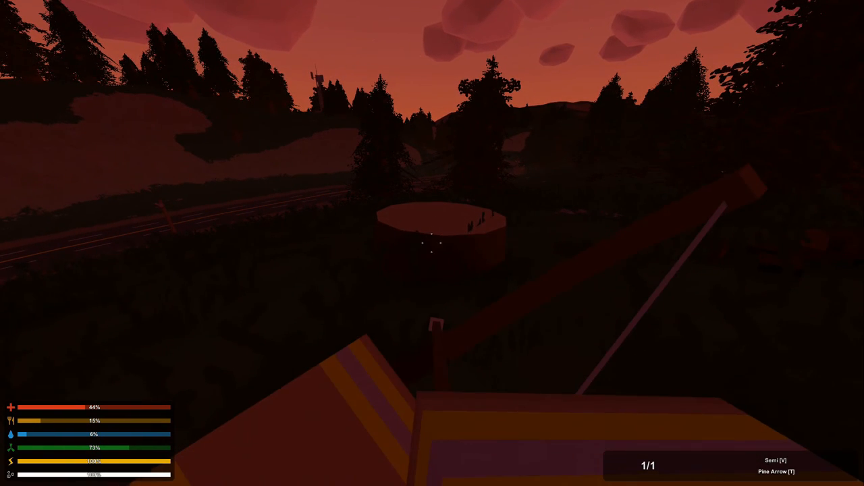
mouse_move(432, 243)
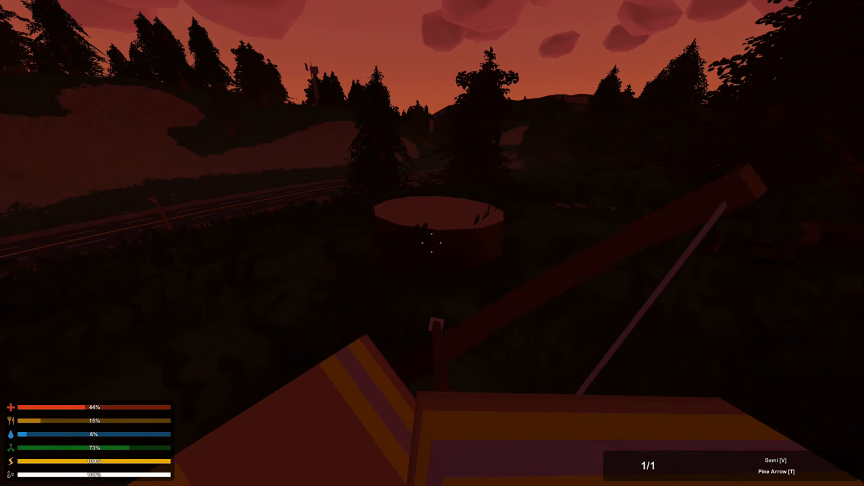
Step: Fire a pine arrow from the bow at the tree stump
click(432, 243)
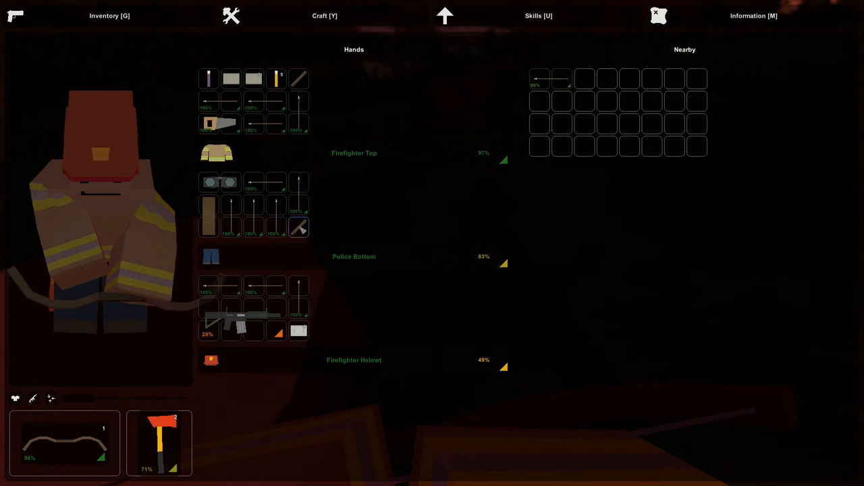
mouse_move(299, 228)
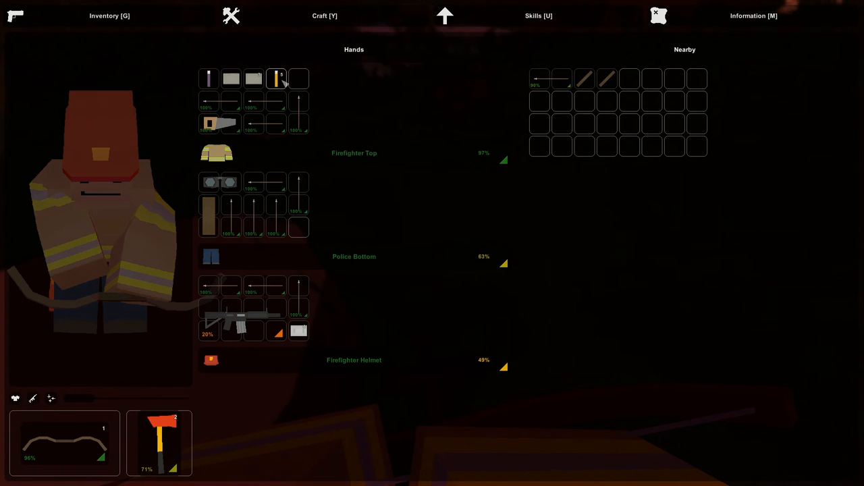
Step: Pick up the fired Pine Arrow from the Nearby list into the hands storage
drag(276, 77, 298, 227)
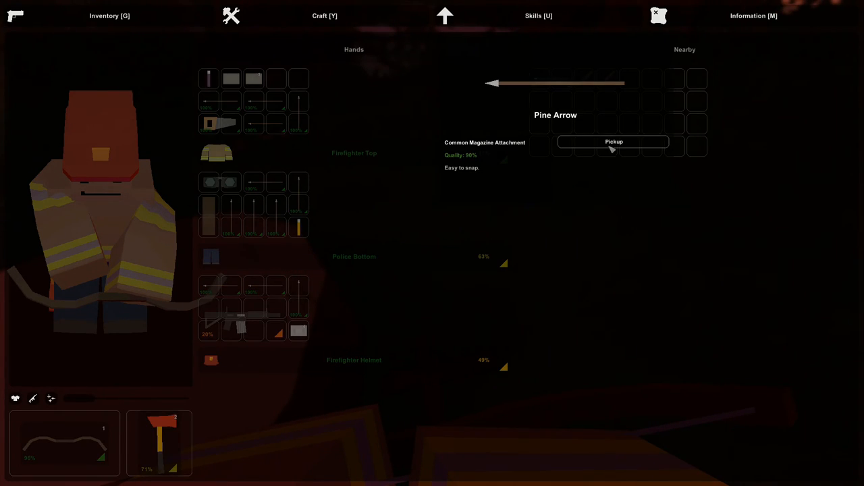
click(613, 142)
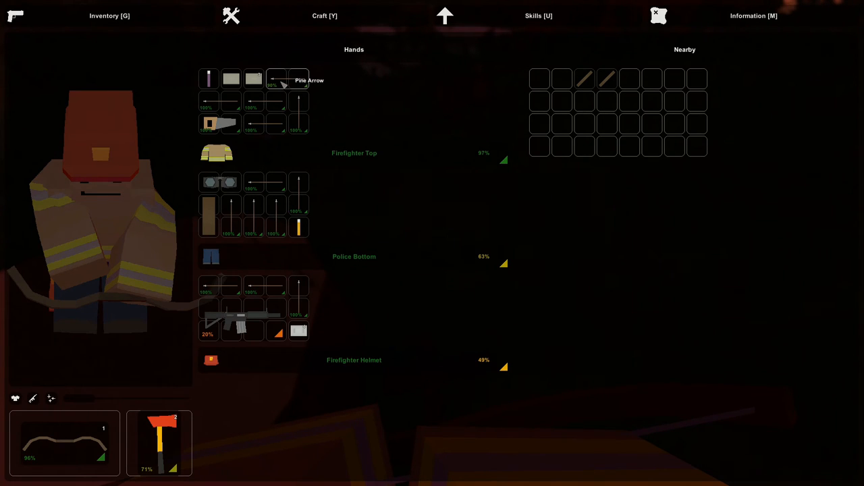
mouse_move(298, 227)
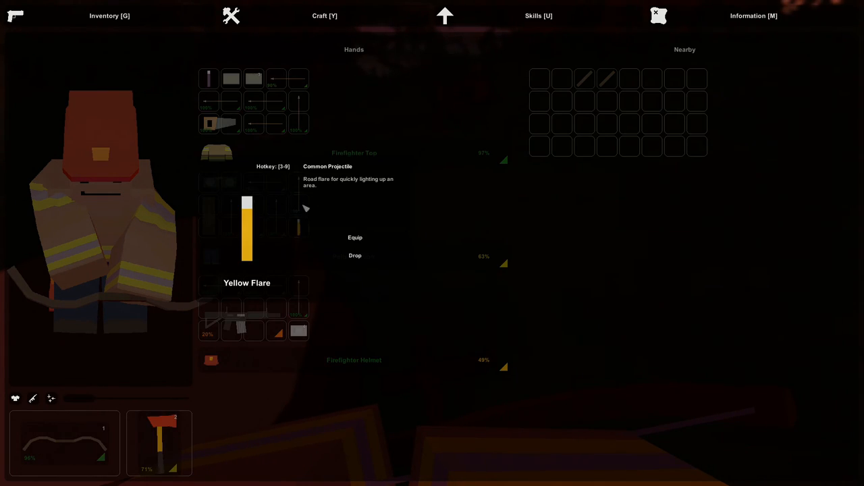
mouse_move(322, 215)
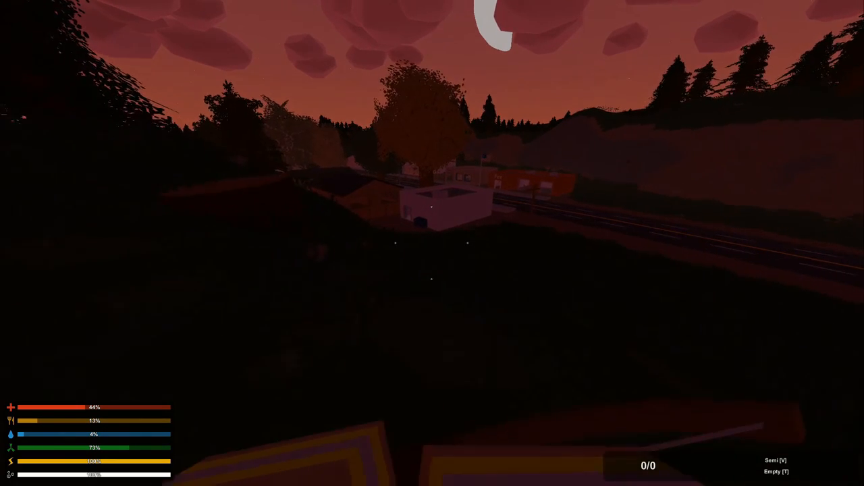
mouse_move(432, 243)
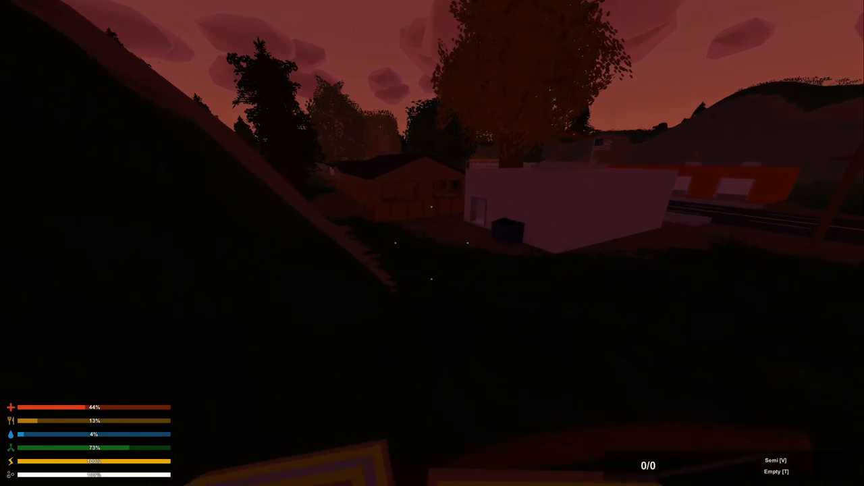
mouse_move(432, 243)
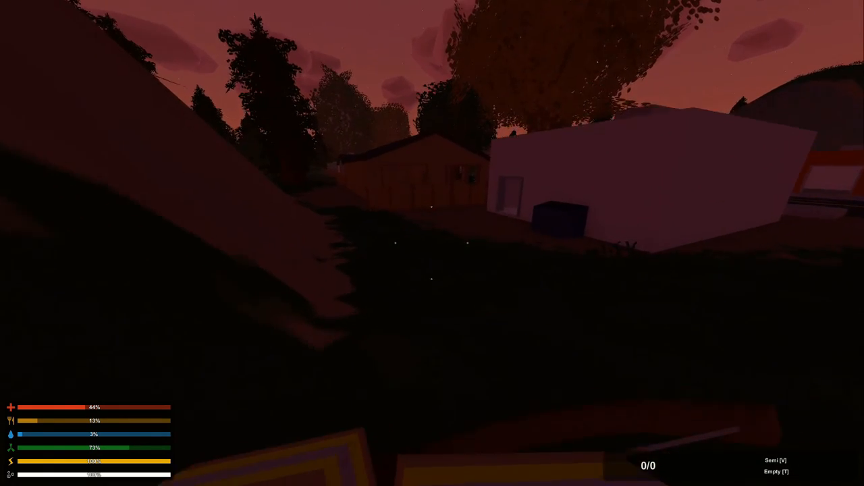
mouse_move(432, 243)
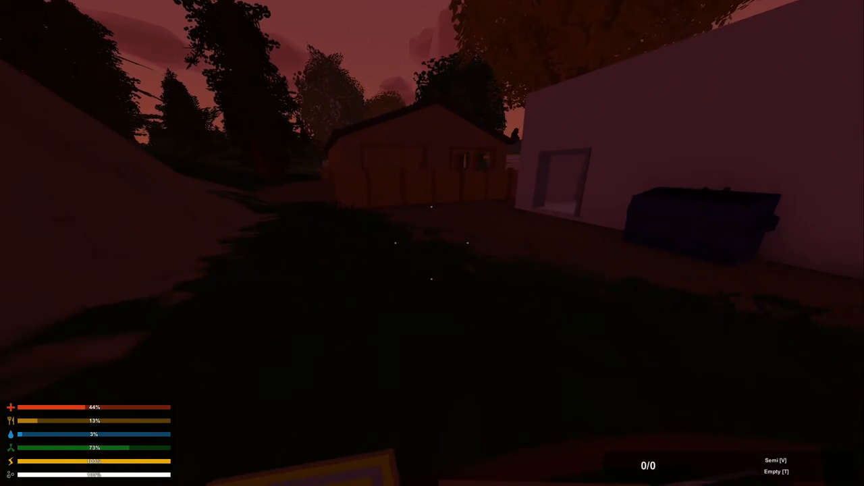
mouse_move(432, 243)
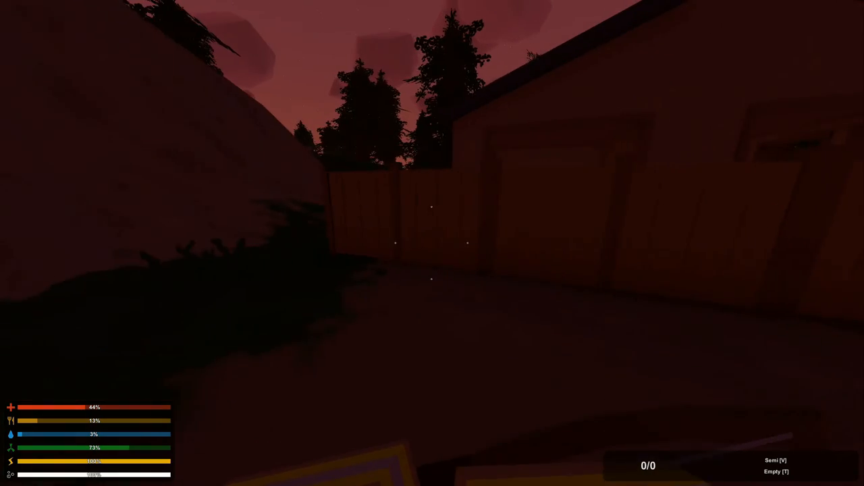
mouse_move(432, 243)
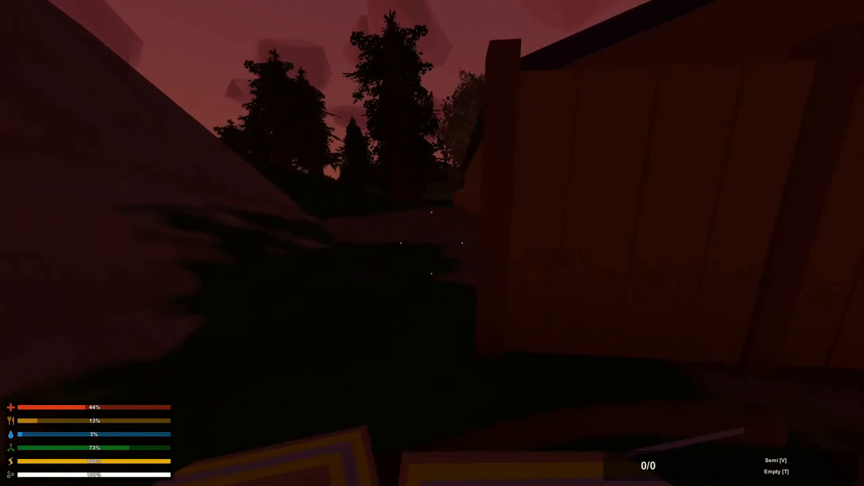
mouse_move(432, 243)
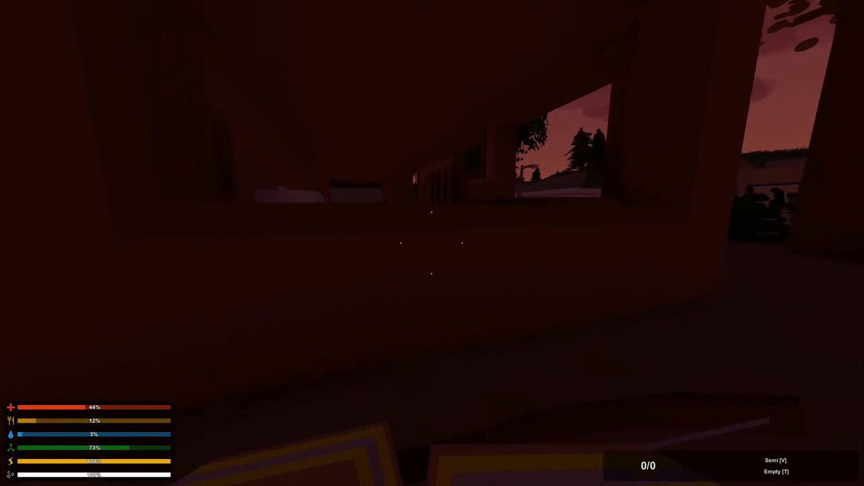
mouse_move(432, 243)
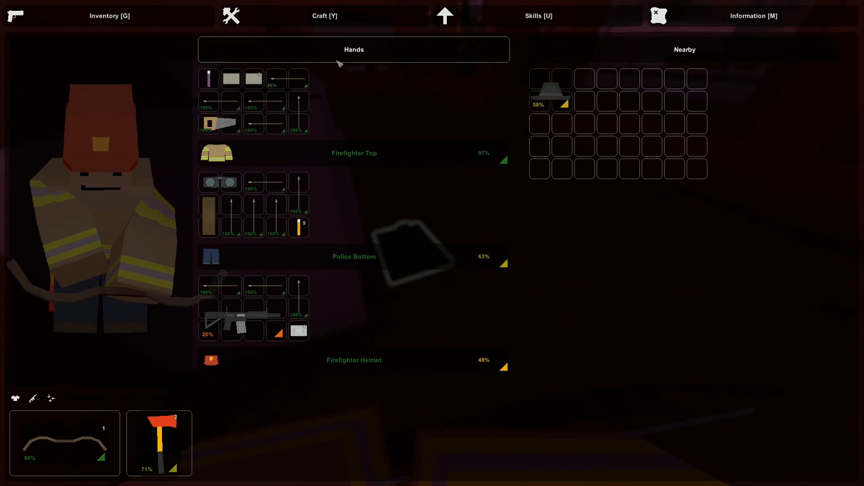
mouse_move(554, 95)
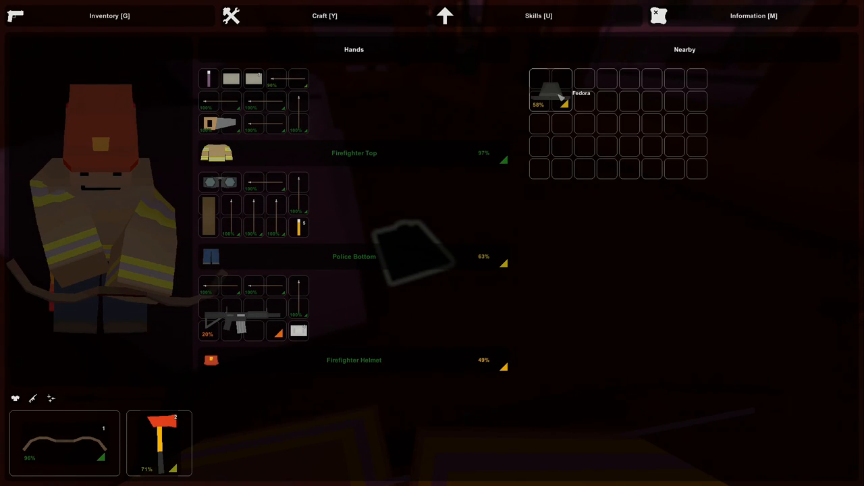
mouse_move(558, 97)
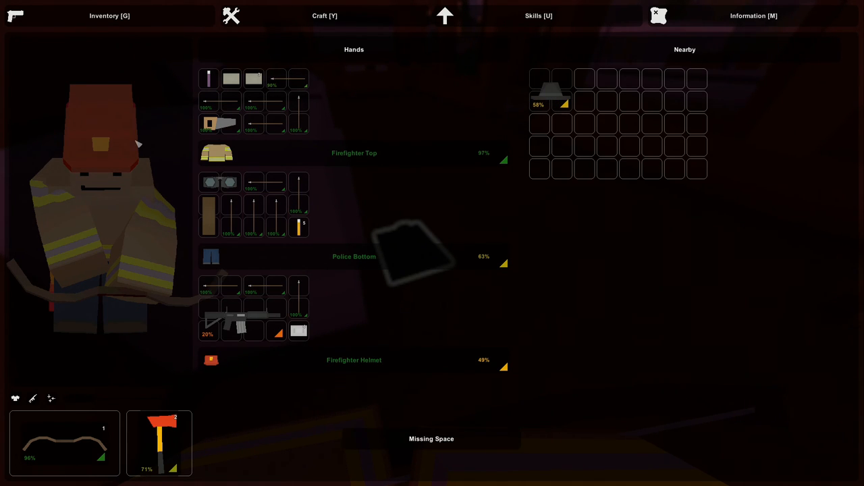
Step: Drag the Fedora from Nearby onto the head slot, replacing the Firefighter Helmet
drag(549, 89, 115, 119)
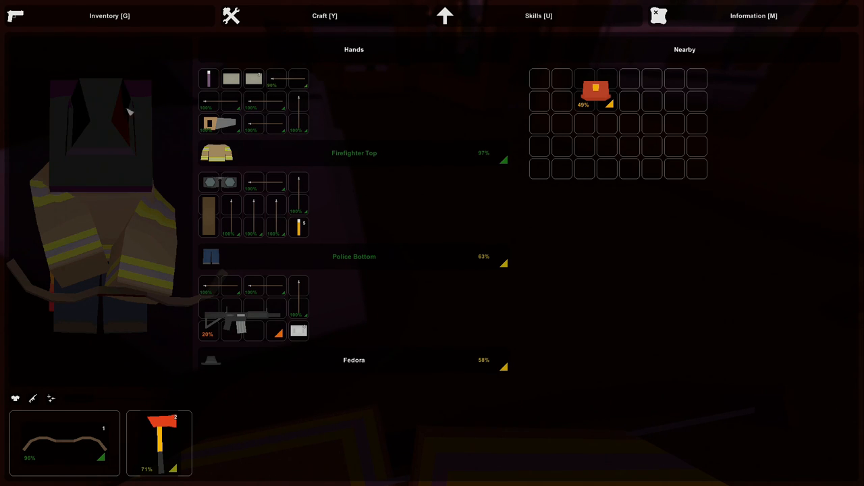
mouse_move(586, 89)
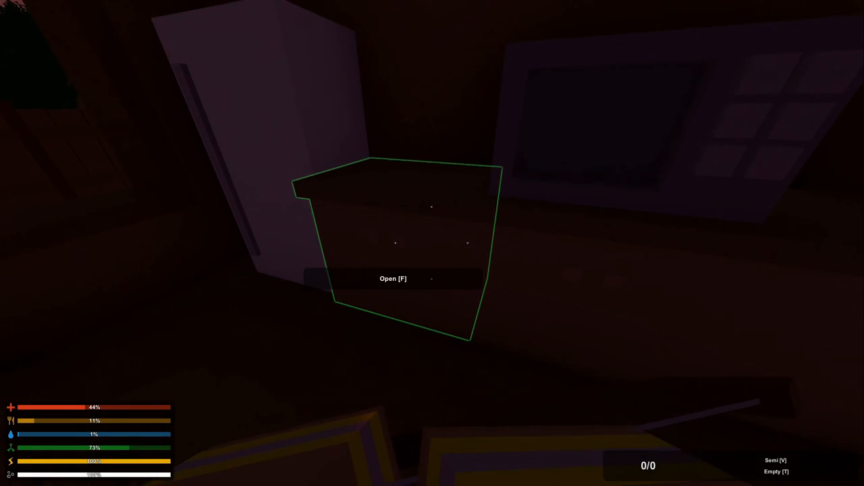
Step: Open the kitchen cabinet in the house with F
key(f)
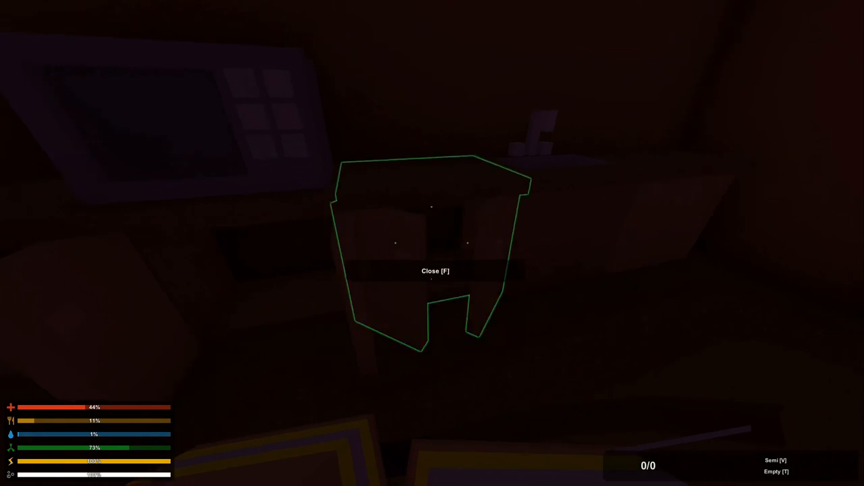